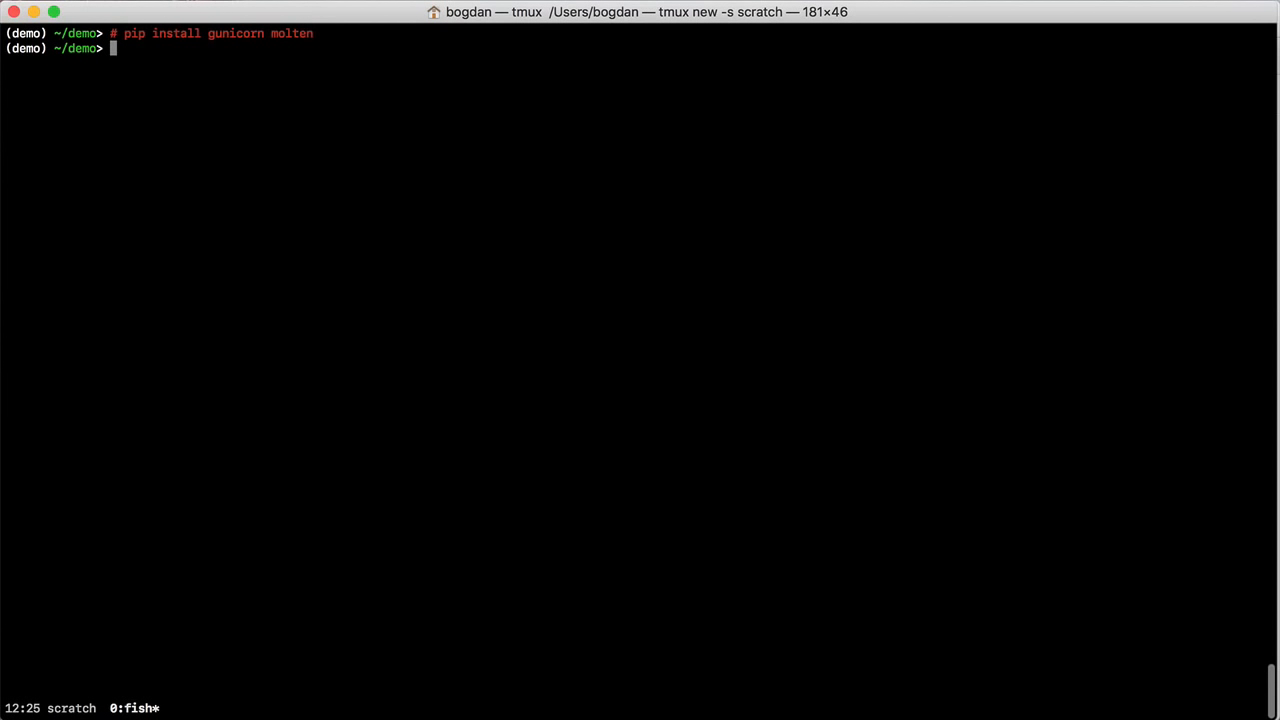
- Launch Emacs on app.py from the fish shell with `ec app.py`
{"action": "type", "text": "ec app.py"}
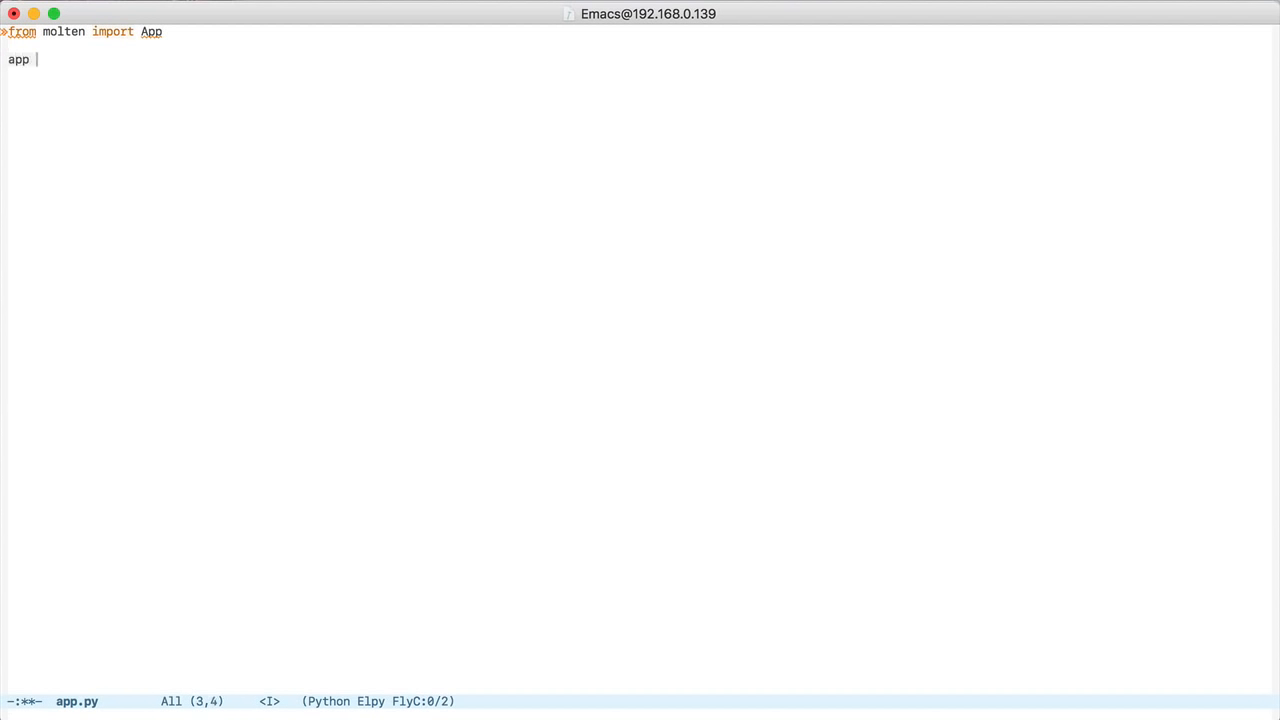
- Write `app = App()` and import OpenAPIHandler, OpenAPIUIHandler and Metadata from molten.openapi
{"action": "type", "text": "= App()"}
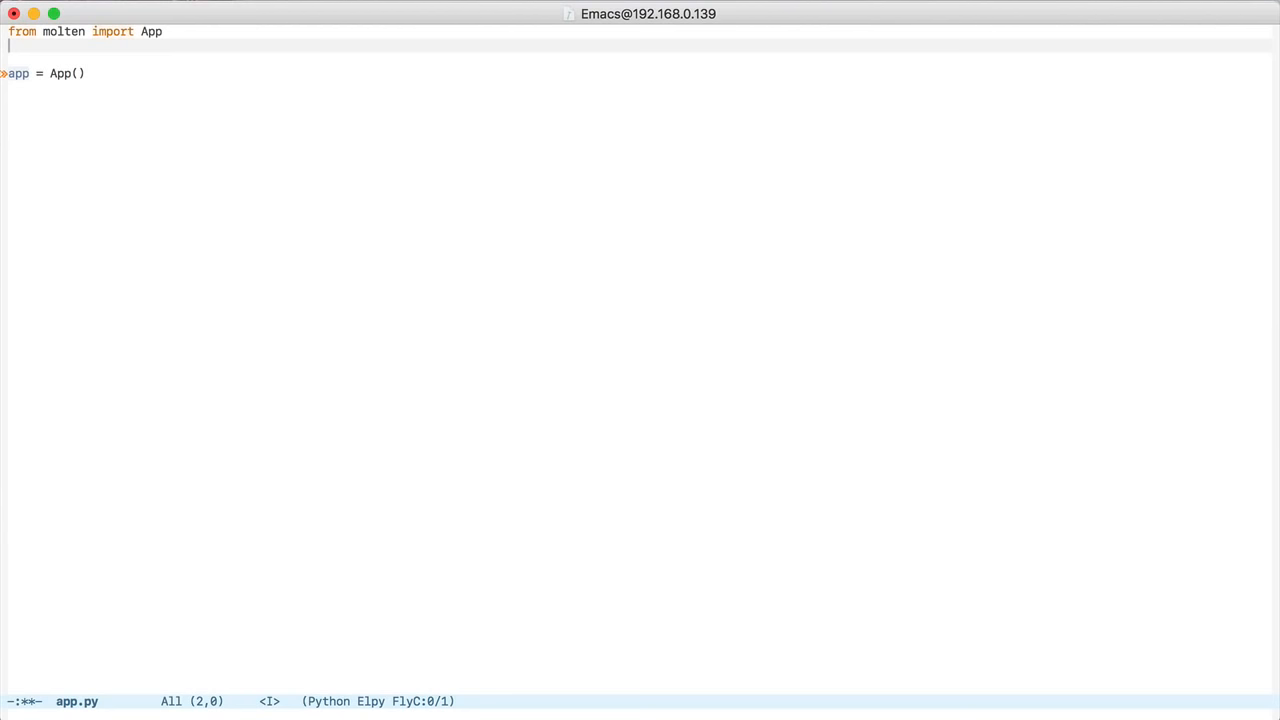
{"action": "type", "text": "from molten"}
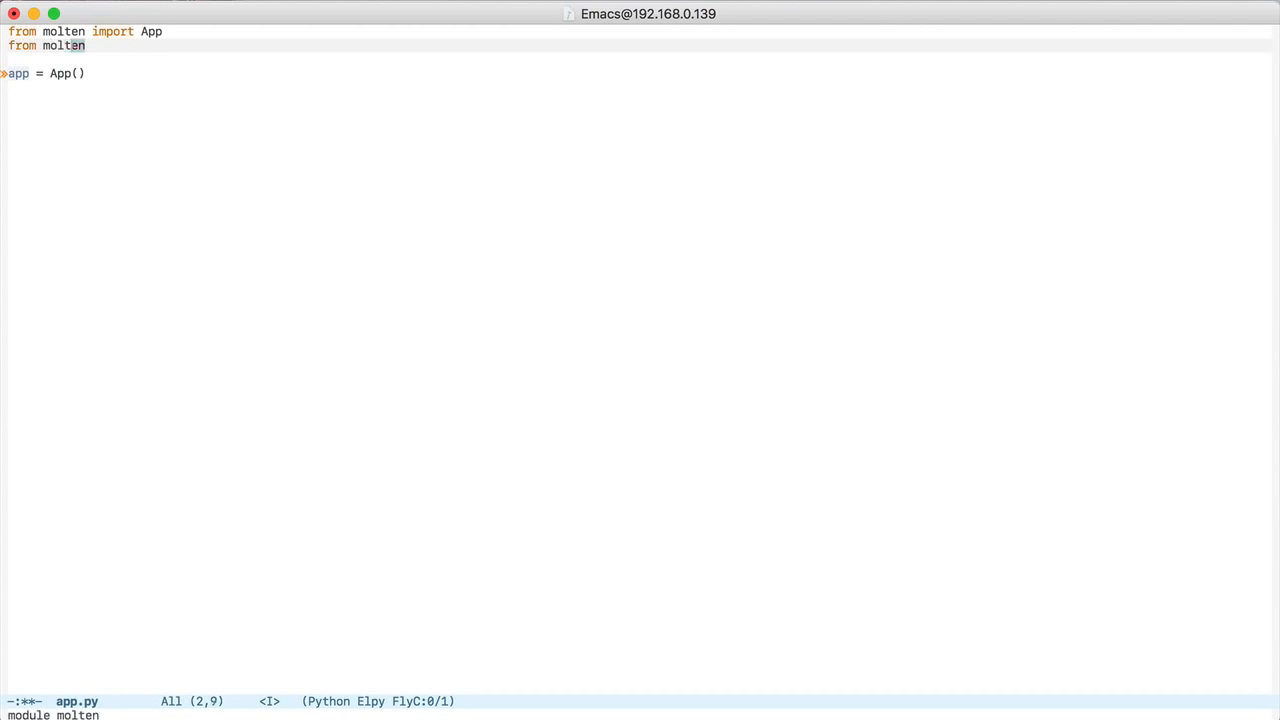
{"action": "type", "text": ".openapi import"}
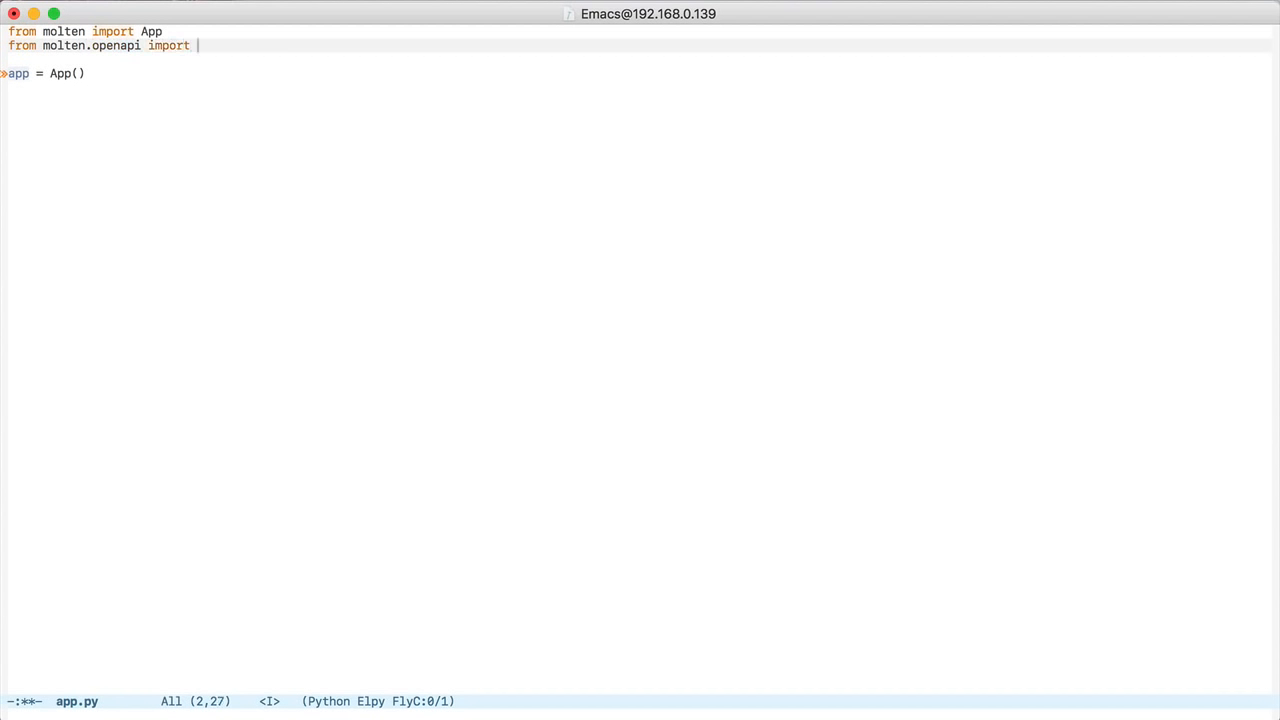
{"action": "type", "text": "OpenAPIHandler, OpenAPIUIHandler,"}
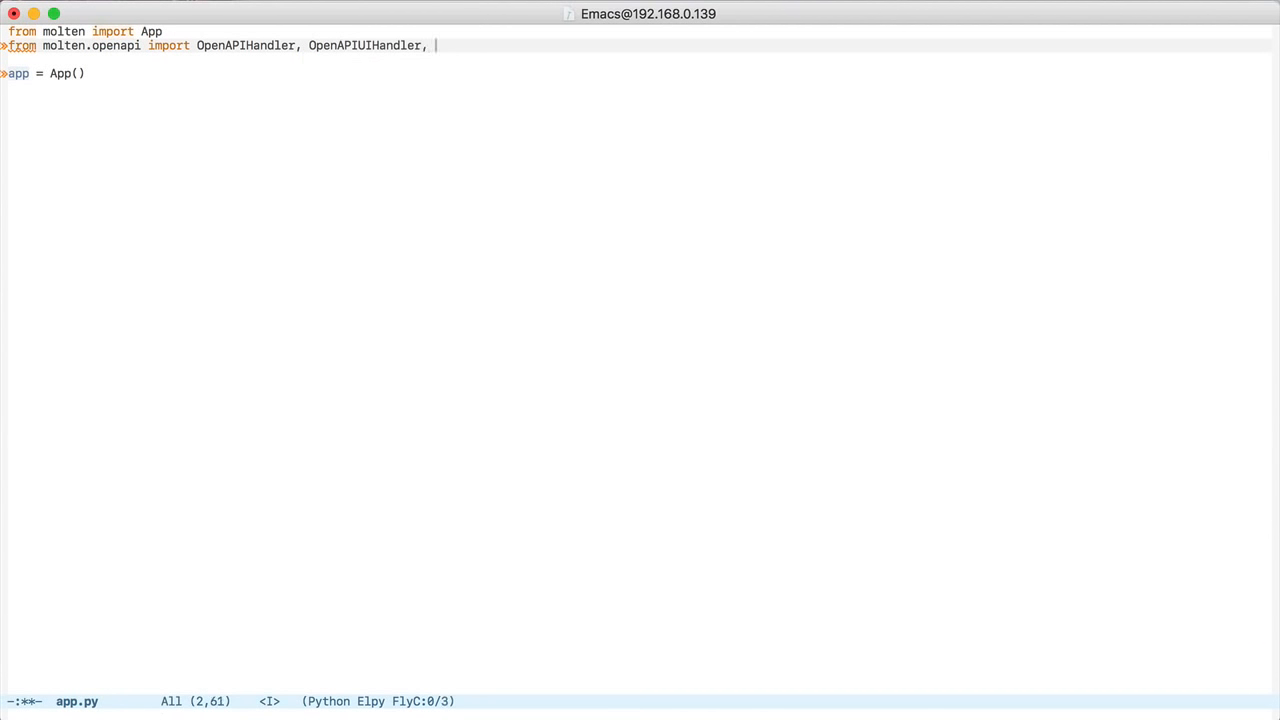
{"action": "type", "text": "Metadata"}
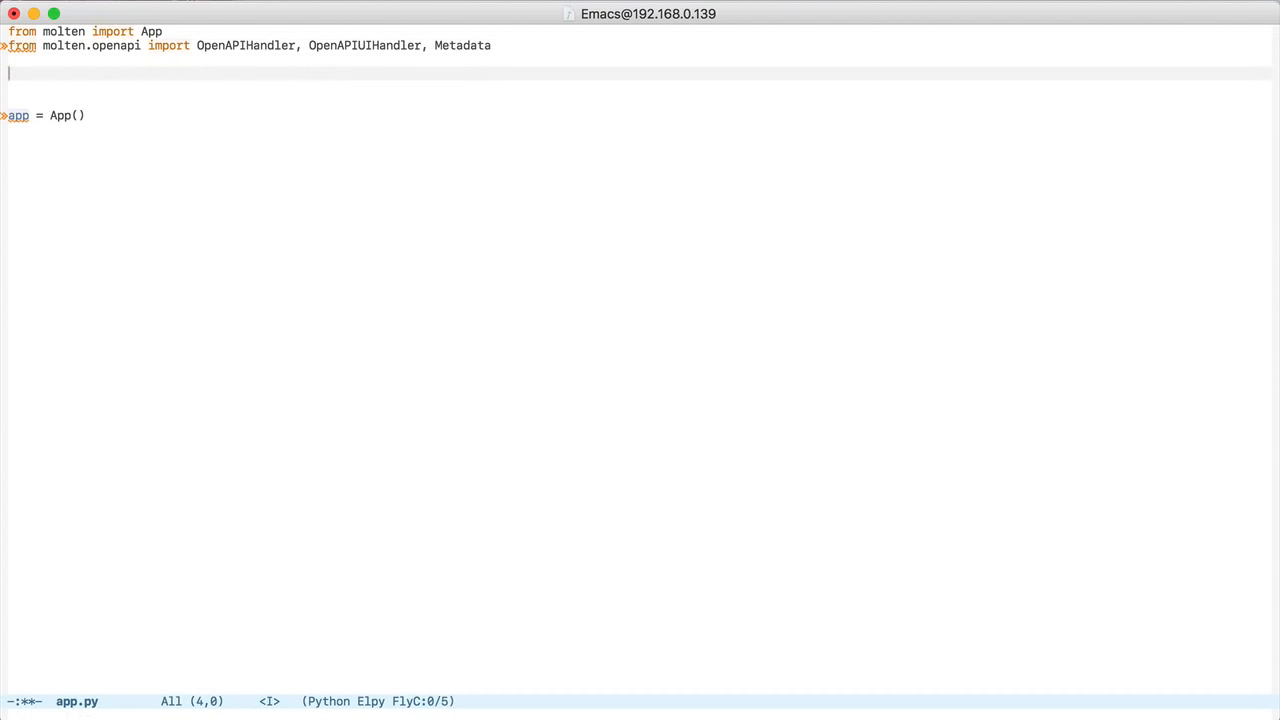
- Write get_schema = OpenAPIHandler with Metadata title "Example API", description "An API", version "0.0.0"
{"action": "type", "text": "get_"}
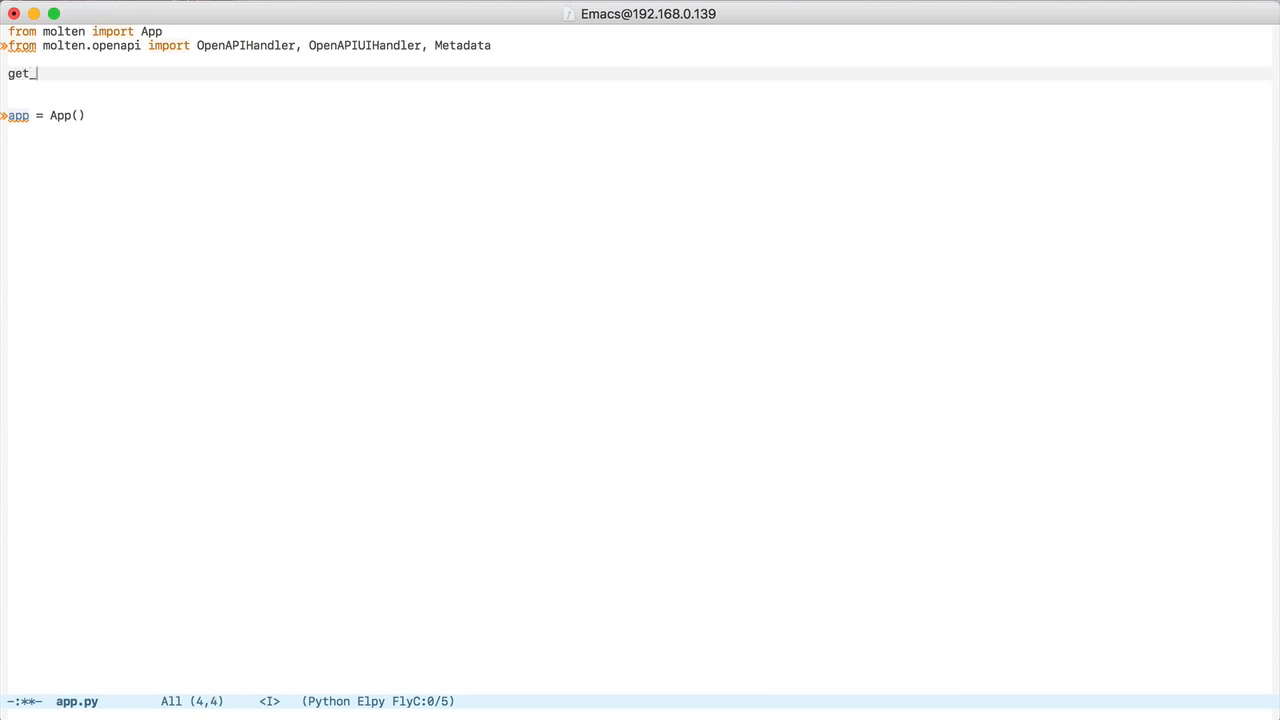
{"action": "type", "text": "schema ="}
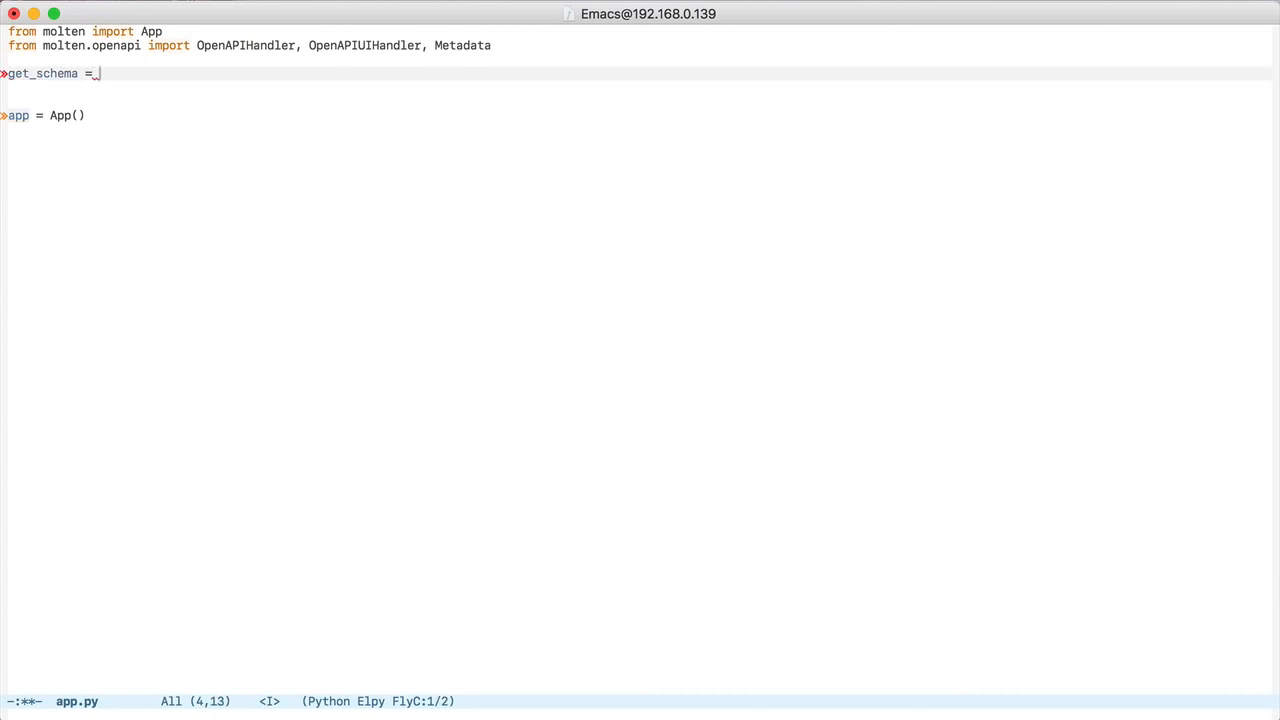
{"action": "type", "text": "OpenAPIHandler("}
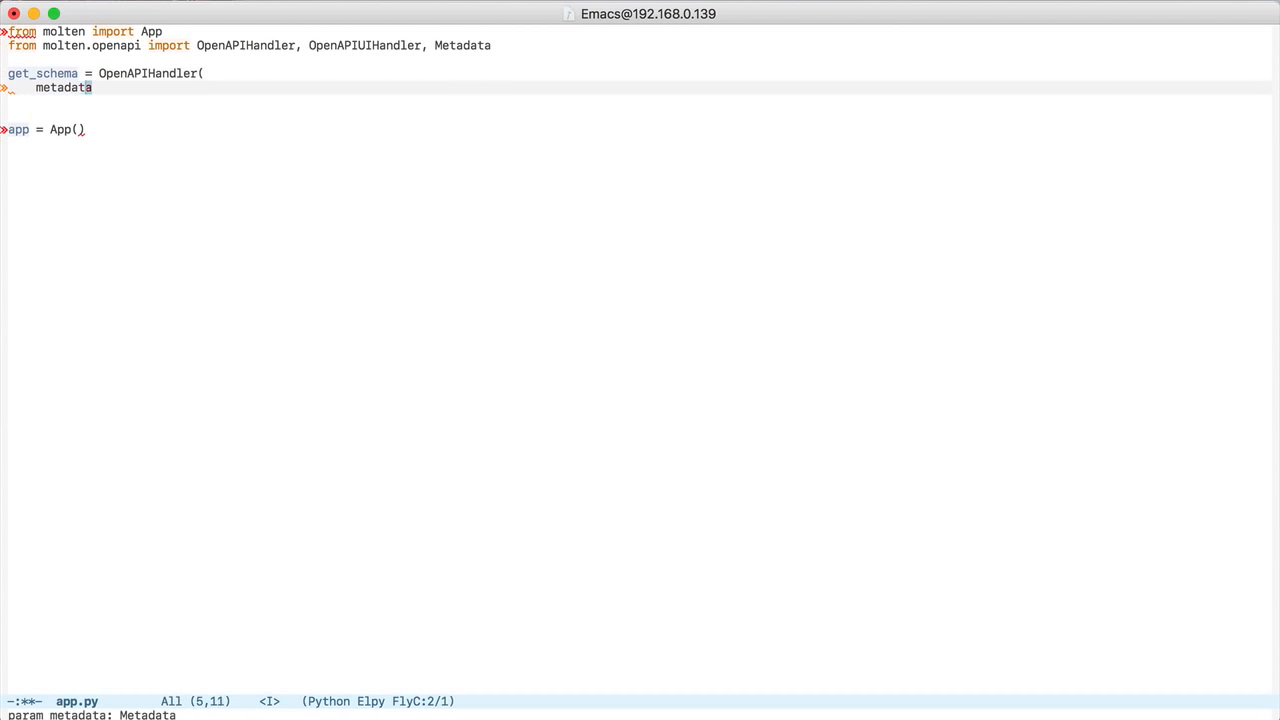
{"action": "type", "text": "=Metadata("}
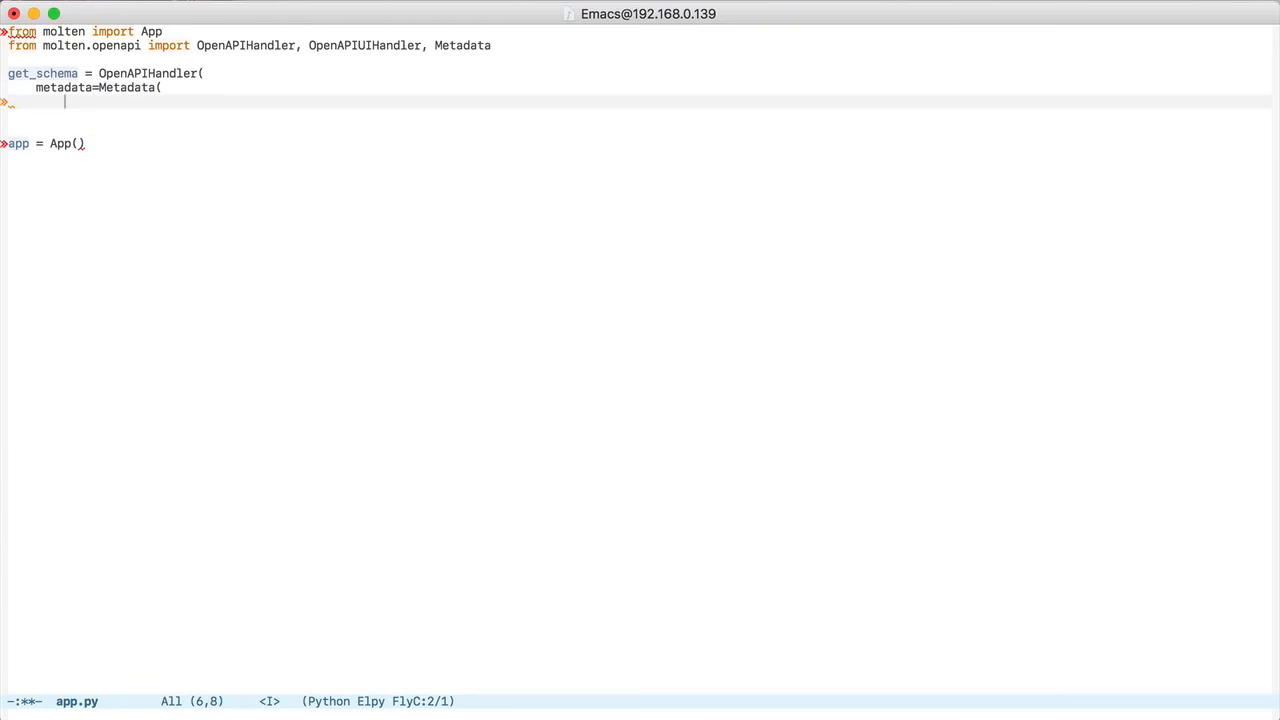
{"action": "type", "text": "title=\""}
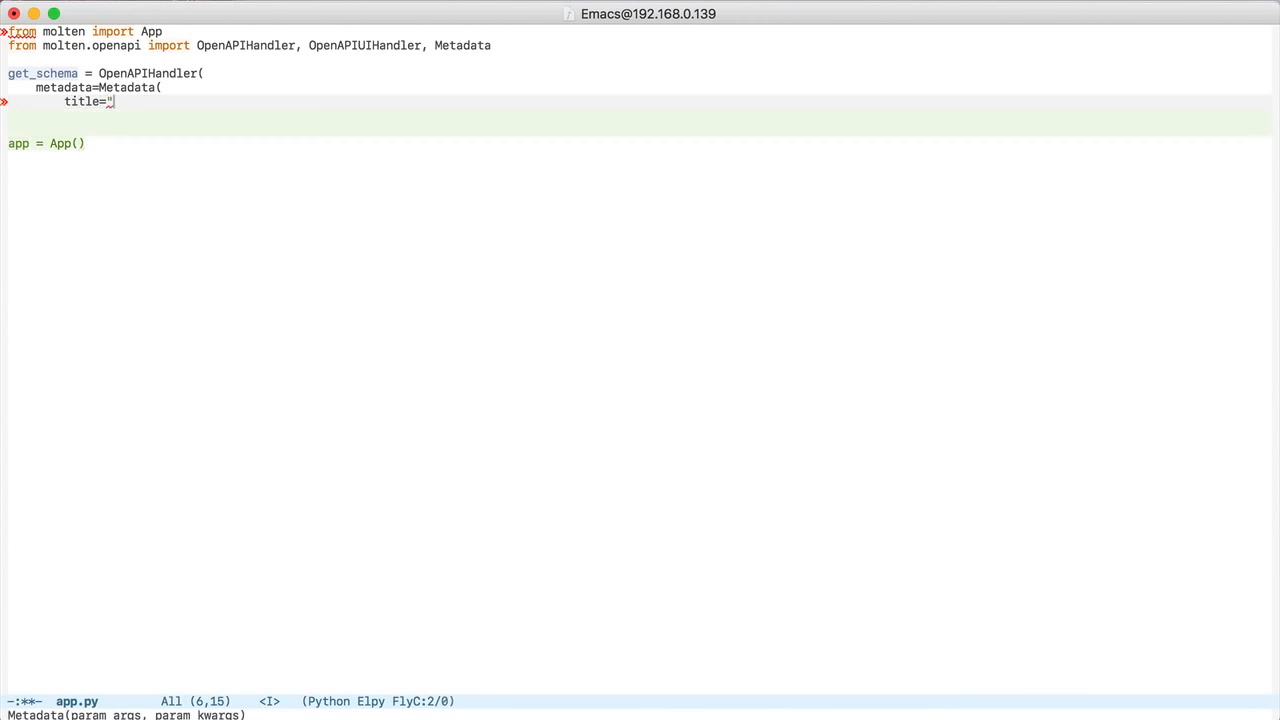
{"action": "type", "text": "Example API\","}
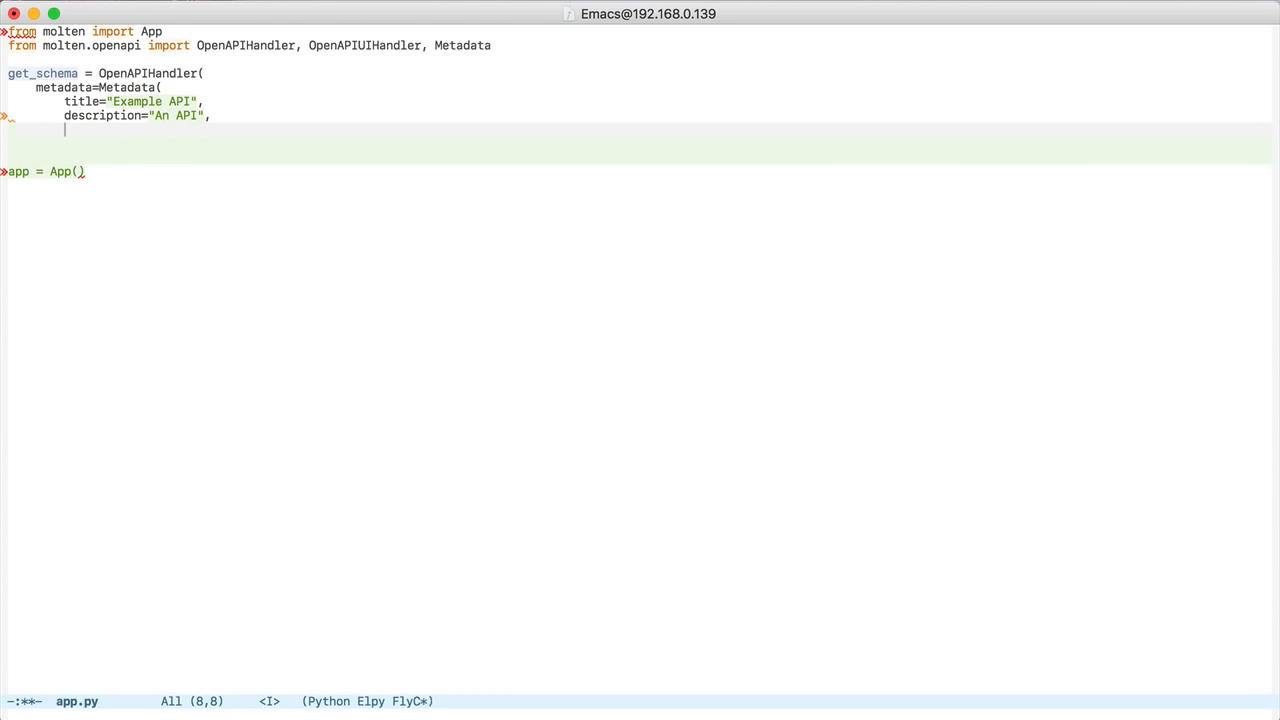
{"action": "type", "text": "version=\"00"}
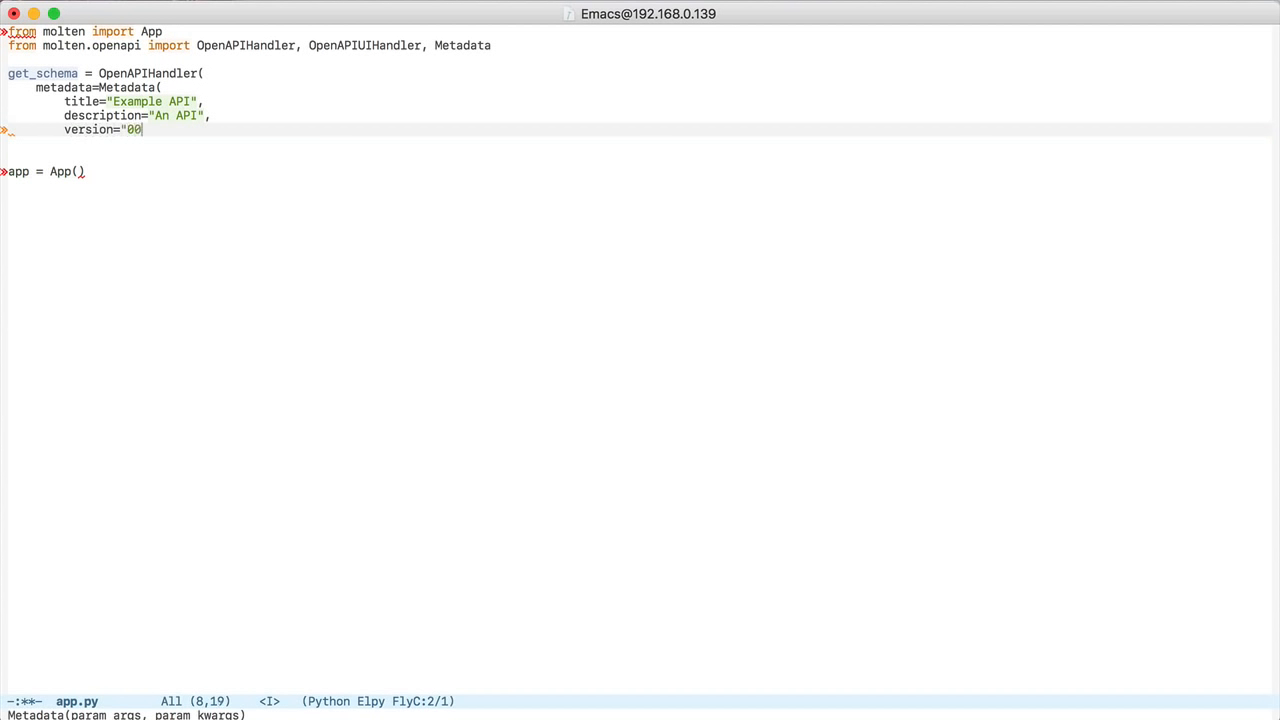
{"action": "type", "text": ".0.0\","}
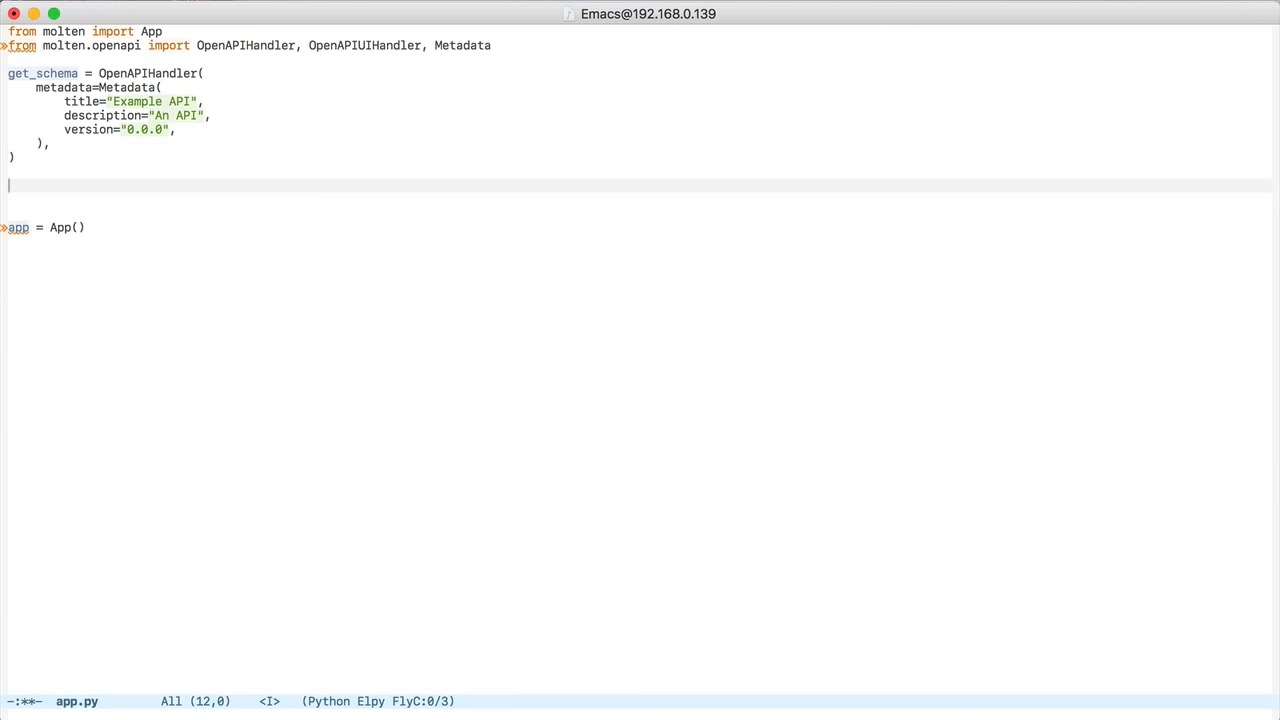
- Add get_docs = OpenAPIUIHandler() and App routes for "/_schema" and "/_docs"
{"action": "type", "text": "ge"}
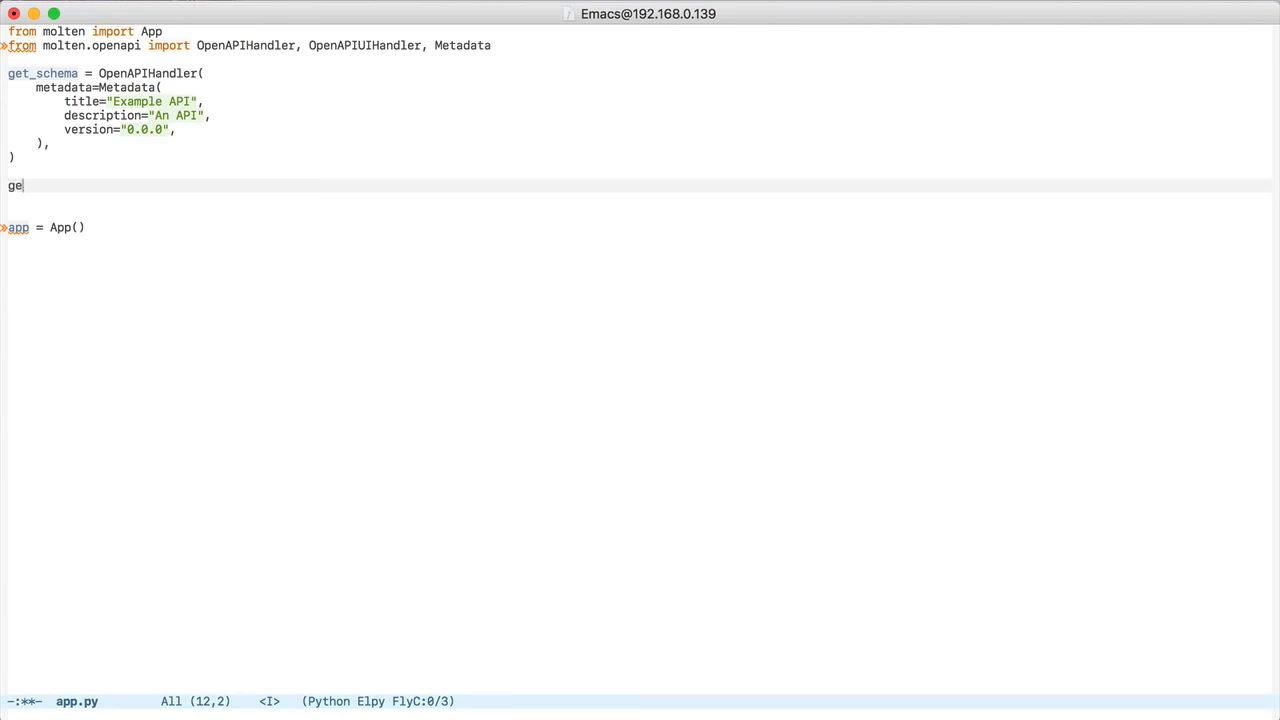
{"action": "type", "text": "t_docs ="}
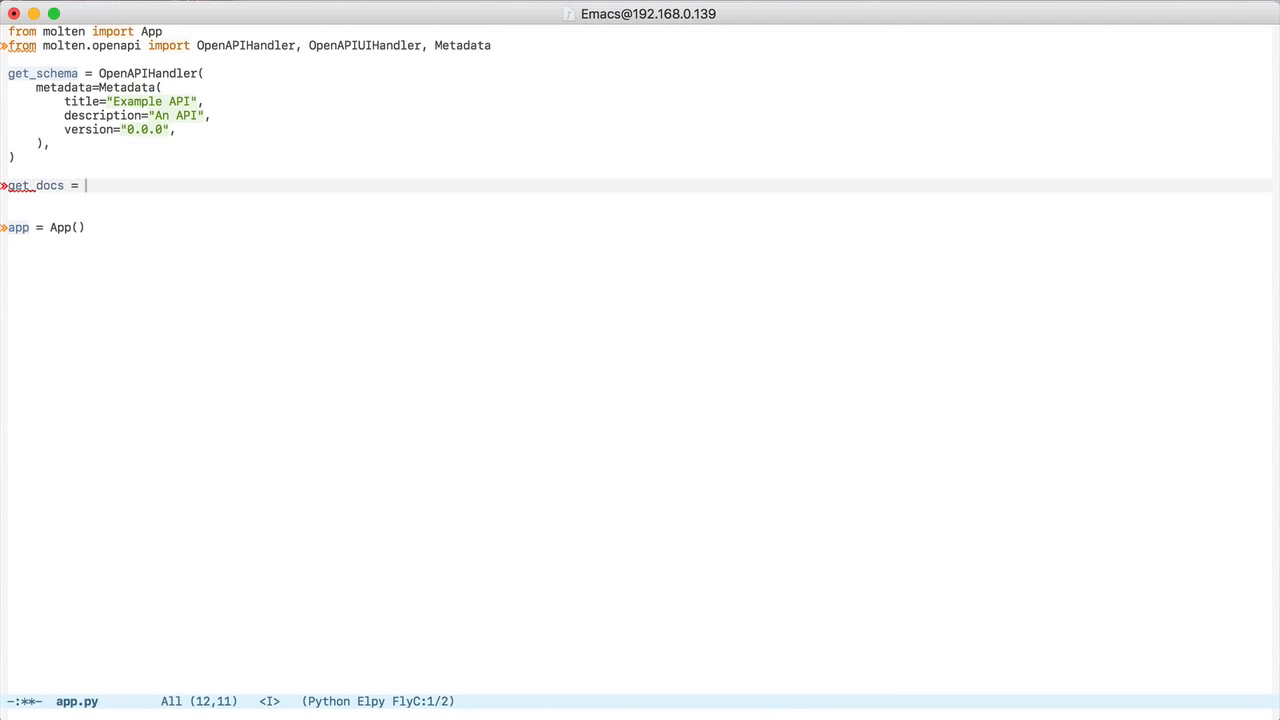
{"action": "type", "text": "OpenAPIUIHandler()"}
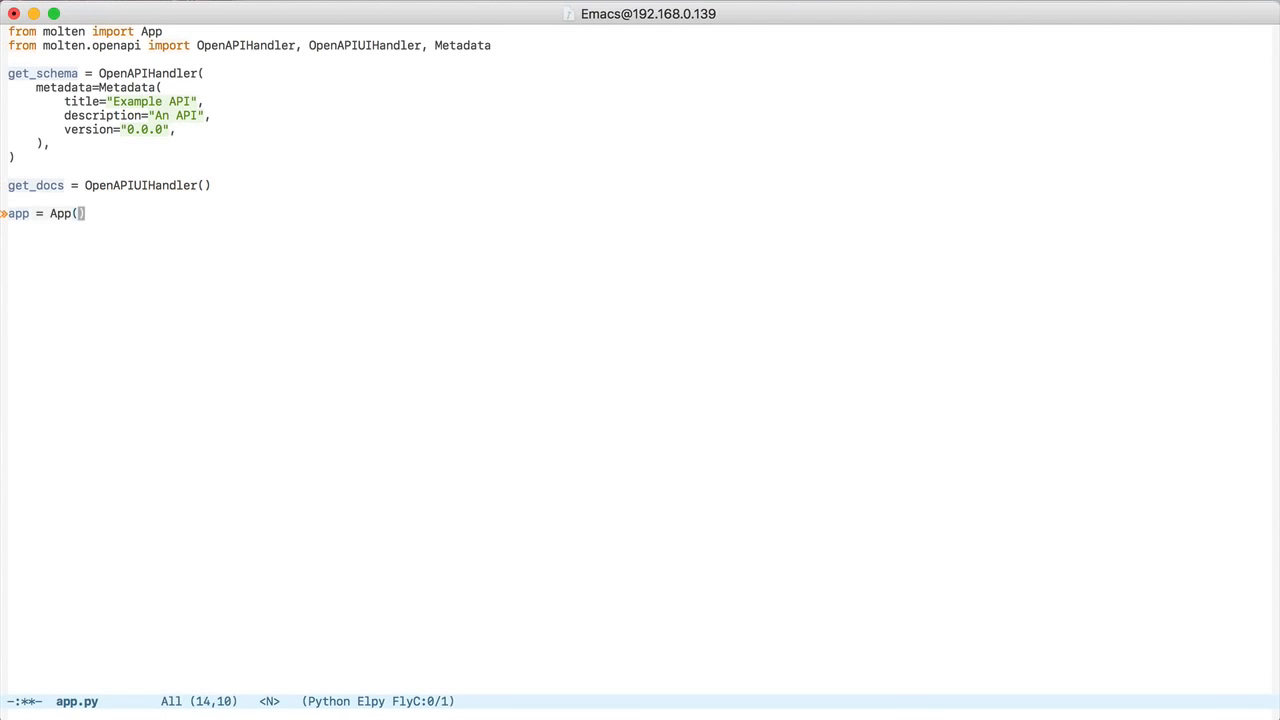
{"action": "type", "text": "routes=["}
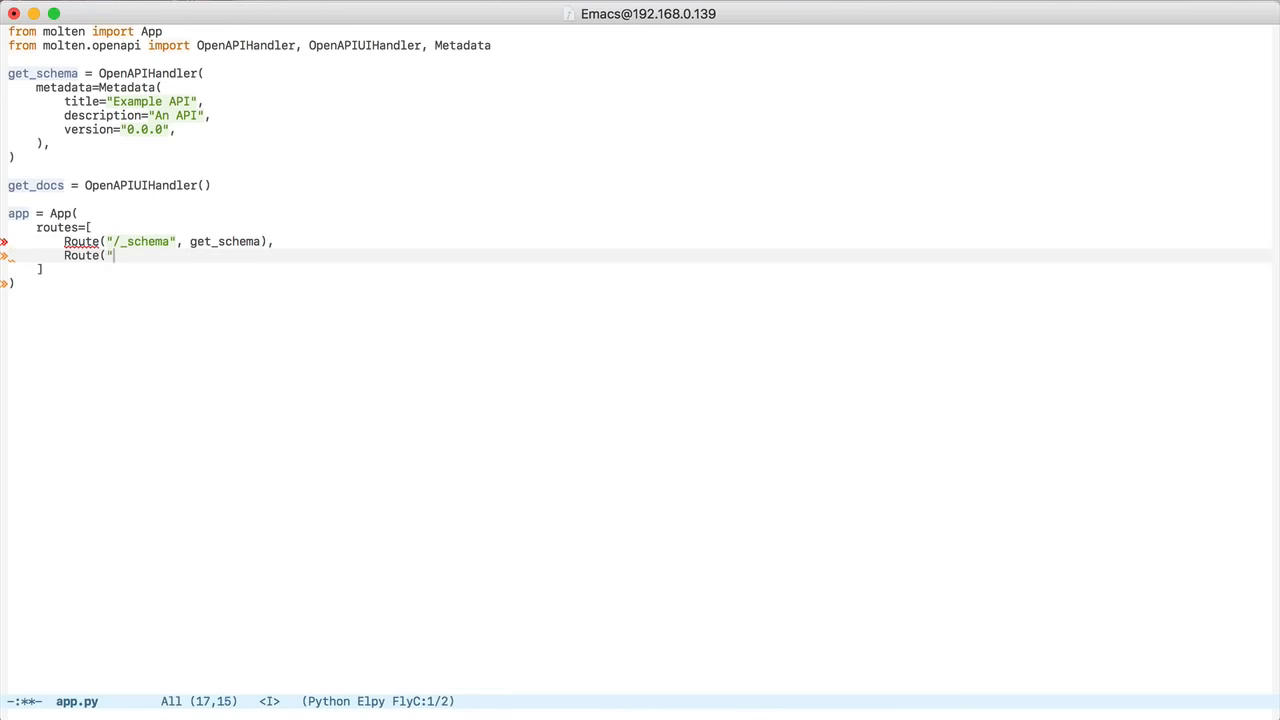
{"action": "type", "text": "/_docs\", geT_d"}
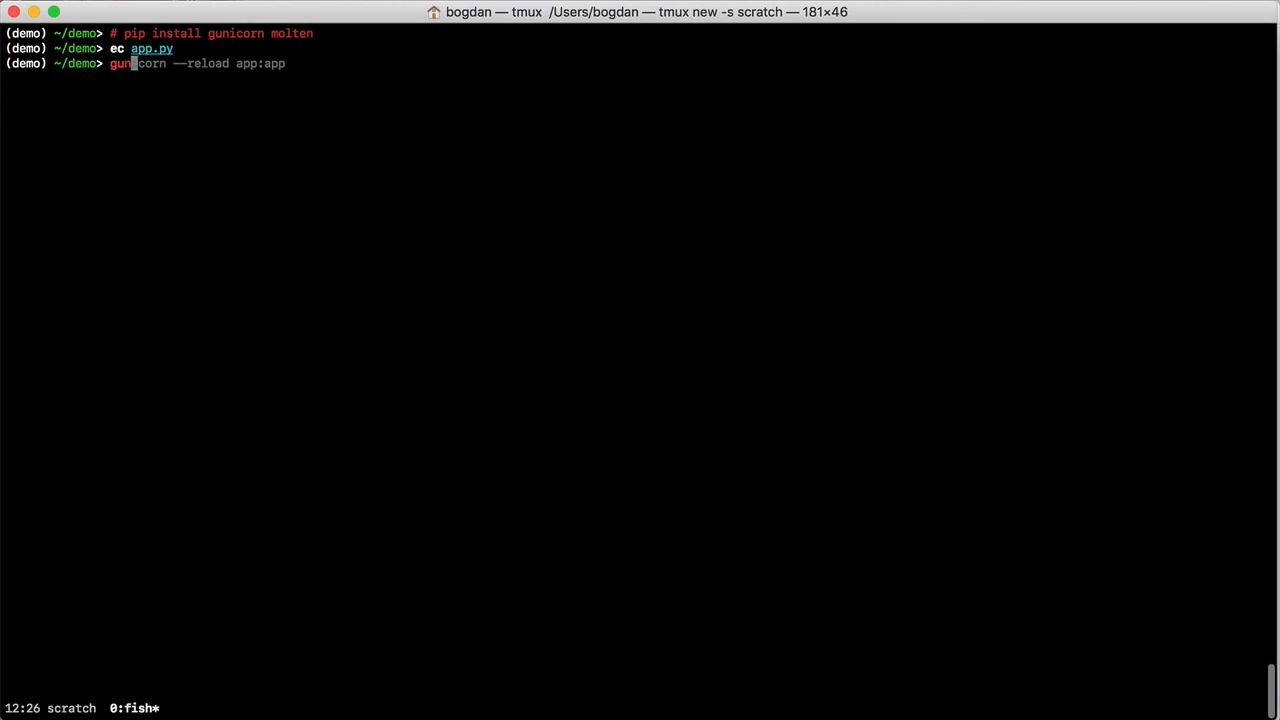
{"action": "key", "text": "Return"}
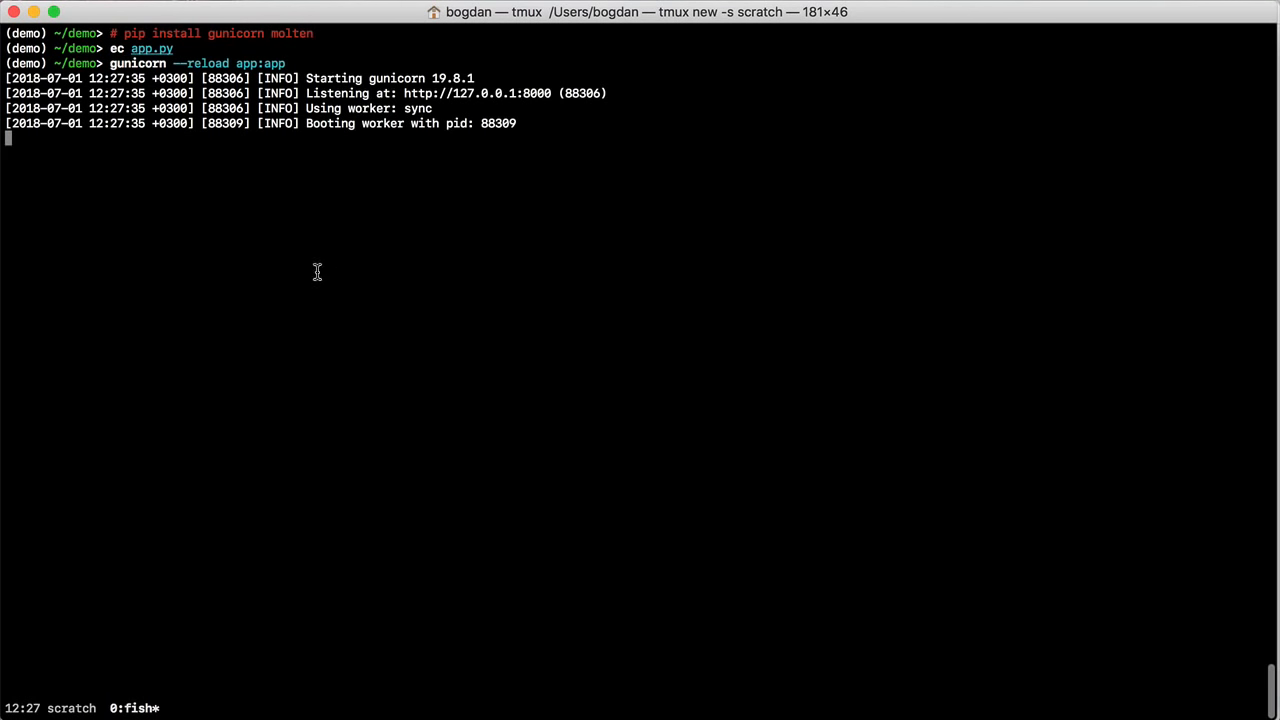
{"action": "mouse_move", "coordinate": [402, 324]}
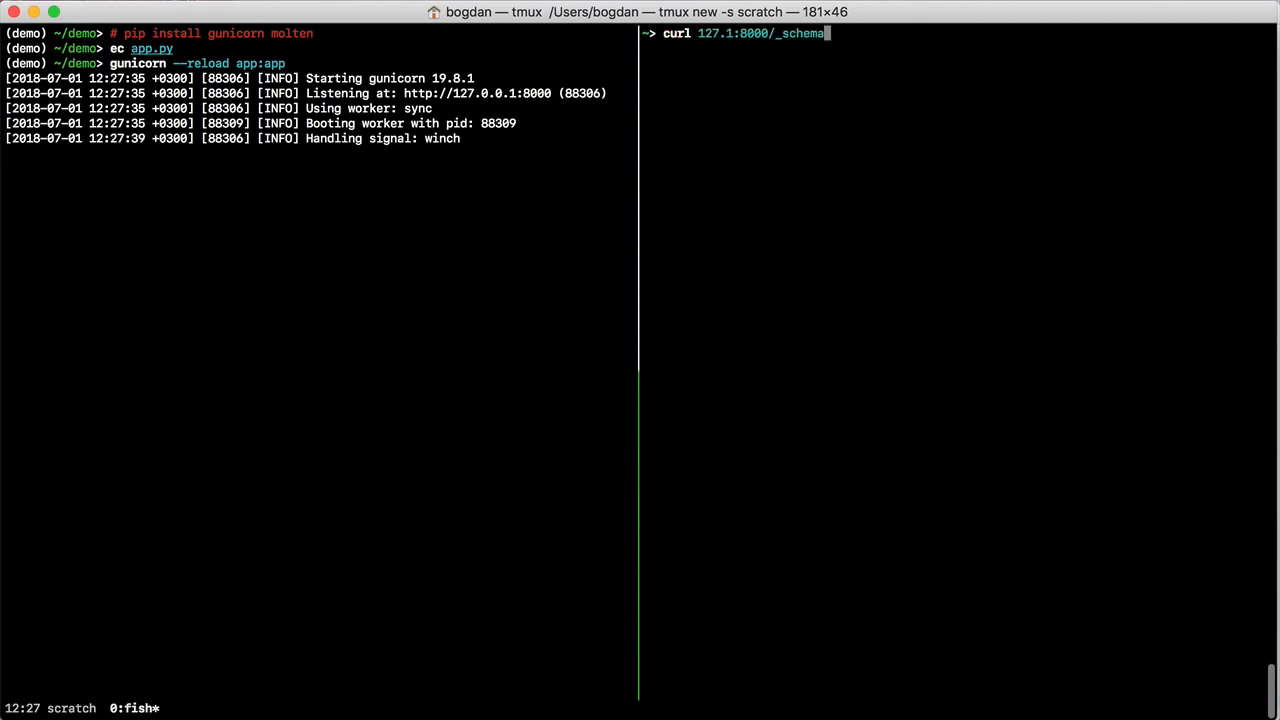
{"action": "key", "text": "Return"}
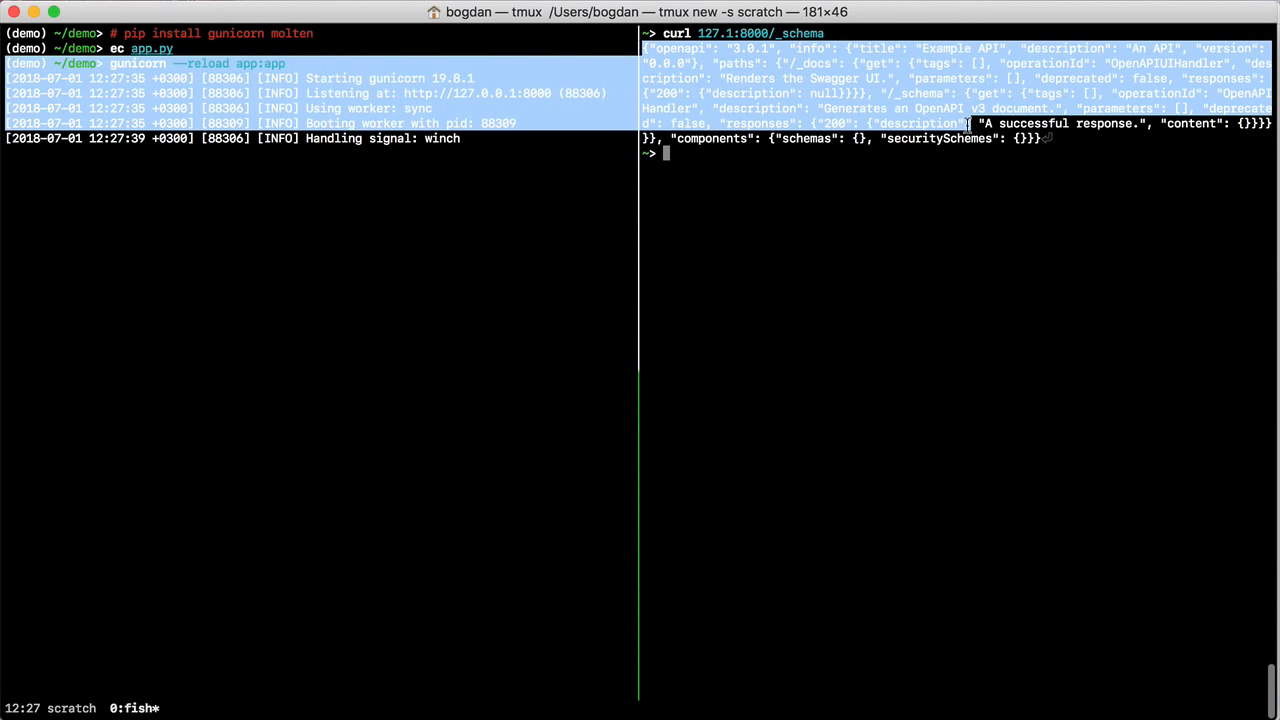
{"action": "type", "text": "open http://127.1:8000/_docs"}
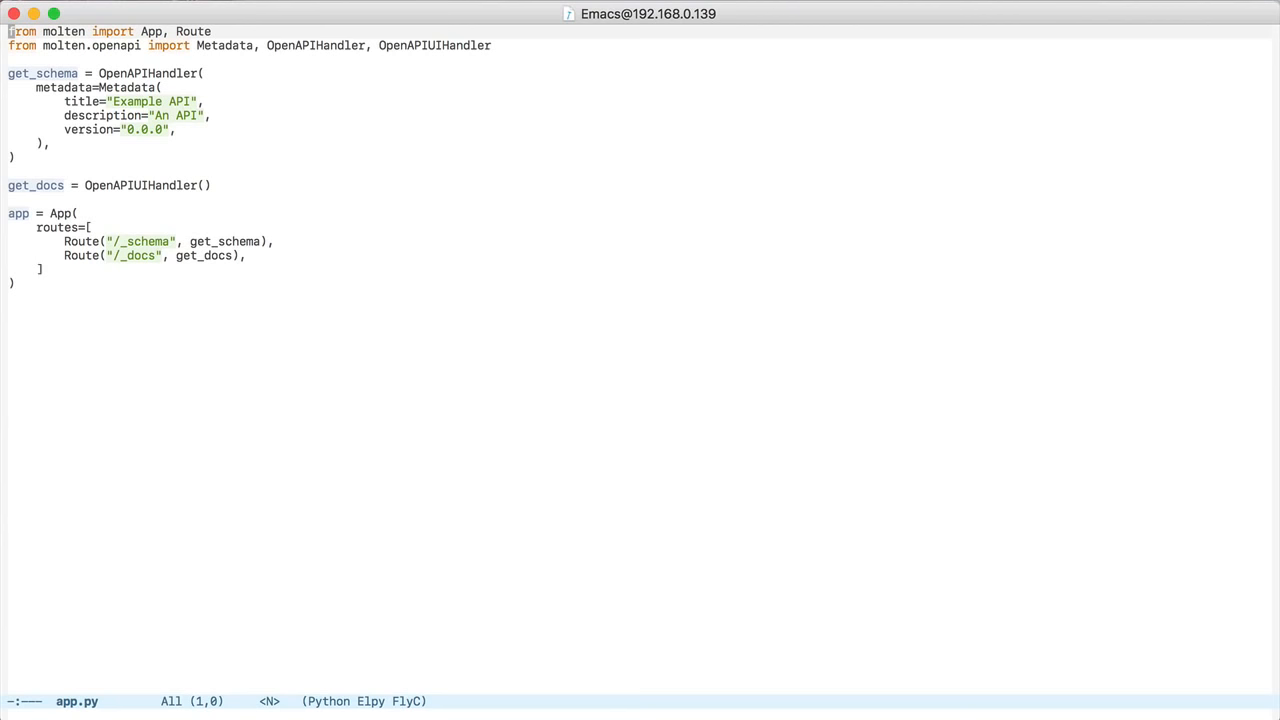
- Import schema and start a Pet class with id: Optional[int] = field(response_only=True)
{"action": "type", "text": ", schema, field"}
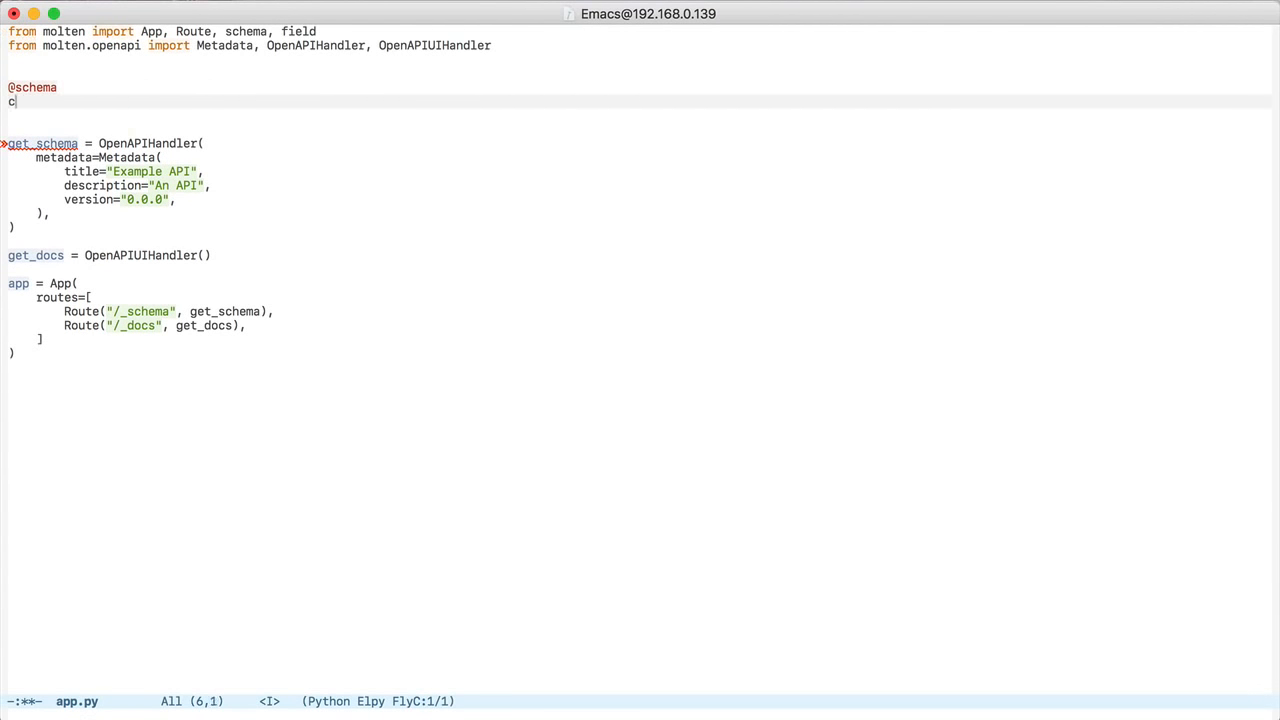
{"action": "type", "text": "lass Pet:"}
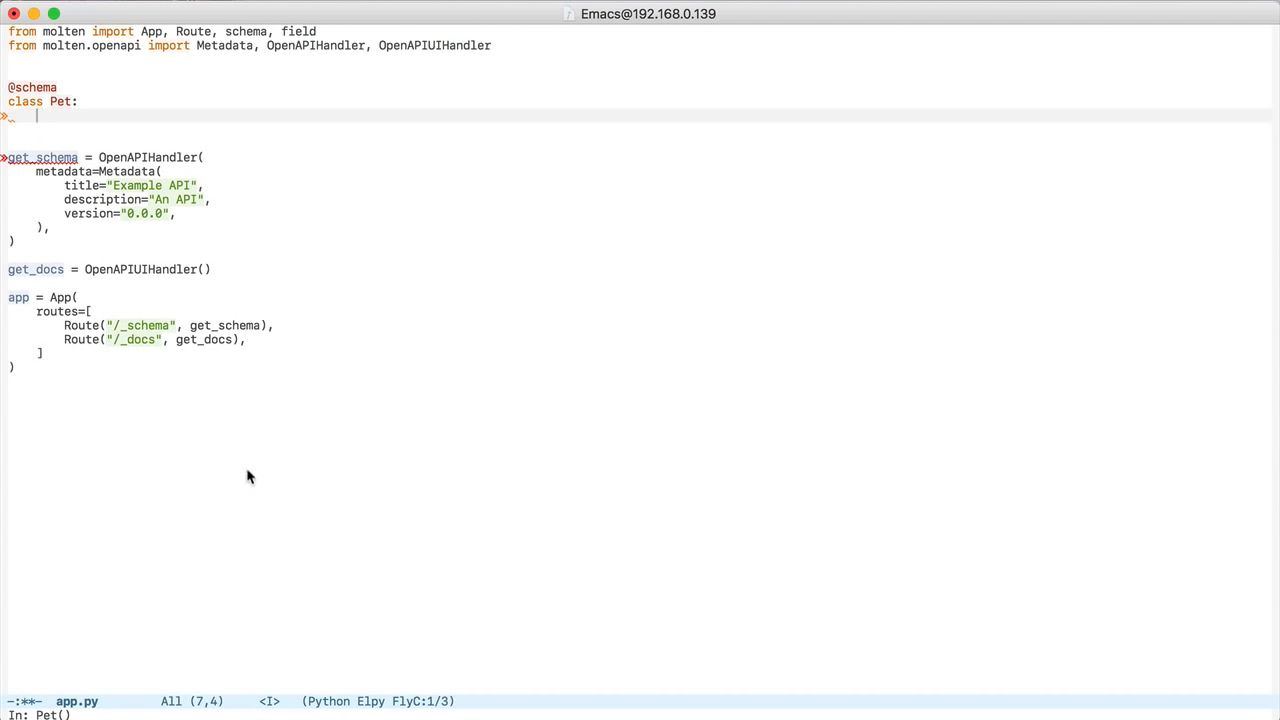
{"action": "mouse_move", "coordinate": [380, 393]}
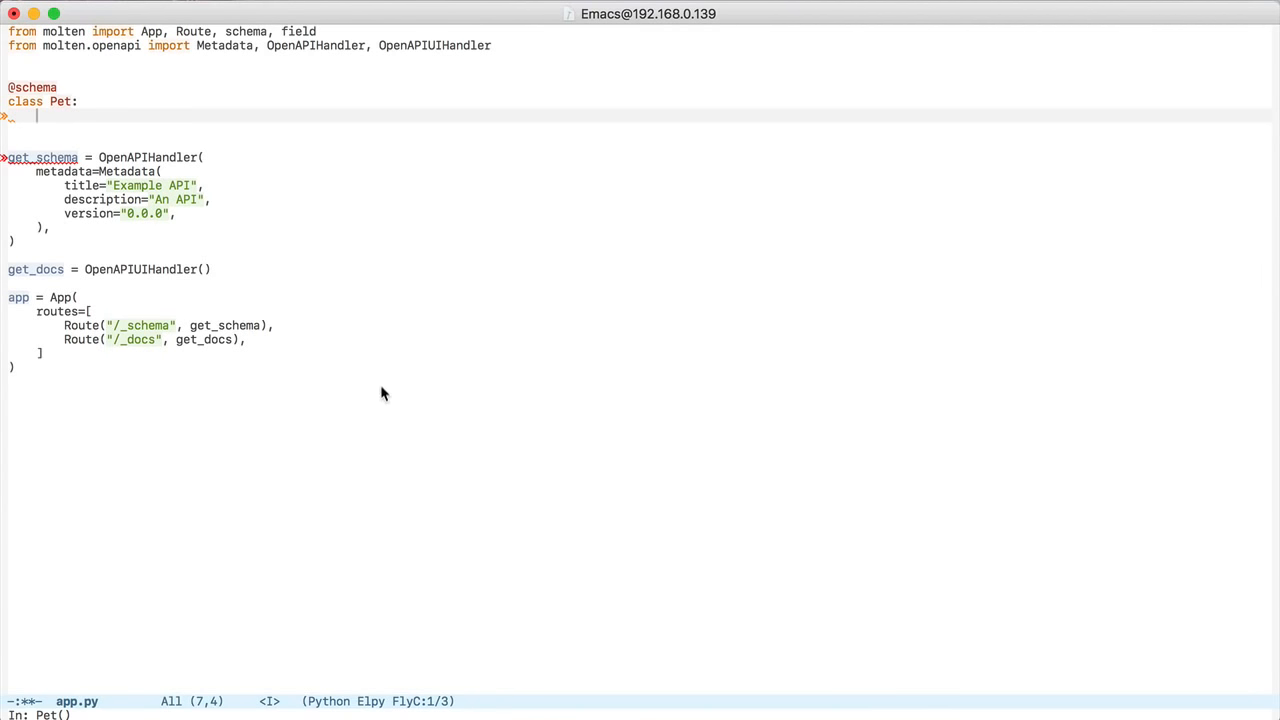
{"action": "type", "text": "id: Optional["}
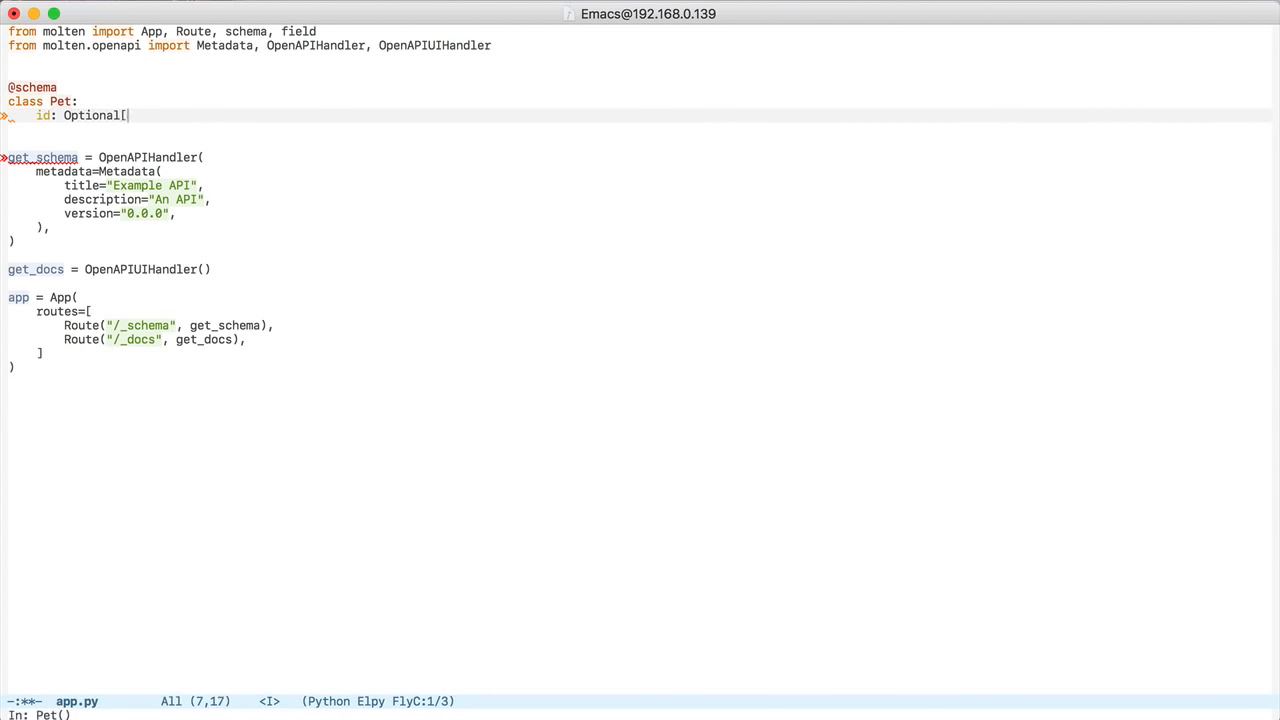
{"action": "type", "text": "int] = field("}
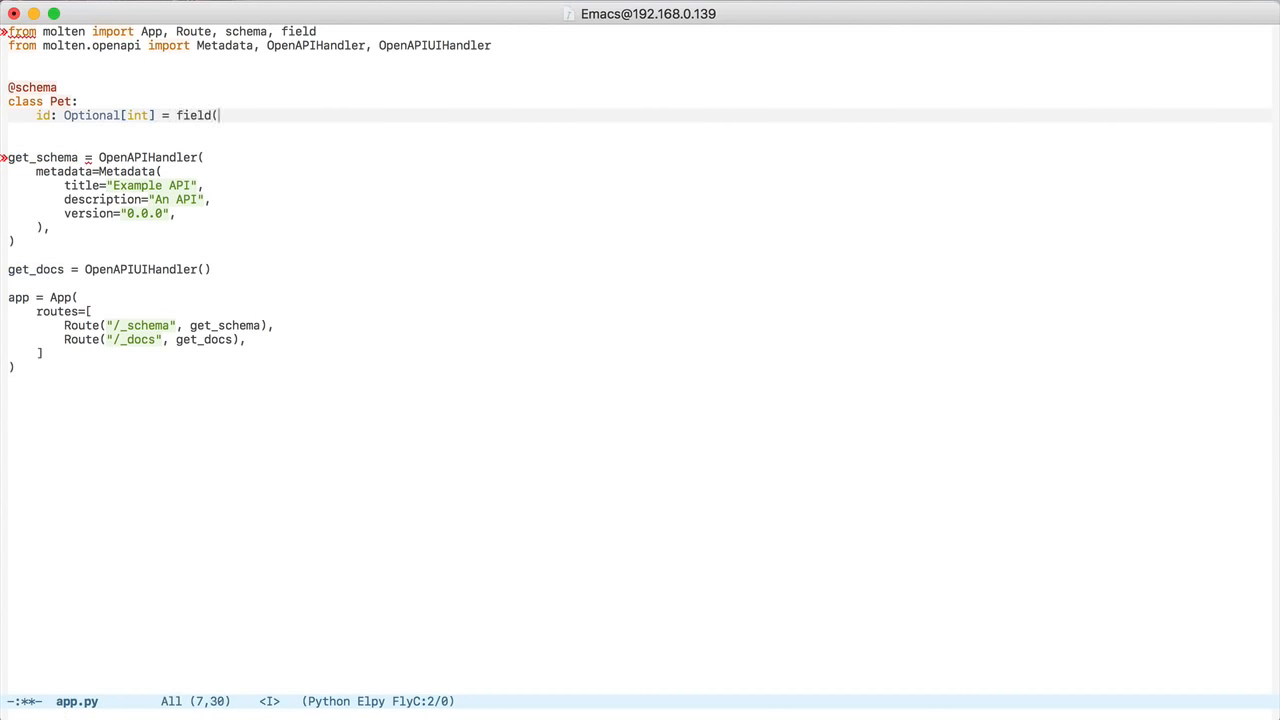
{"action": "type", "text": "response_only=True"}
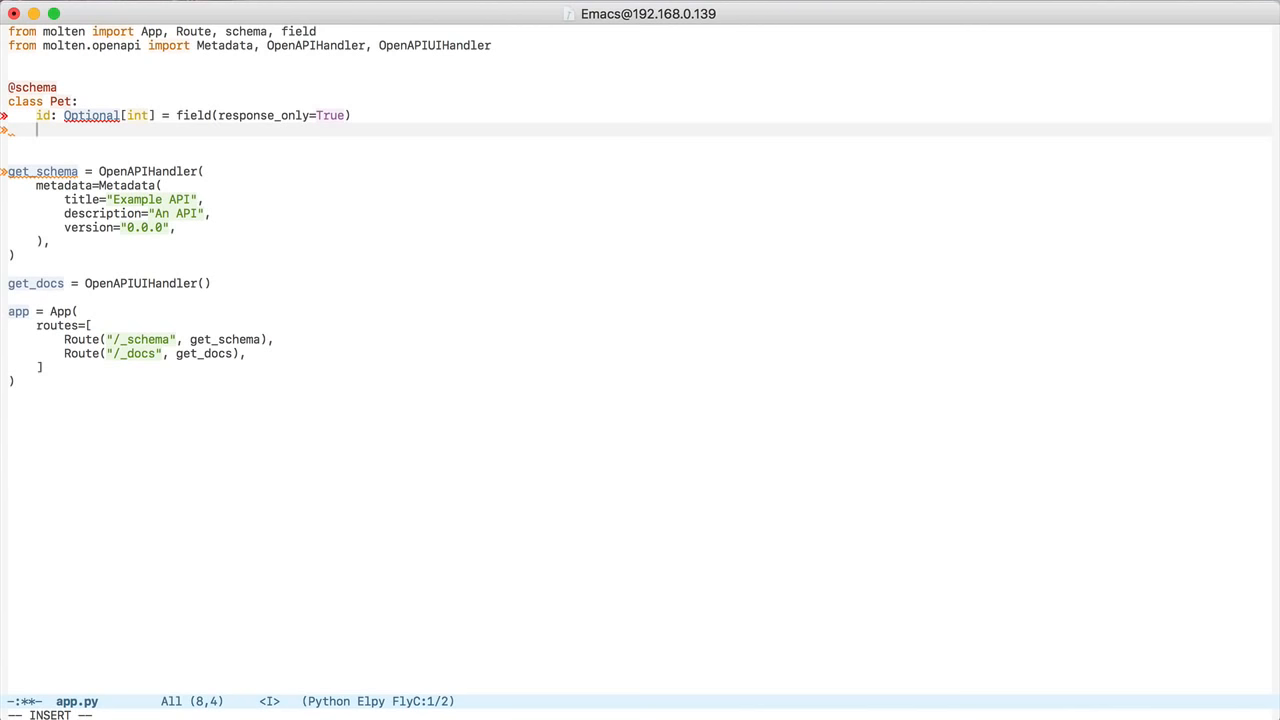
- Add Pet fields name: str and age: int = field(minimum=0, maximum=100)
{"action": "type", "text": "name:"}
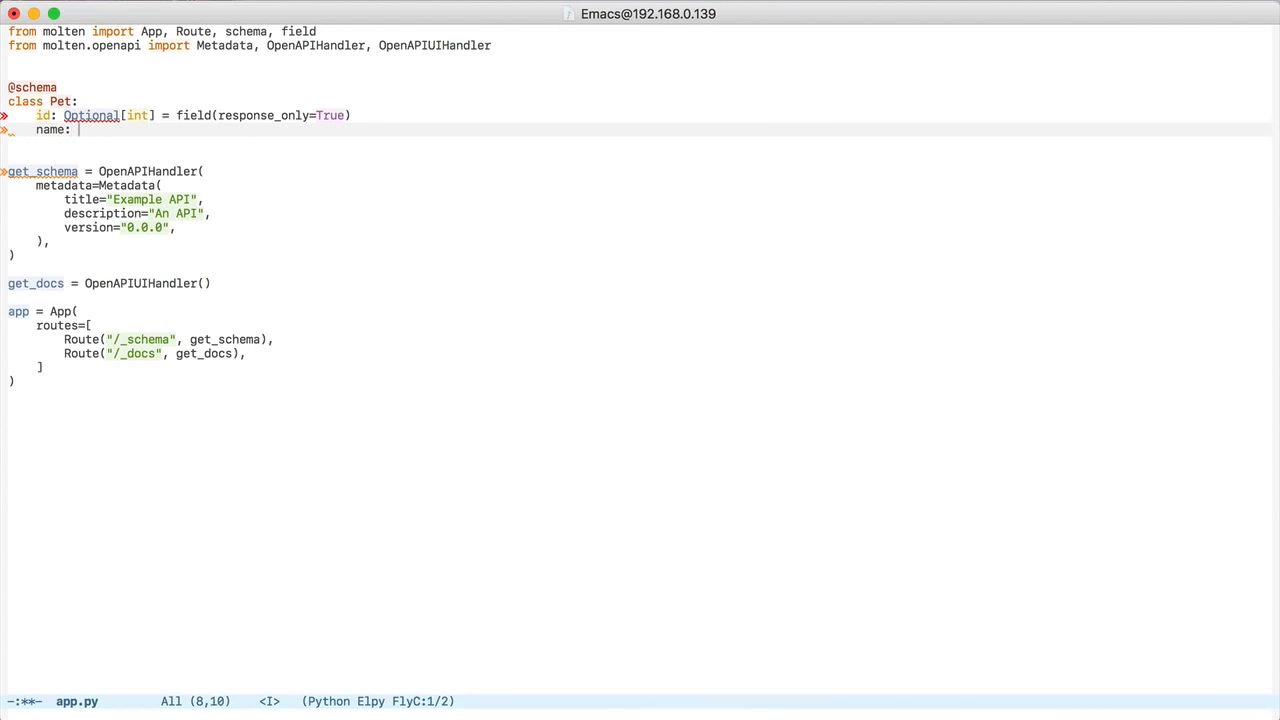
{"action": "type", "text": "str"}
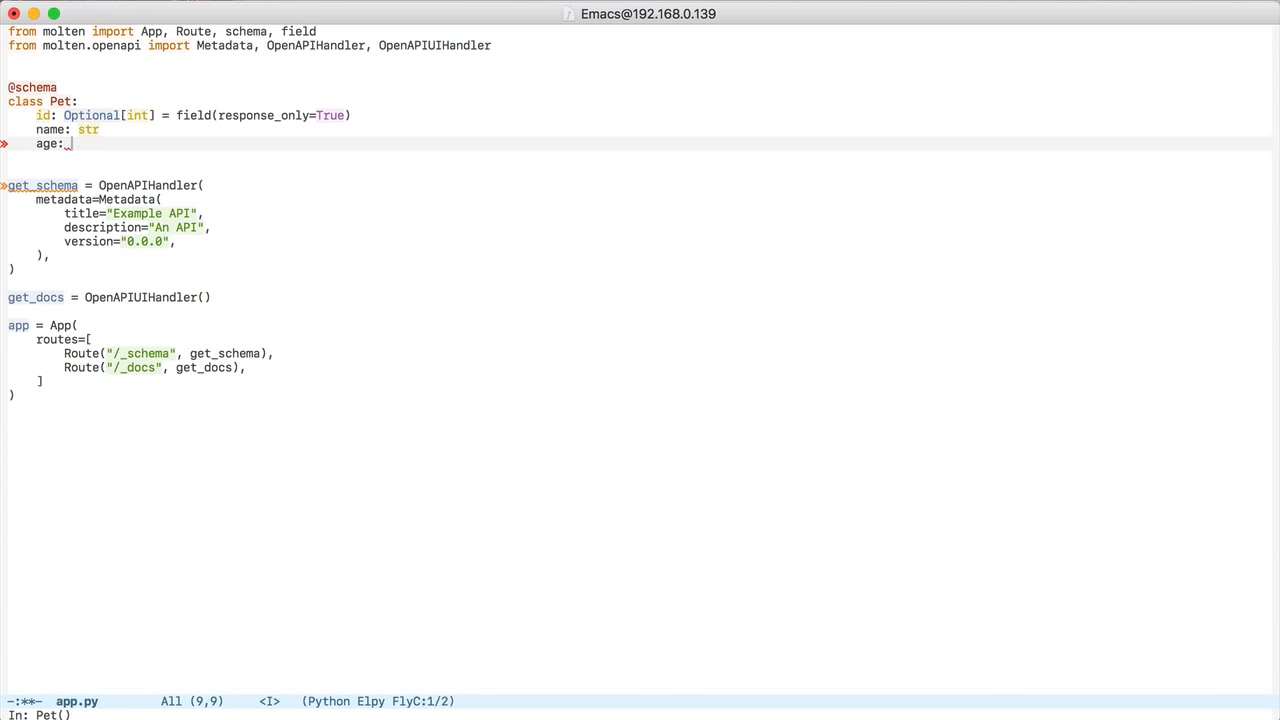
{"action": "type", "text": "int"}
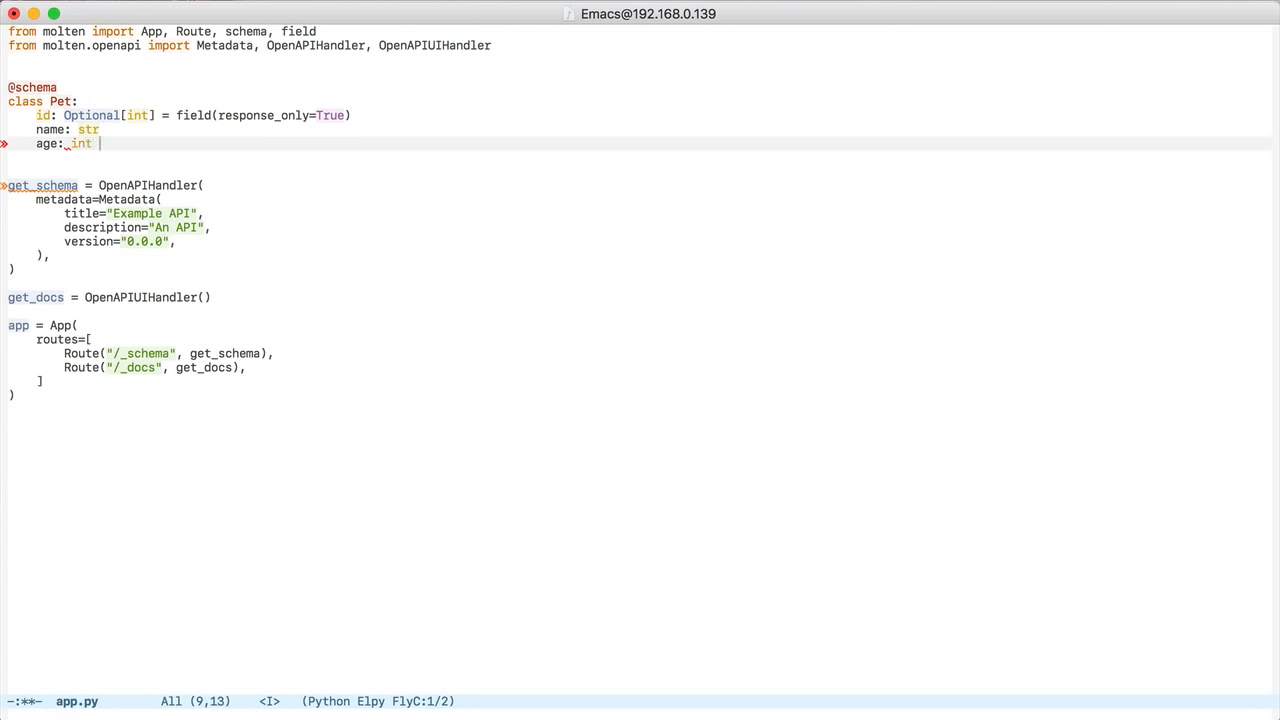
{"action": "type", "text": "=_field("}
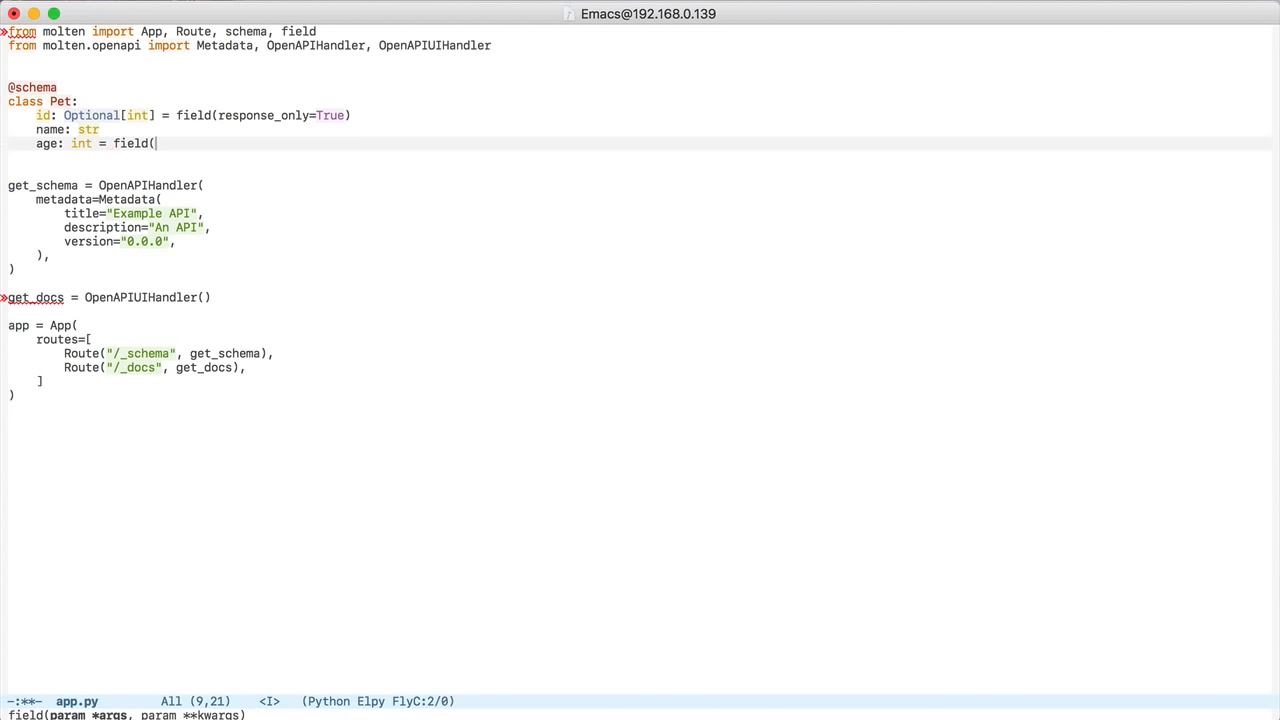
{"action": "type", "text": "minimum=0"}
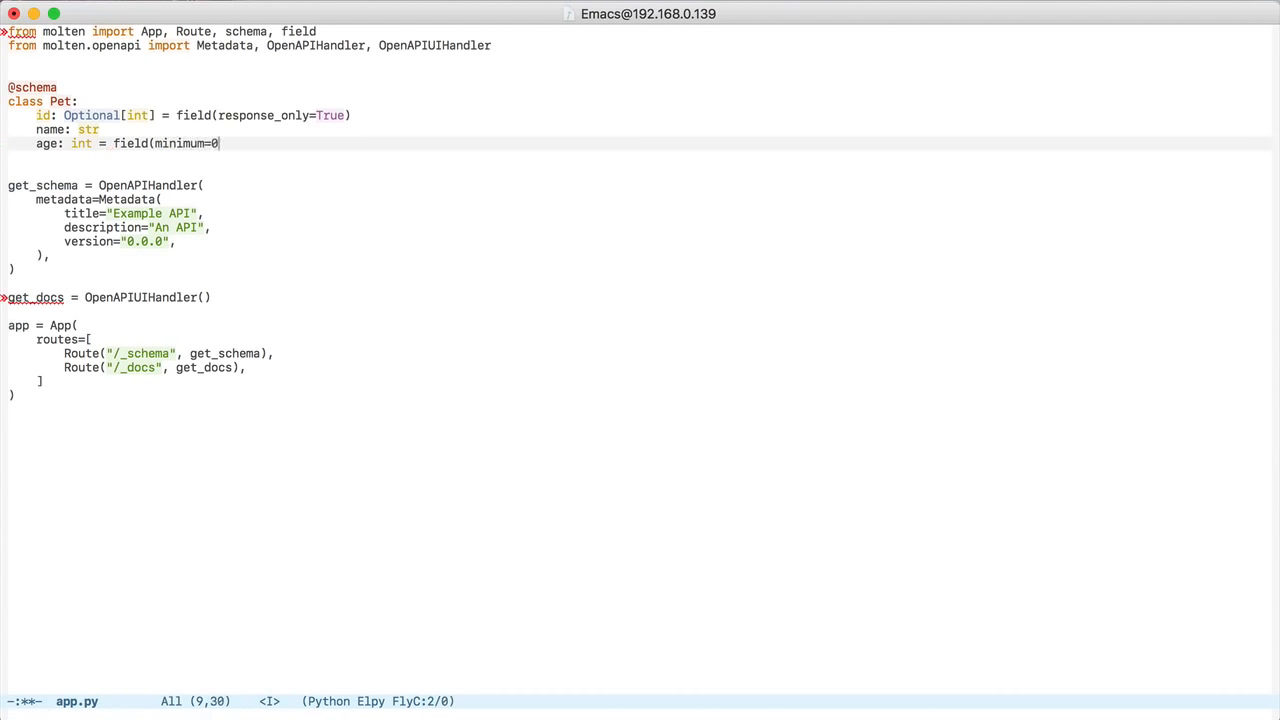
{"action": "type", "text": ", maximum=100)"}
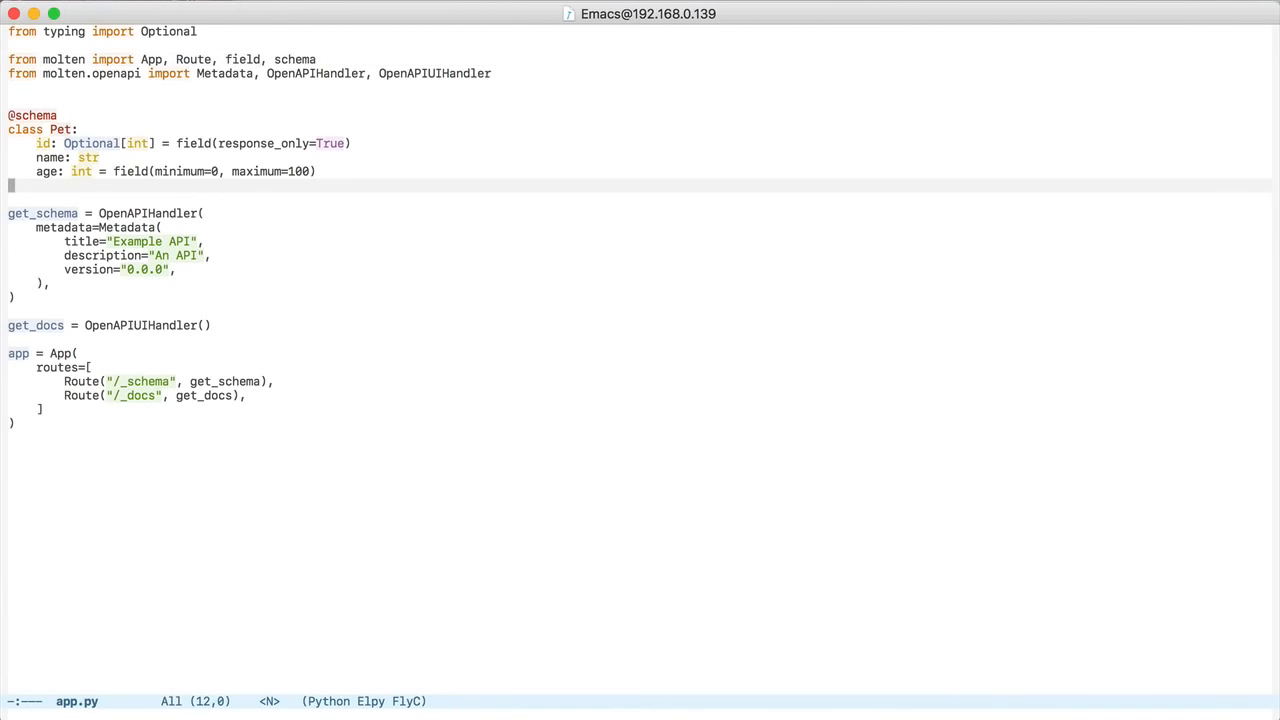
- Write def create_pet(pet: Pet) -> Tuple[str, Pet] returning HTTP_201, pet
{"action": "type", "text": "def"}
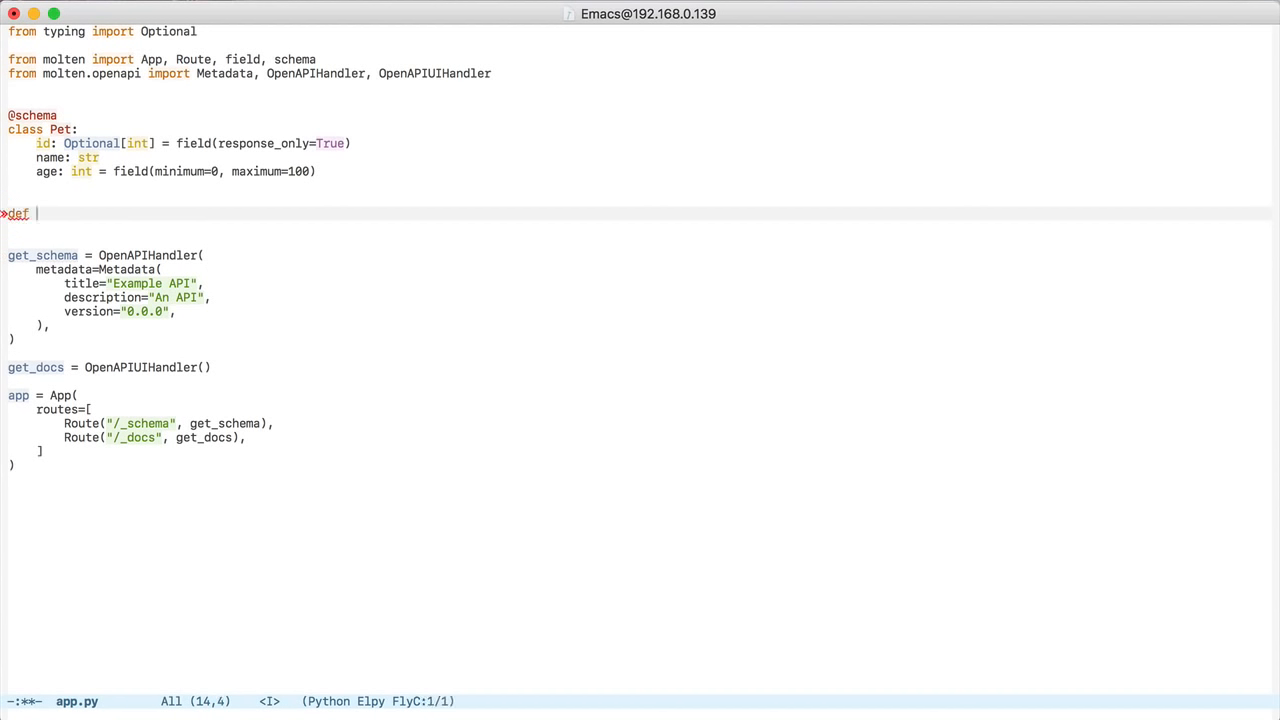
{"action": "type", "text": "create_pet("}
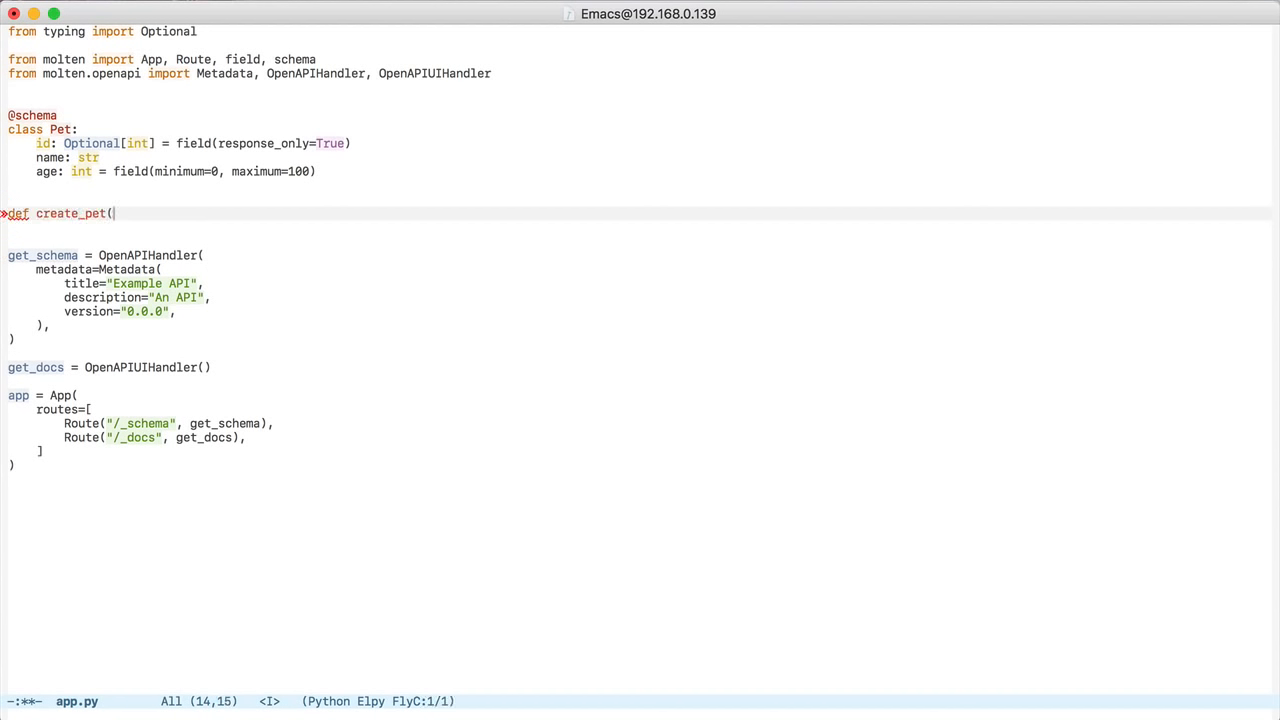
{"action": "type", "text": "pet: Pet) ->"}
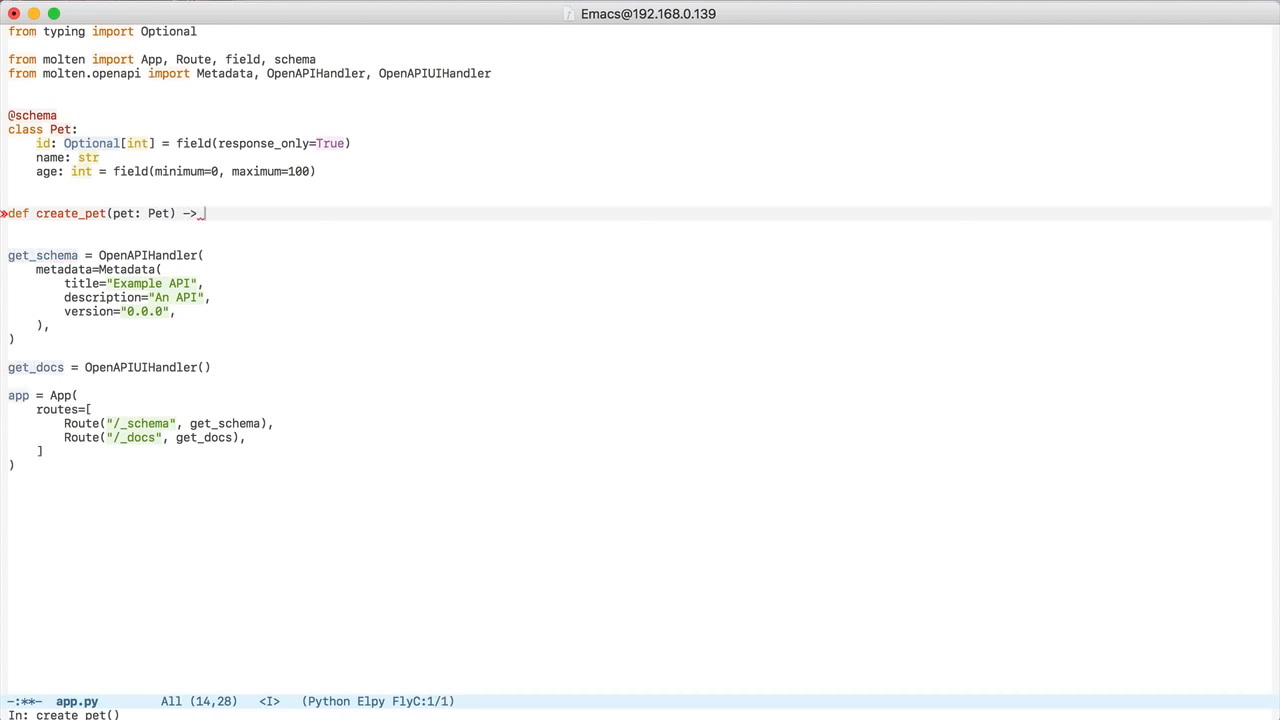
{"action": "type", "text": "T"}
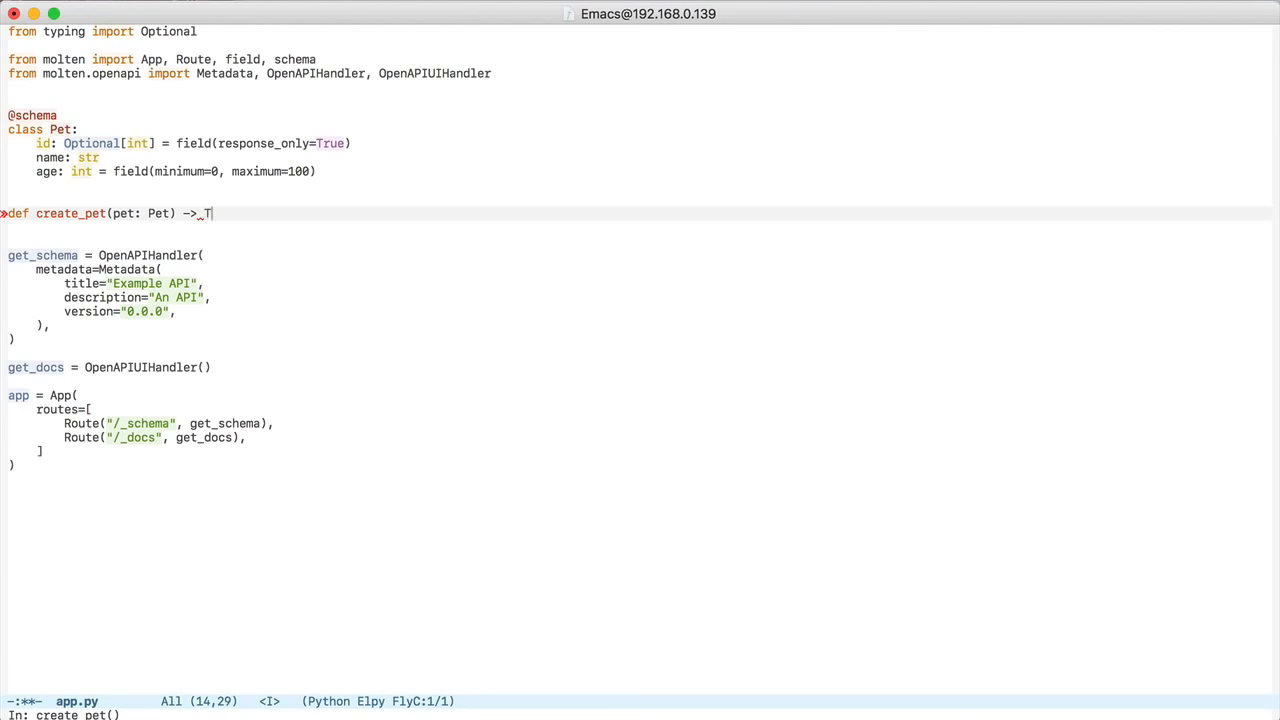
{"action": "type", "text": "uple[str,"}
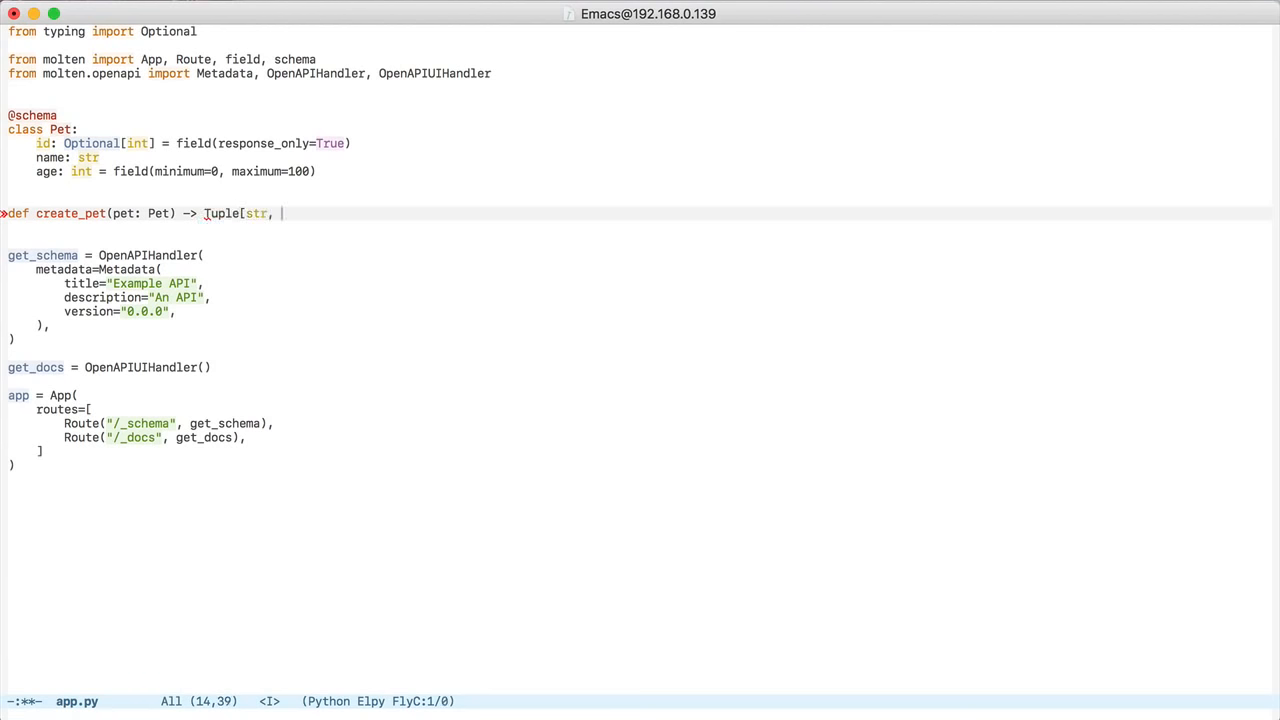
{"action": "type", "text": "Pet]:"}
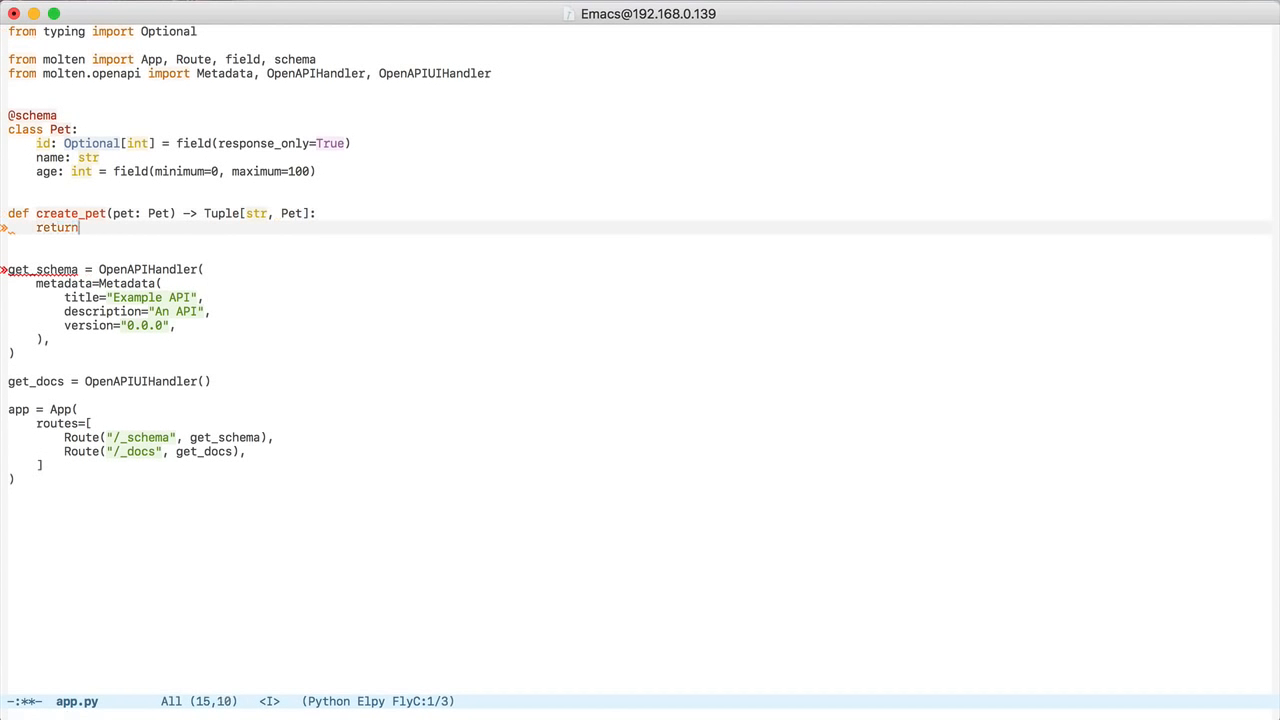
{"action": "type", "text": "HTTP_201,"}
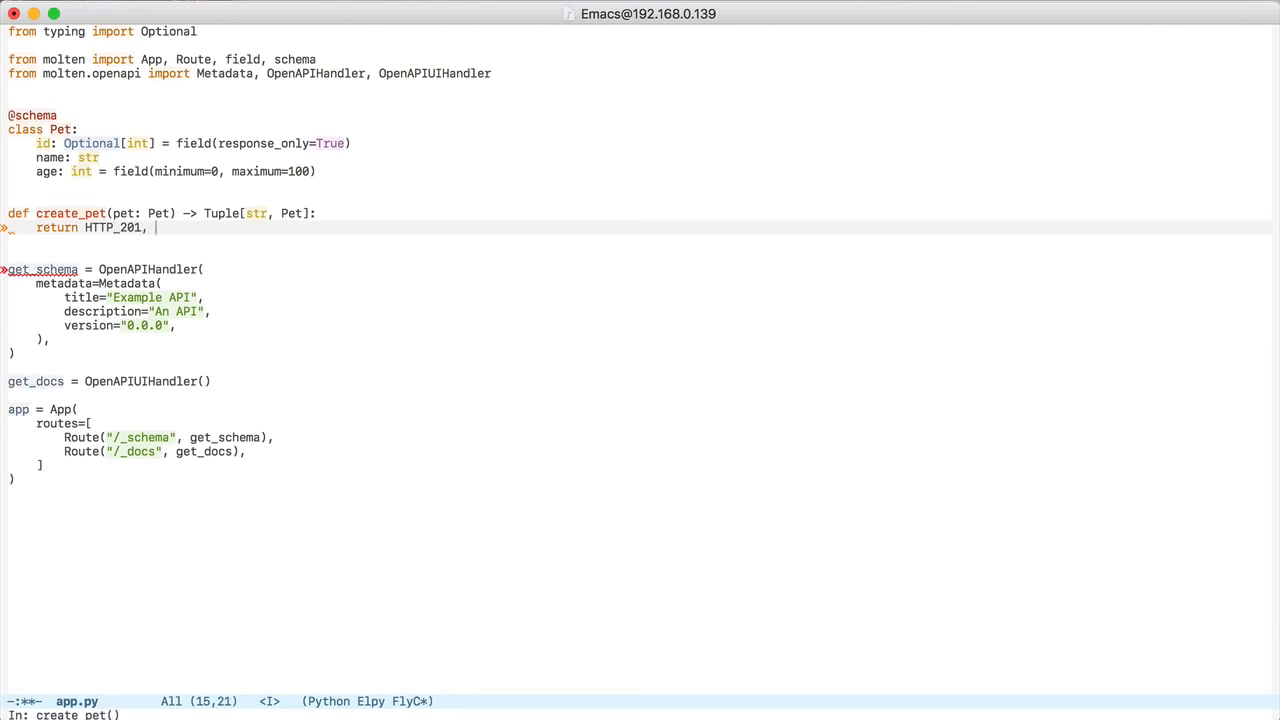
{"action": "type", "text": "pet"}
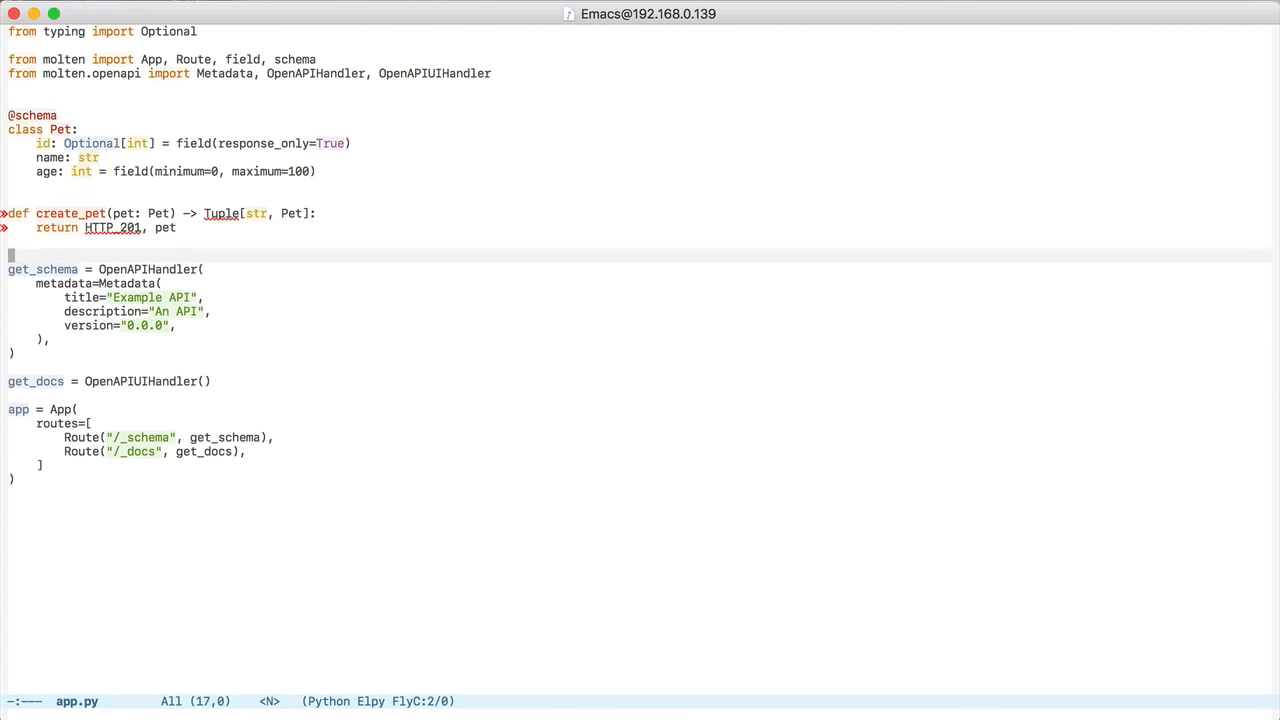
{"action": "type", "text": ", Tuple"}
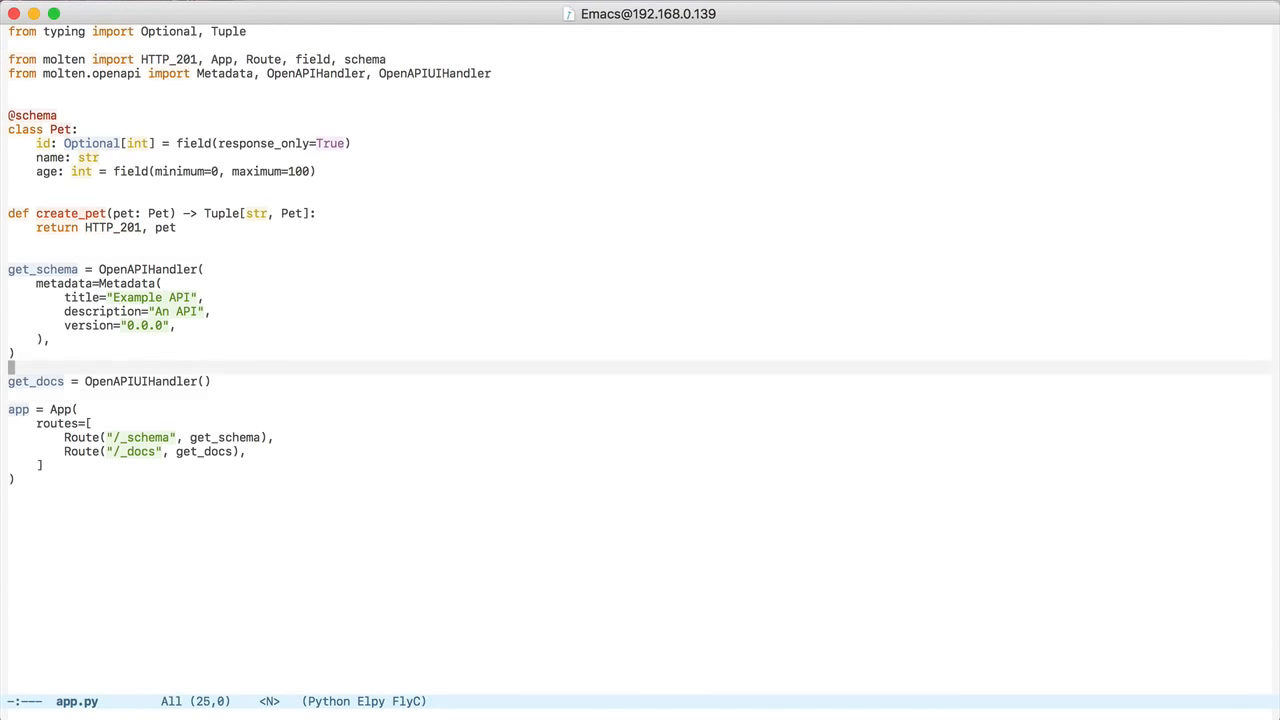
{"action": "key", "text": "down"}
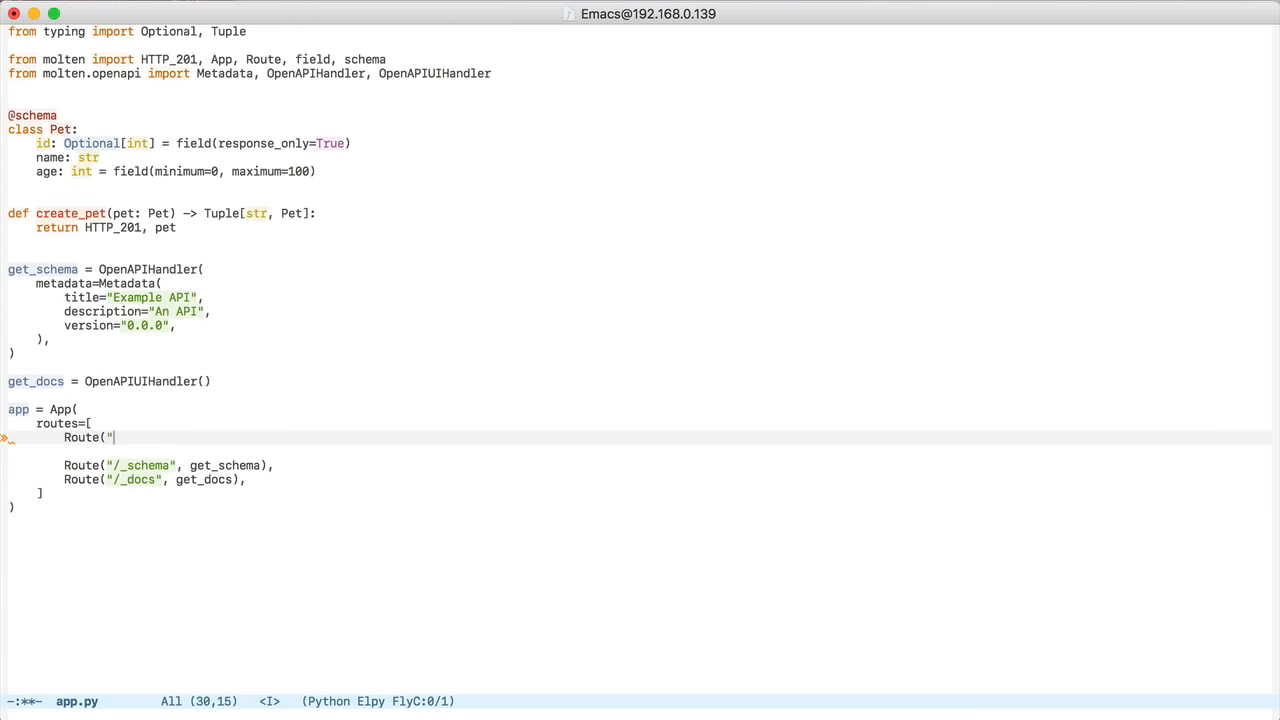
- Add Route("/pets", create_pet, method="POST") to the app's routes list
{"action": "type", "text": "/pets\","}
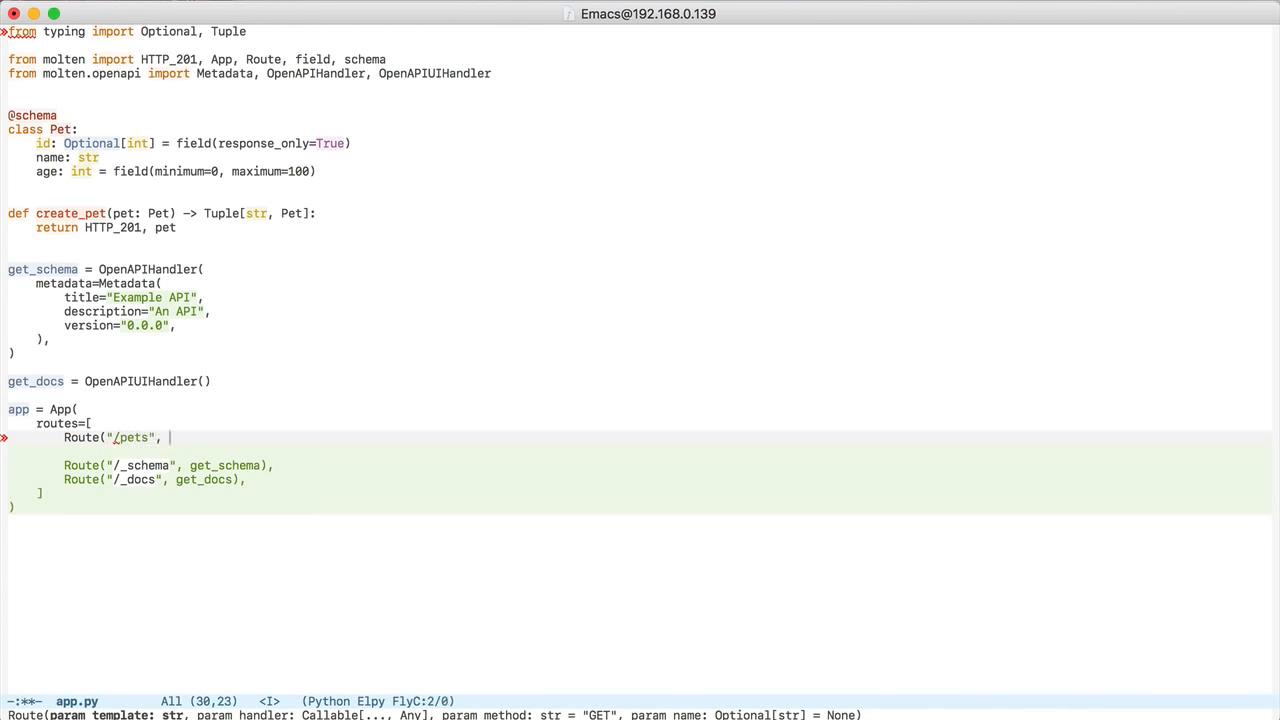
{"action": "type", "text": "create_pet,"}
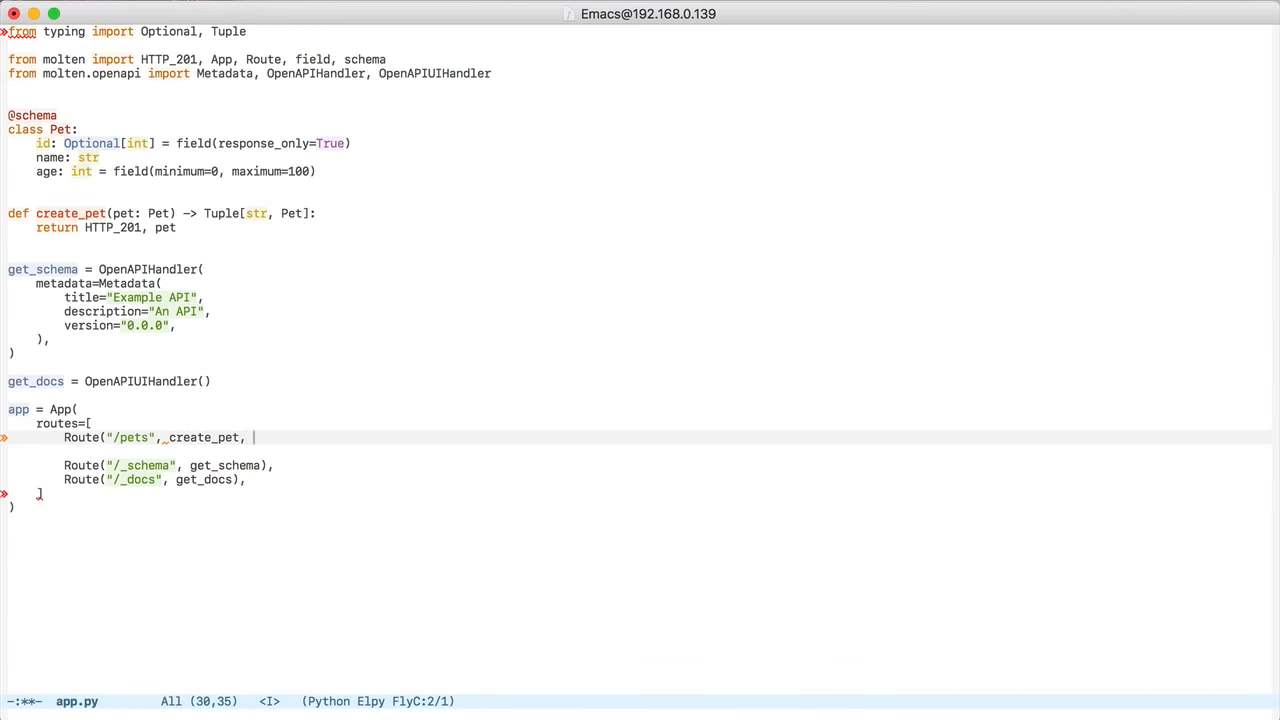
{"action": "type", "text": "method=\"POST"}
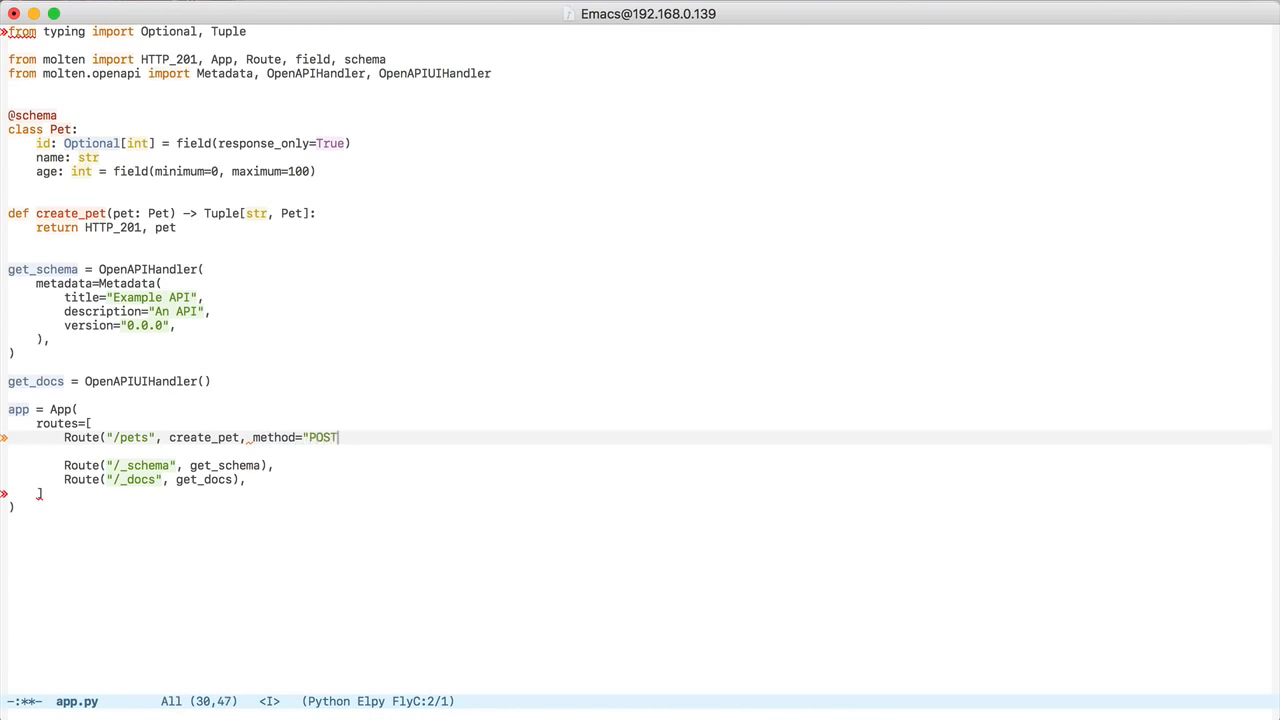
{"action": "key", "text": "Escape"}
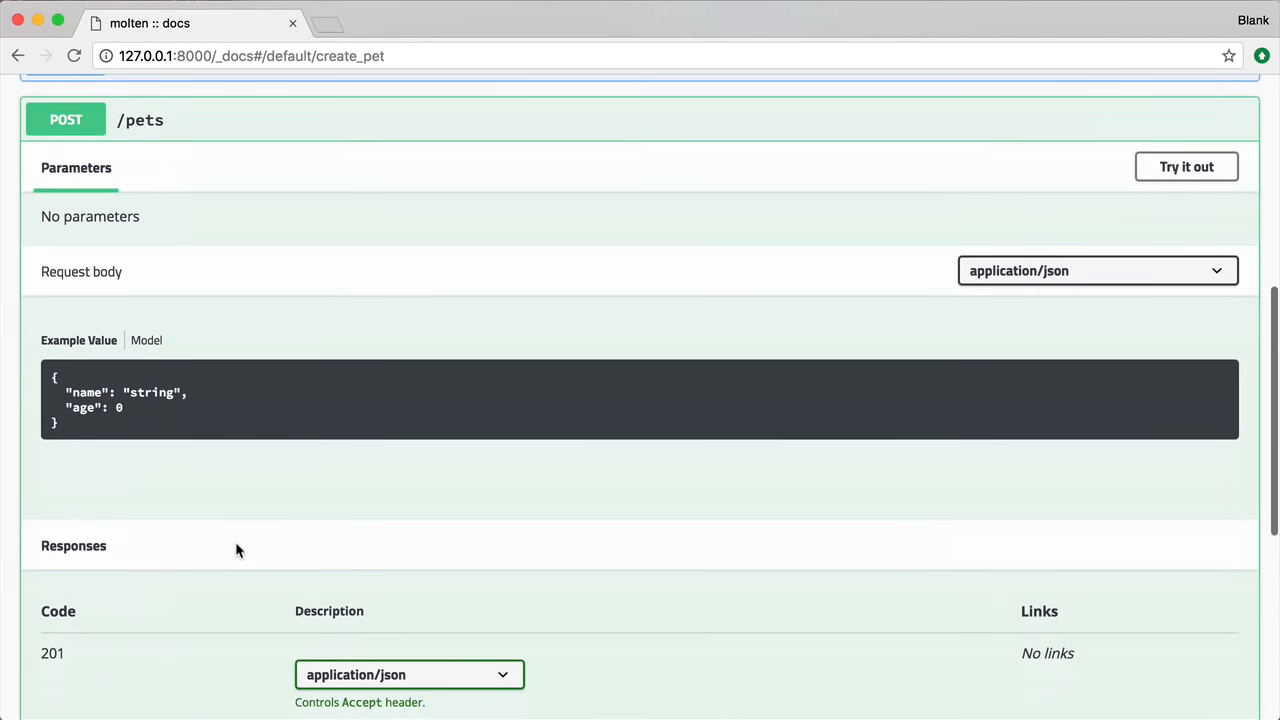
- Switch the POST /pets request body in Swagger UI to the Model view, showing name and age without id
{"action": "scroll", "scroll_direction": "up", "scroll_amount": 3}
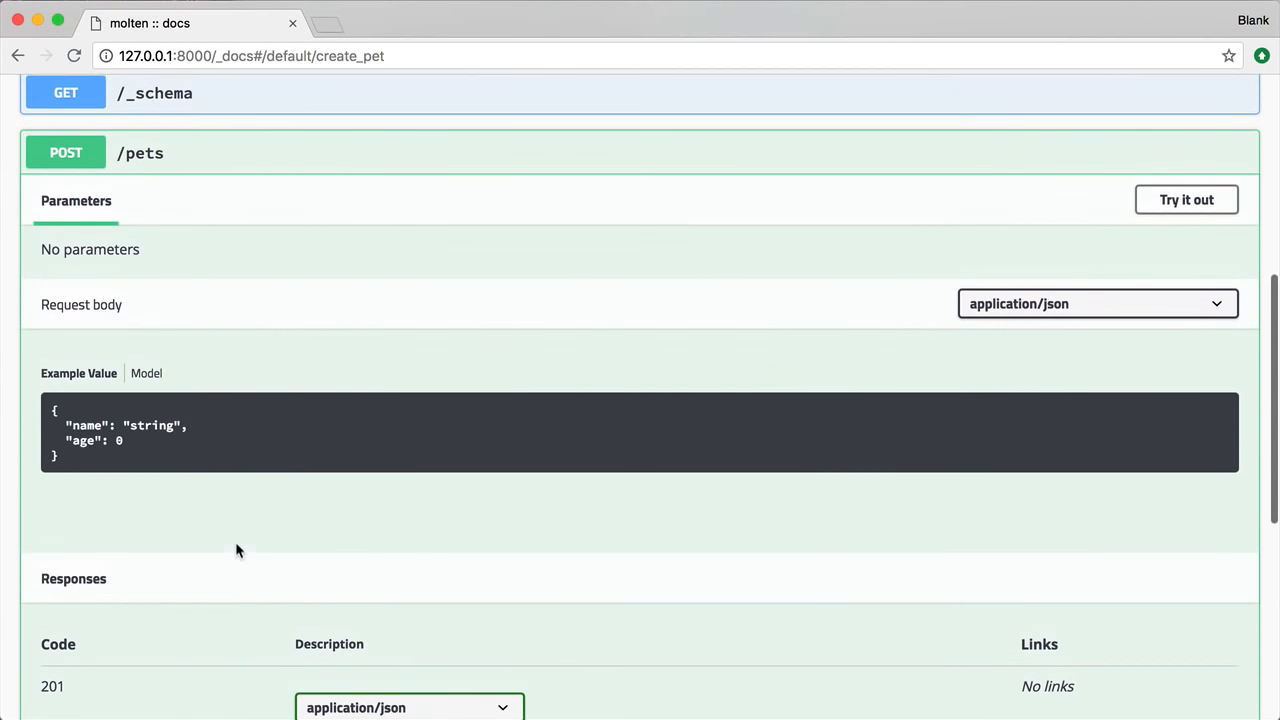
{"action": "scroll", "scroll_direction": "down", "scroll_amount": 3}
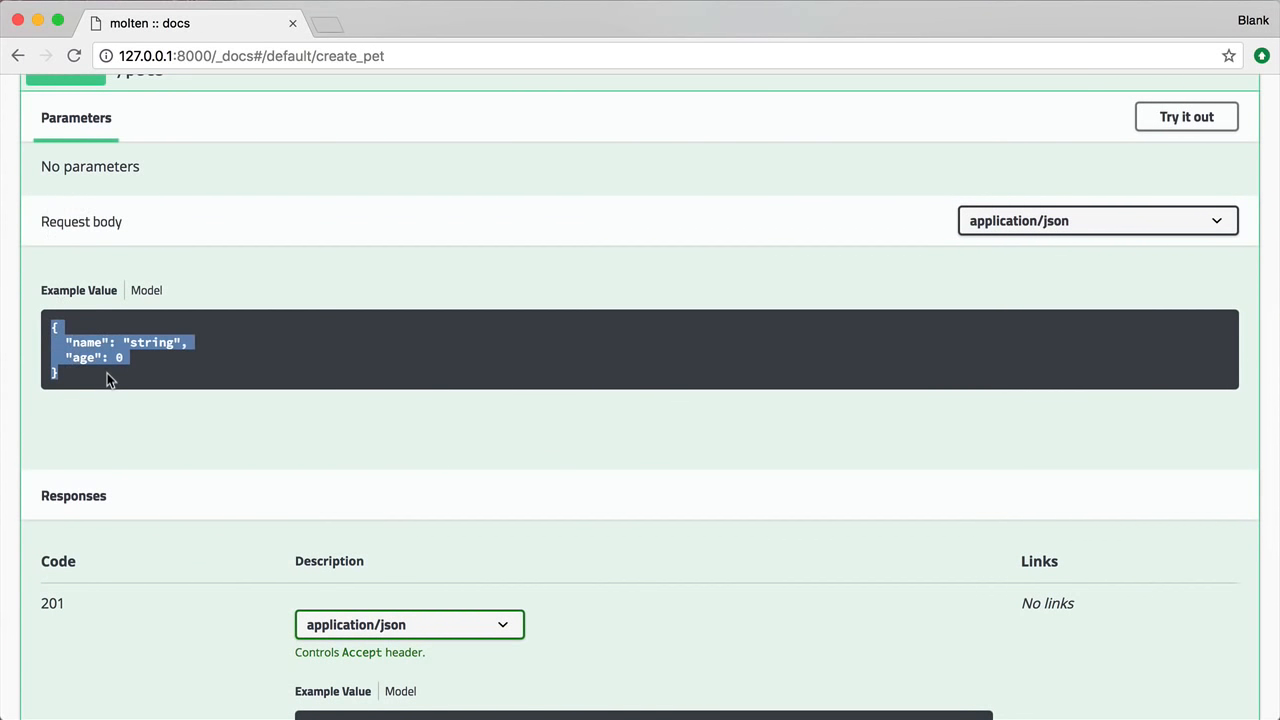
{"action": "left_click", "coordinate": [146, 290]}
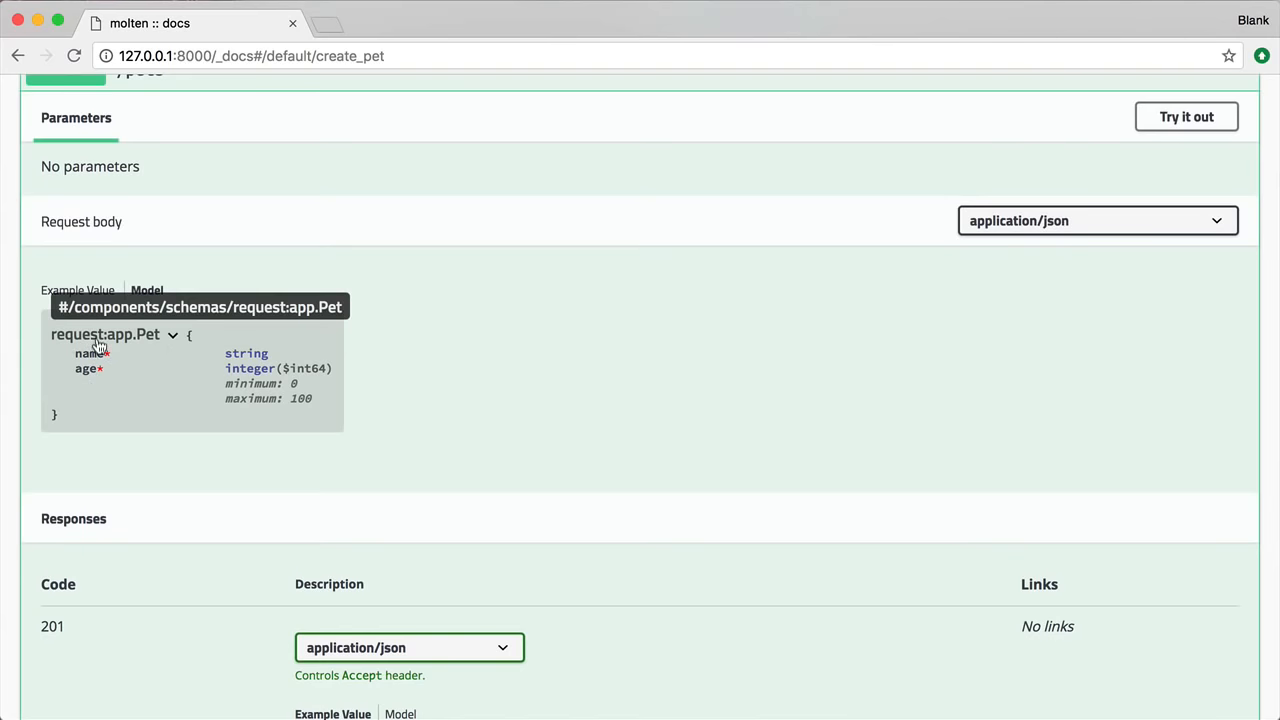
{"action": "mouse_move", "coordinate": [258, 399]}
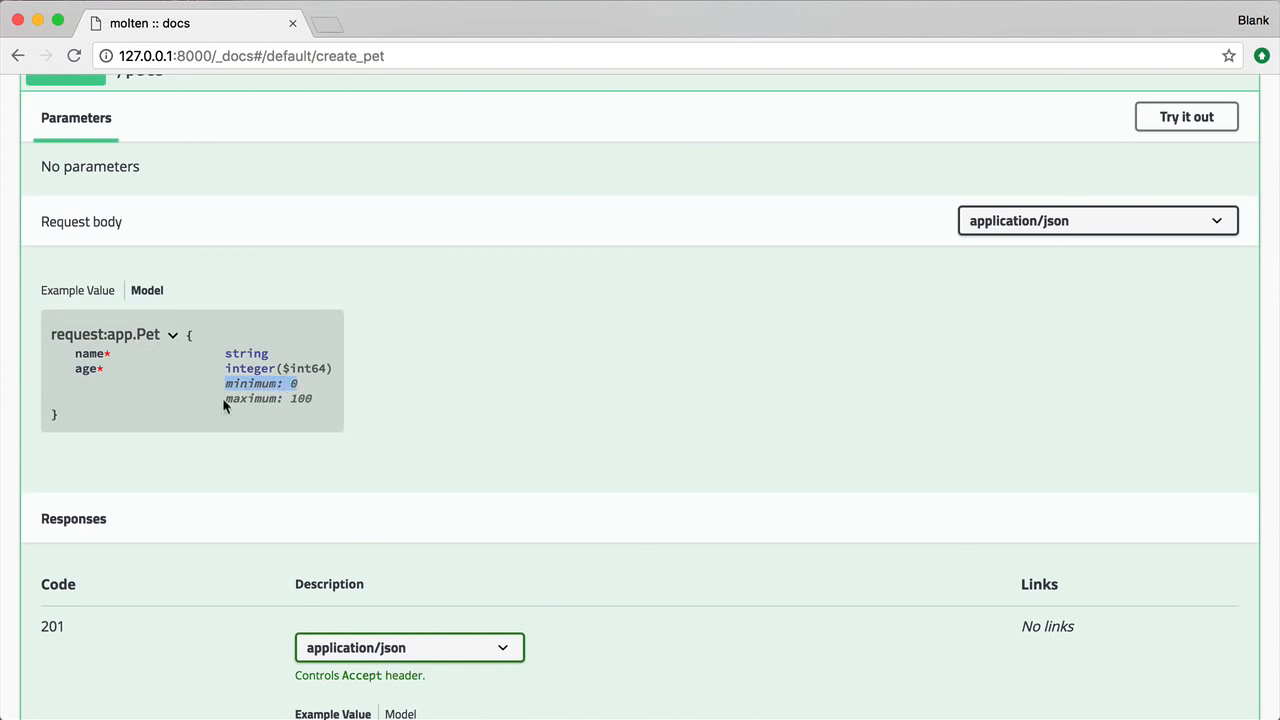
{"action": "scroll", "scroll_direction": "down", "scroll_amount": 3}
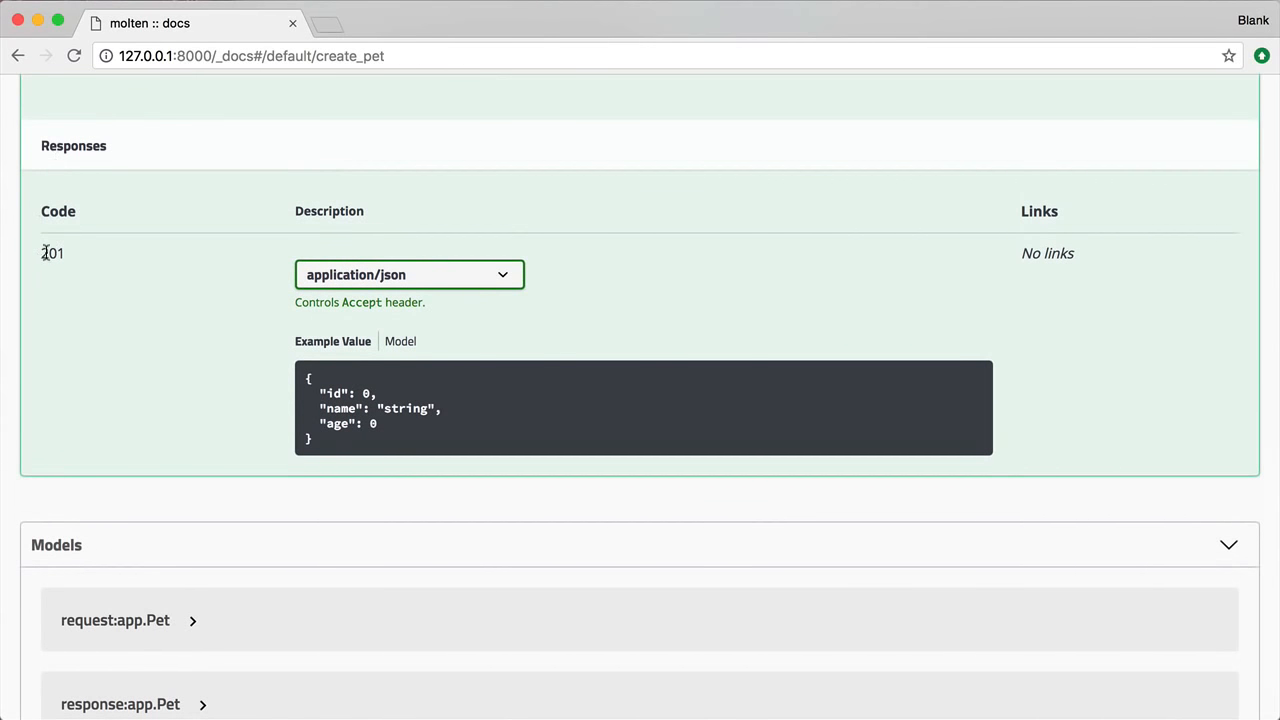
- Compare with the 201 response example, which includes id, name and age
{"action": "double_click", "coordinate": [52, 253]}
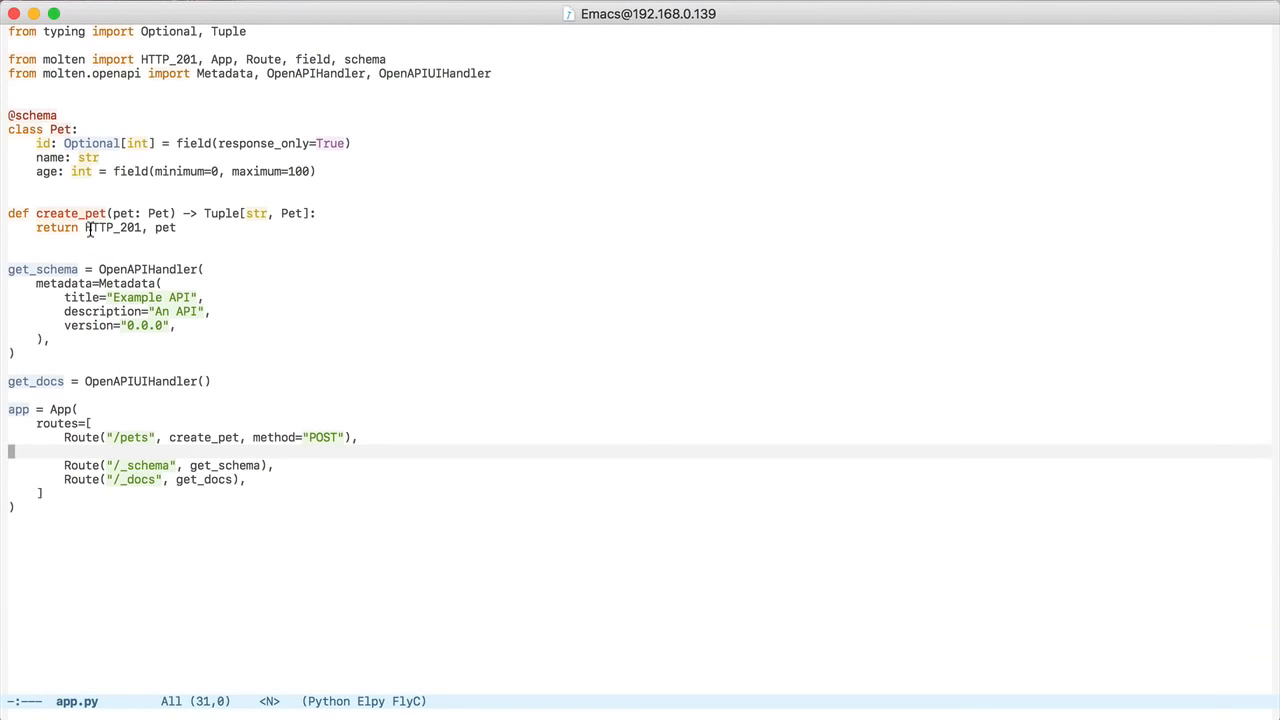
{"action": "left_click", "coordinate": [146, 227]}
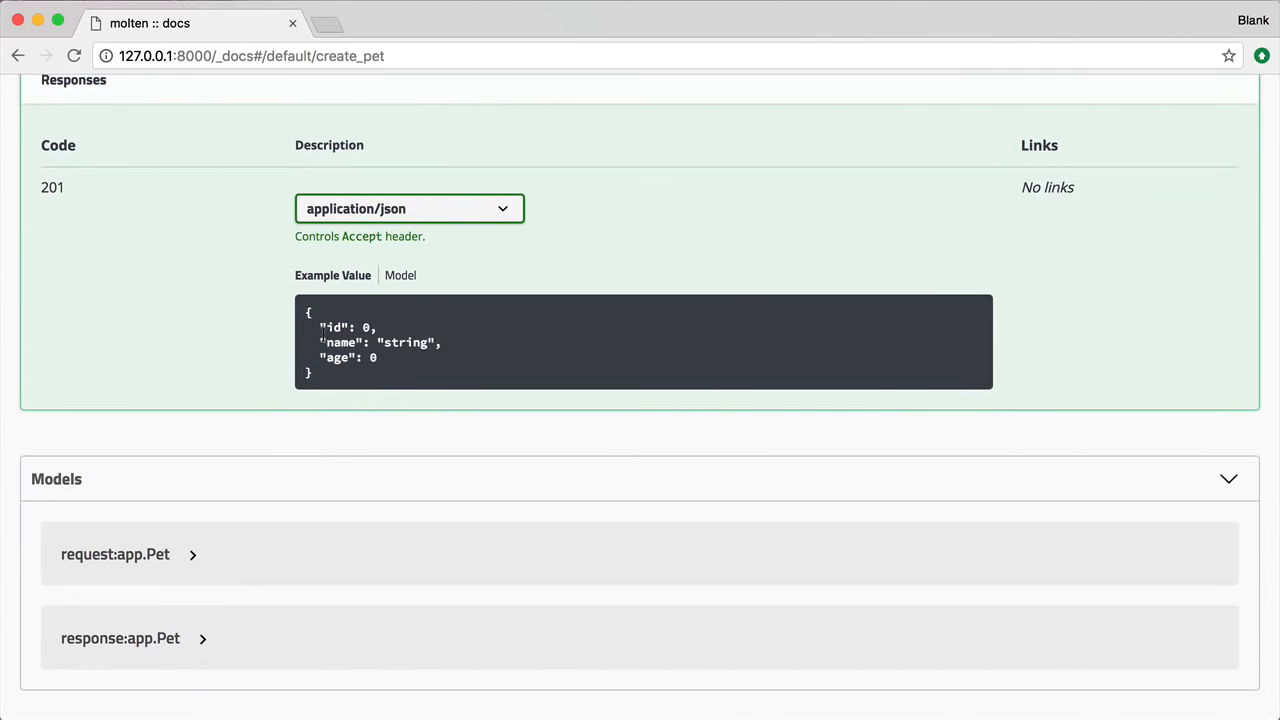
{"action": "scroll", "scroll_direction": "up", "scroll_amount": 3}
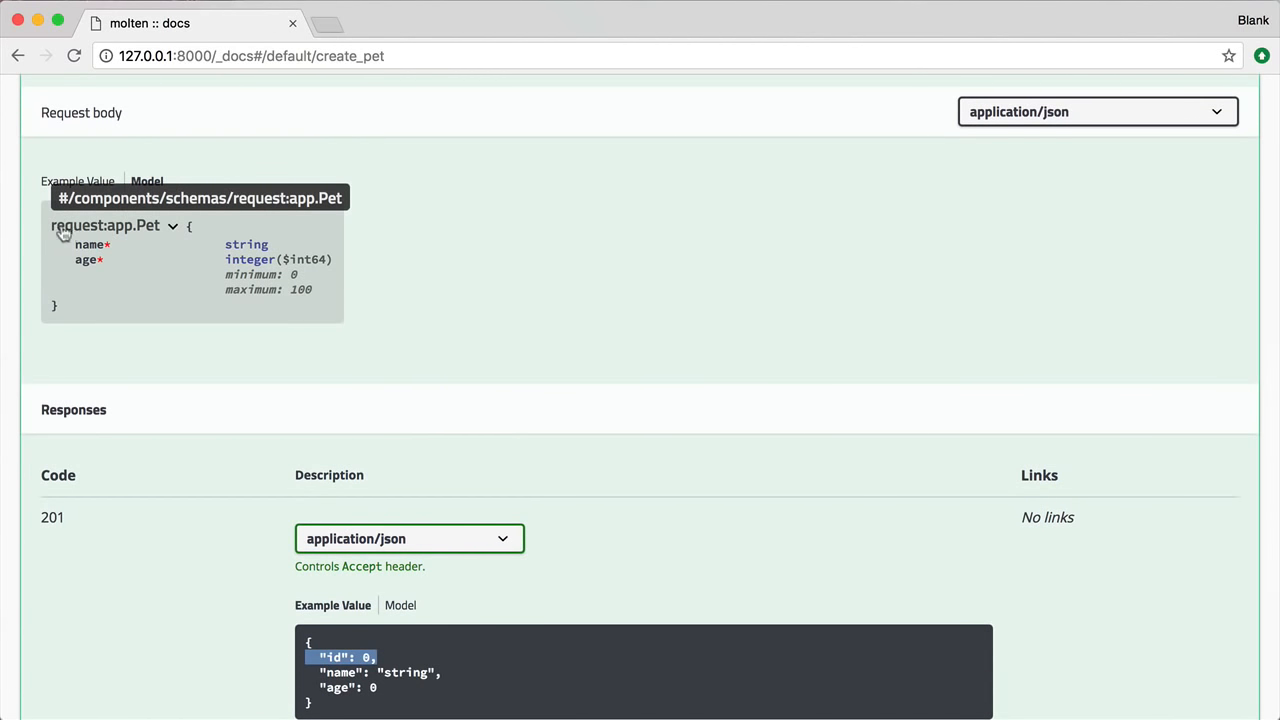
{"action": "scroll", "scroll_direction": "down", "scroll_amount": 3}
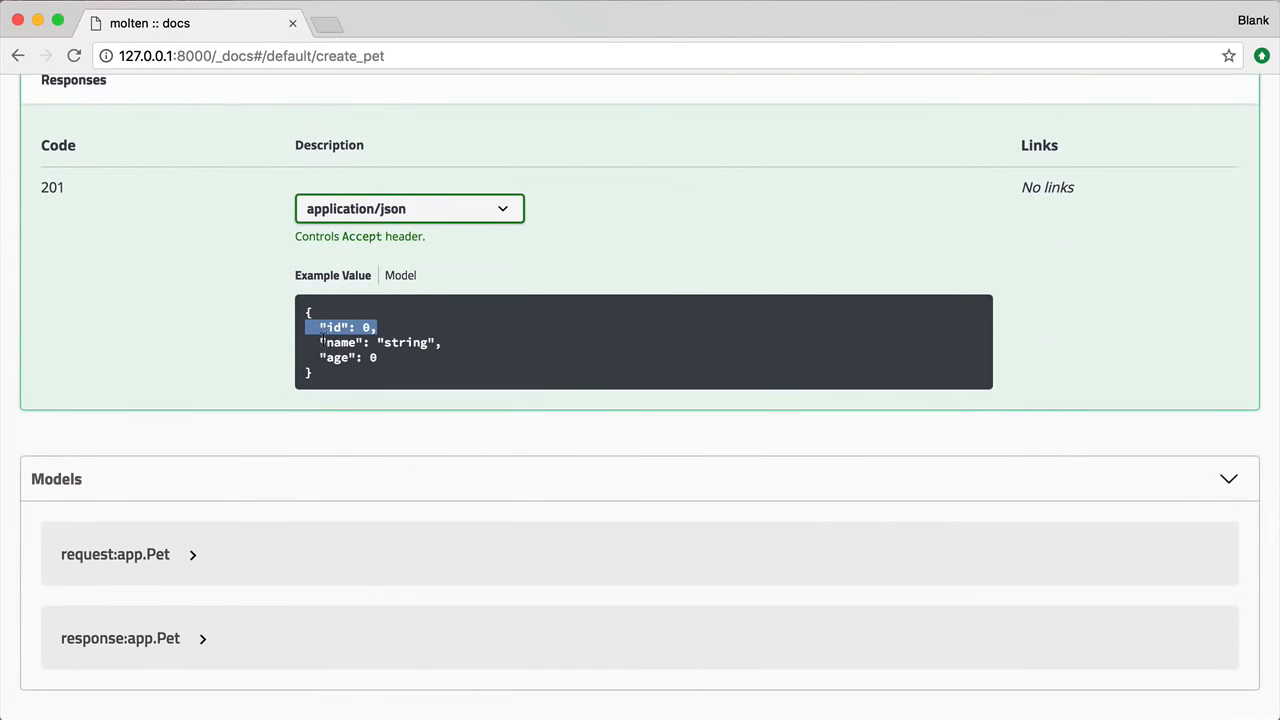
{"action": "scroll", "scroll_direction": "up", "scroll_amount": 3}
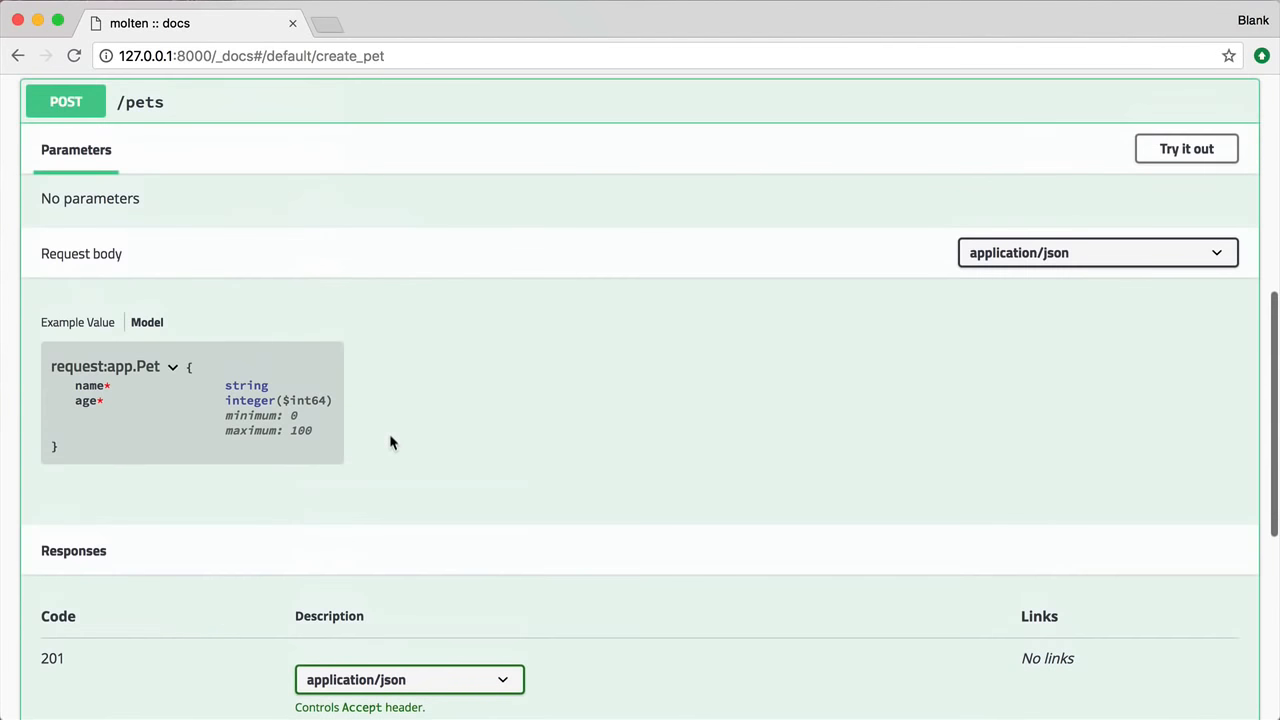
- Use Try it out and Execute to send a test POST /pets request from Swagger UI
{"action": "left_click", "coordinate": [1186, 148]}
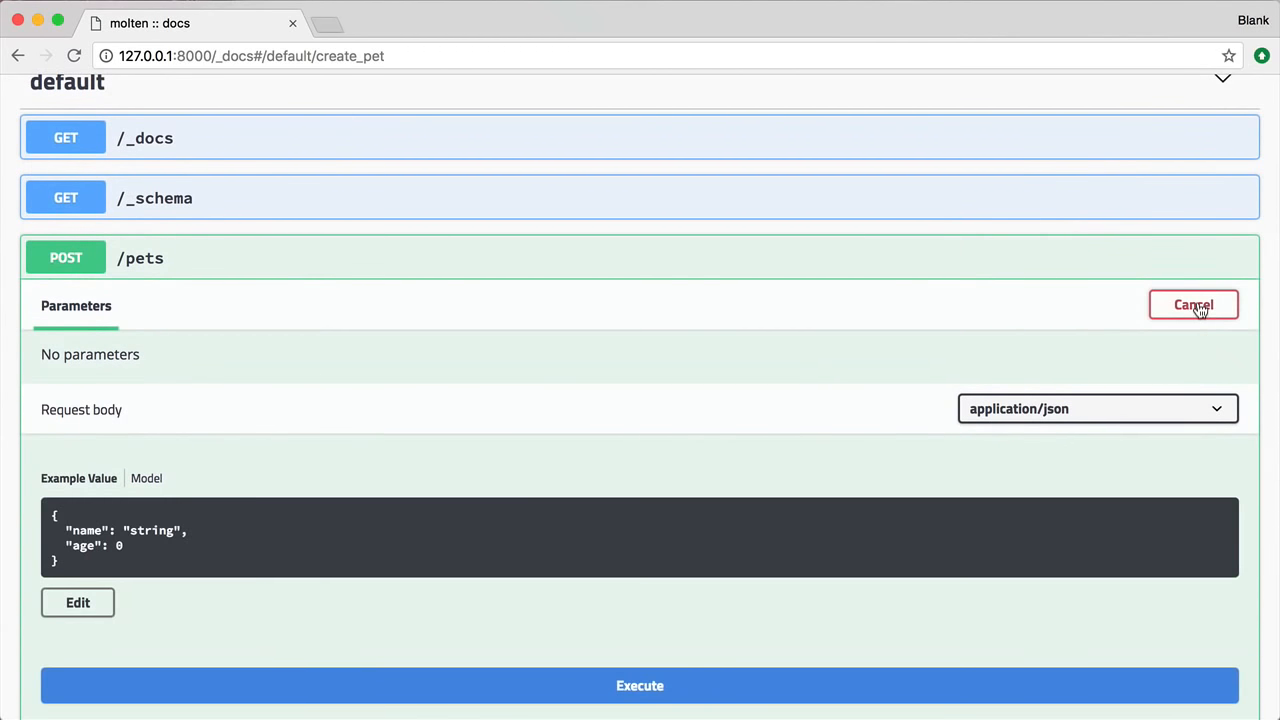
{"action": "scroll", "scroll_direction": "down", "scroll_amount": 3}
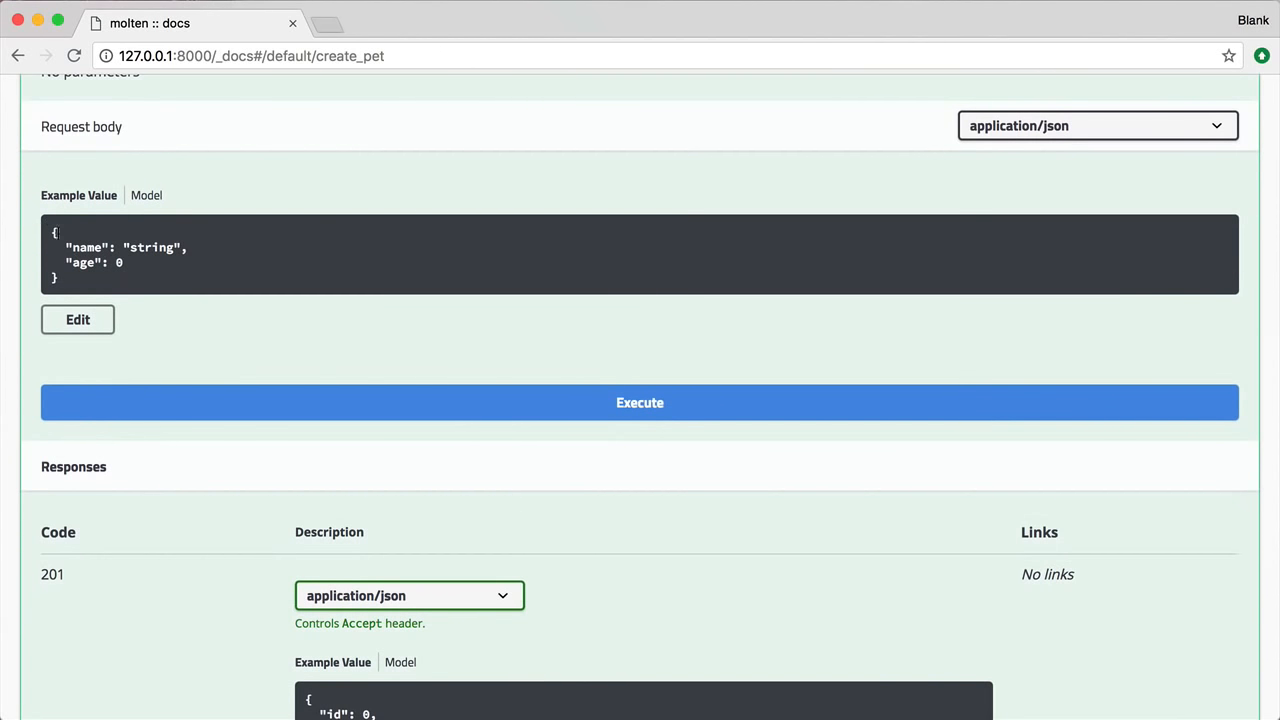
{"action": "mouse_move", "coordinate": [117, 221]}
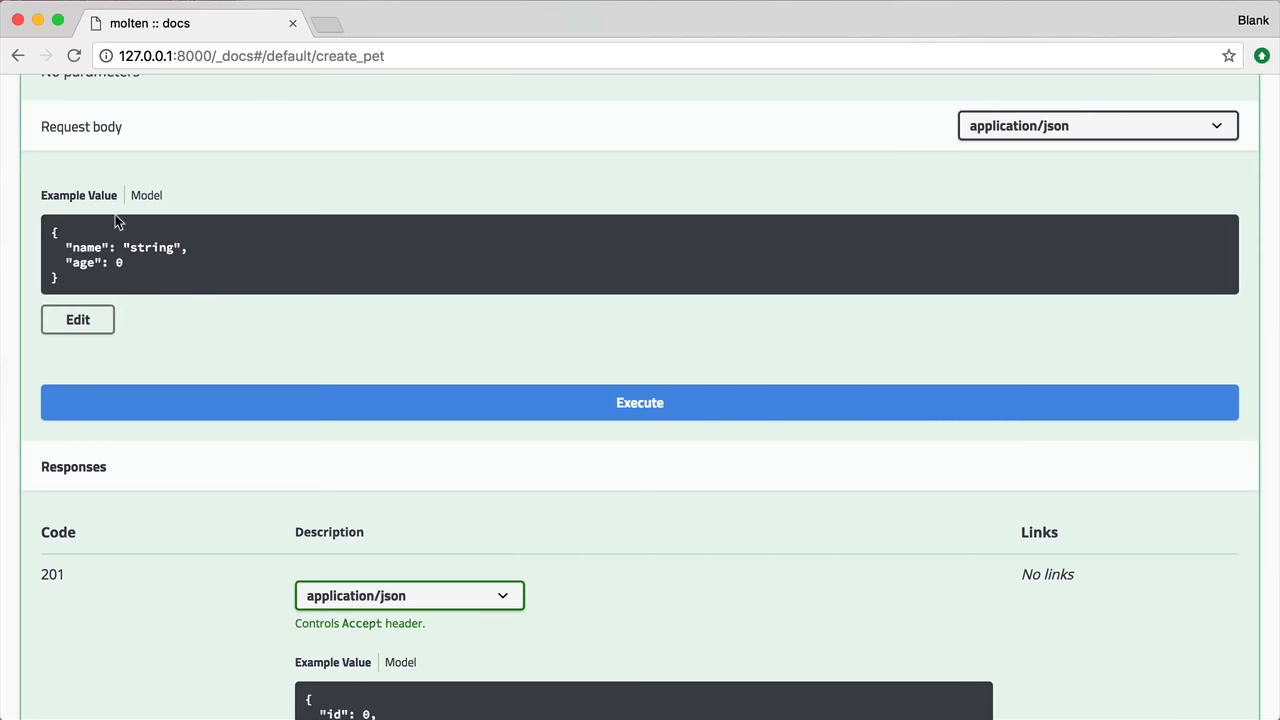
{"action": "left_click", "coordinate": [639, 402]}
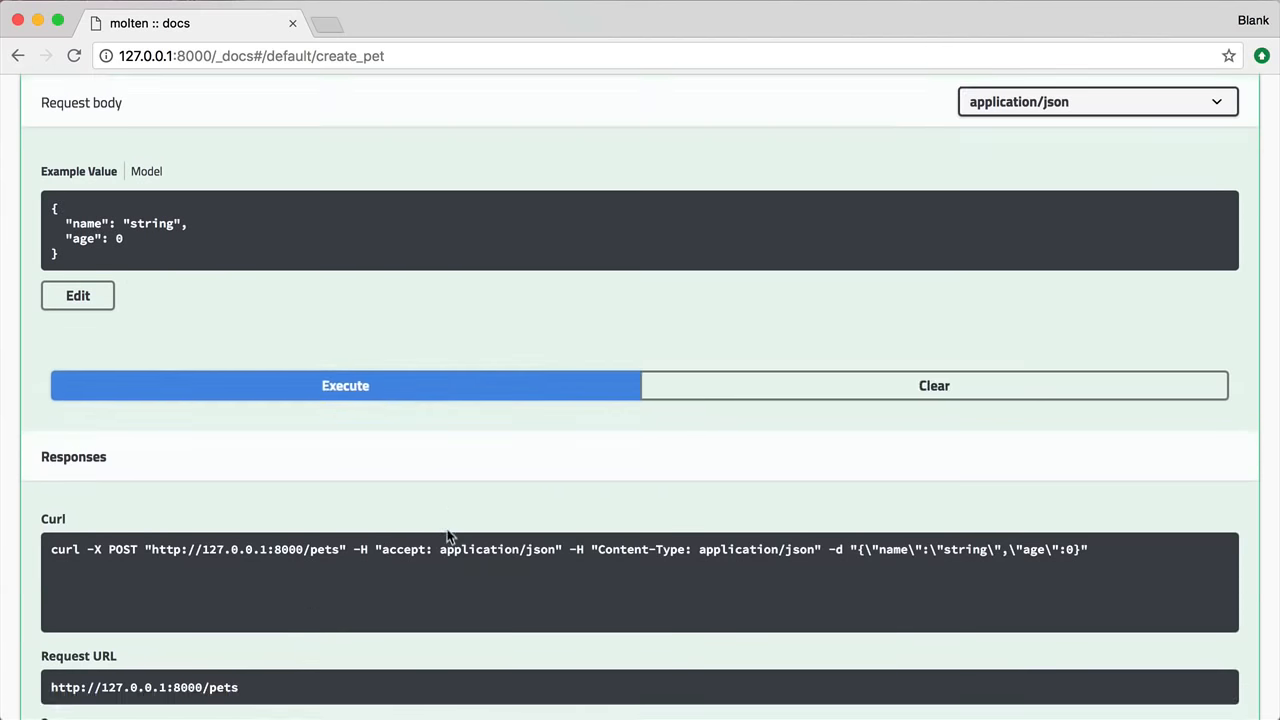
- Set pet.id = 1 in create_pet, save, and re-execute to get a 201 body with id 1
{"action": "left_click", "coordinate": [345, 385]}
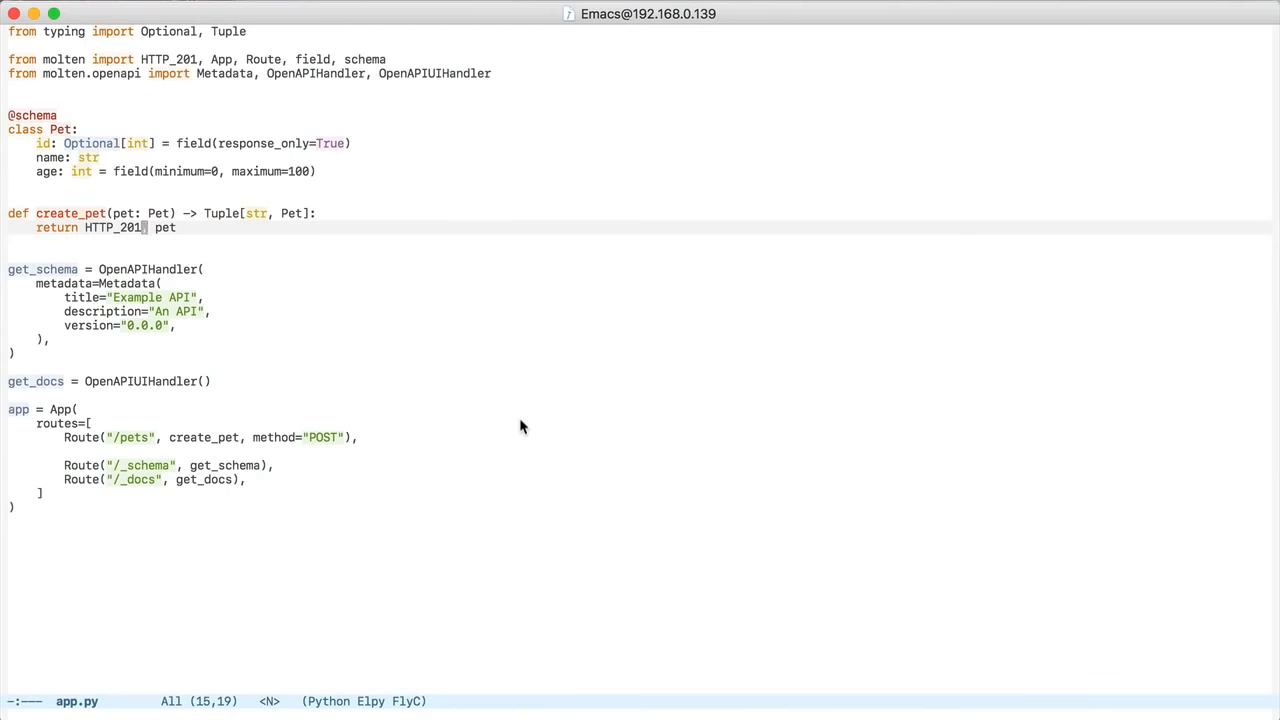
{"action": "type", "text": "pet.id = 1"}
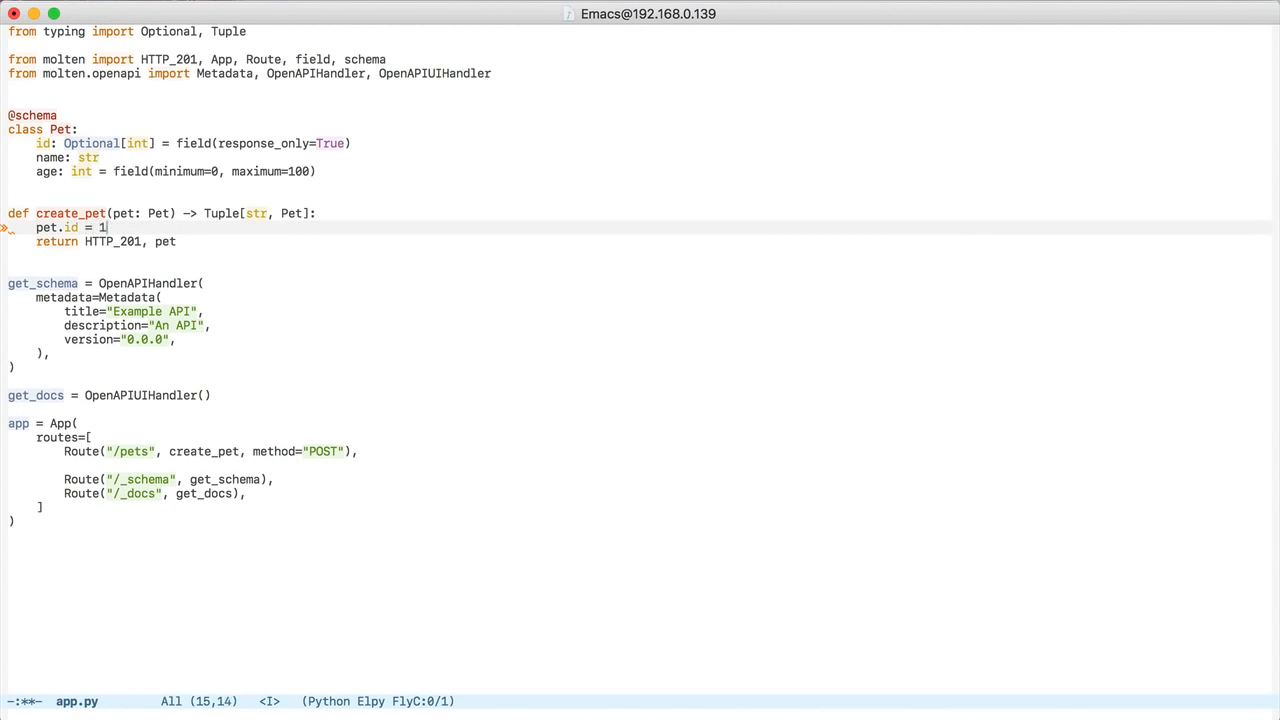
{"action": "left_click", "coordinate": [345, 114]}
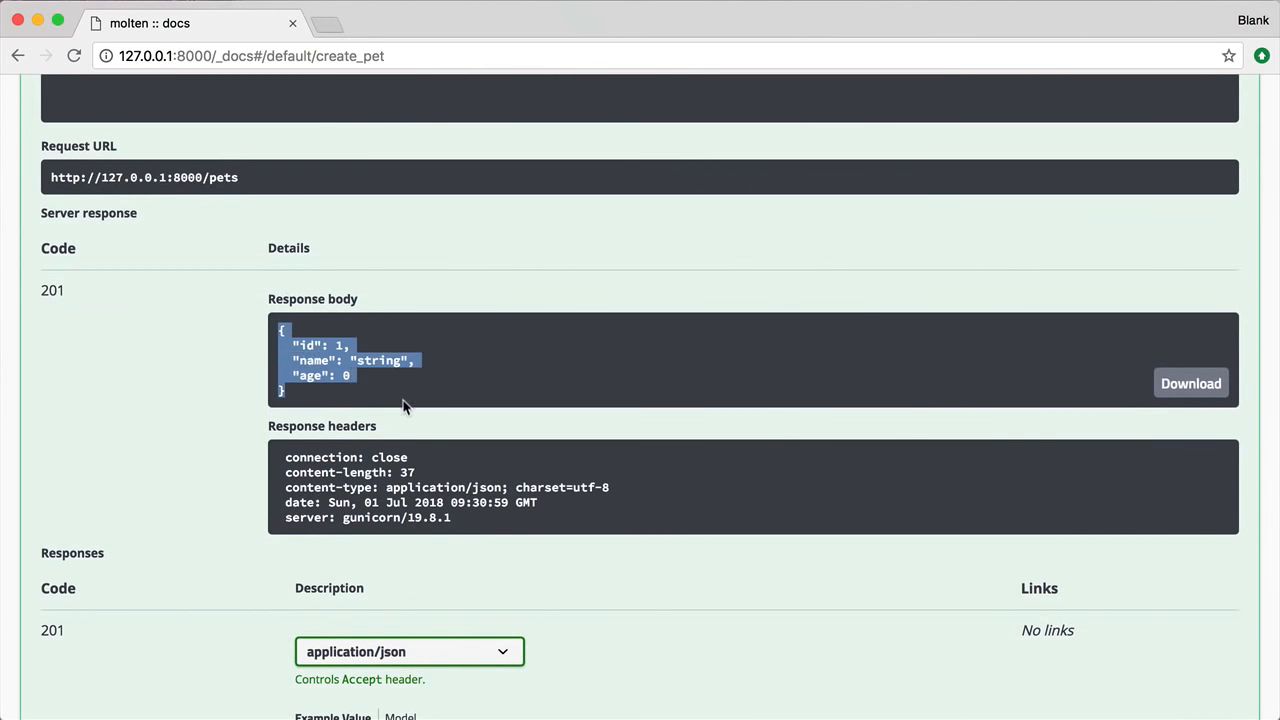
{"action": "scroll", "scroll_direction": "up", "scroll_amount": 3}
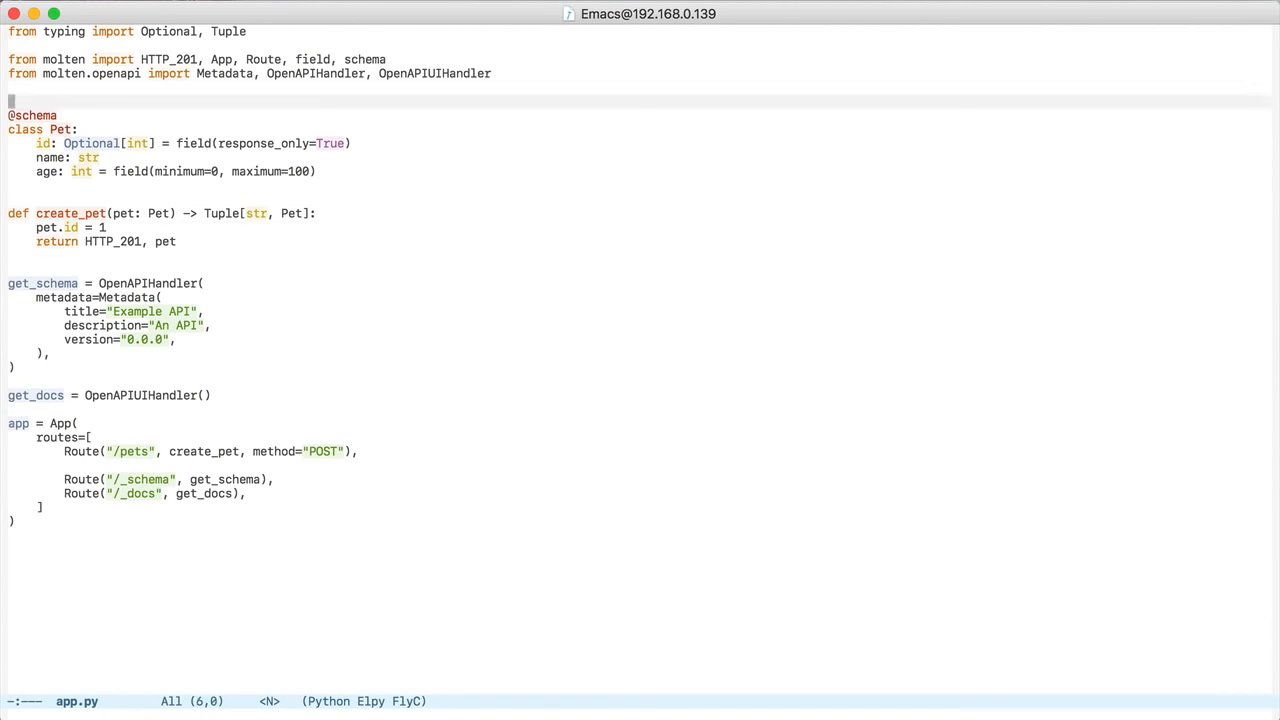
- Define auth_middleware with an inner middleware taking authorization: Optional[Header]
{"action": "type", "text": "def"}
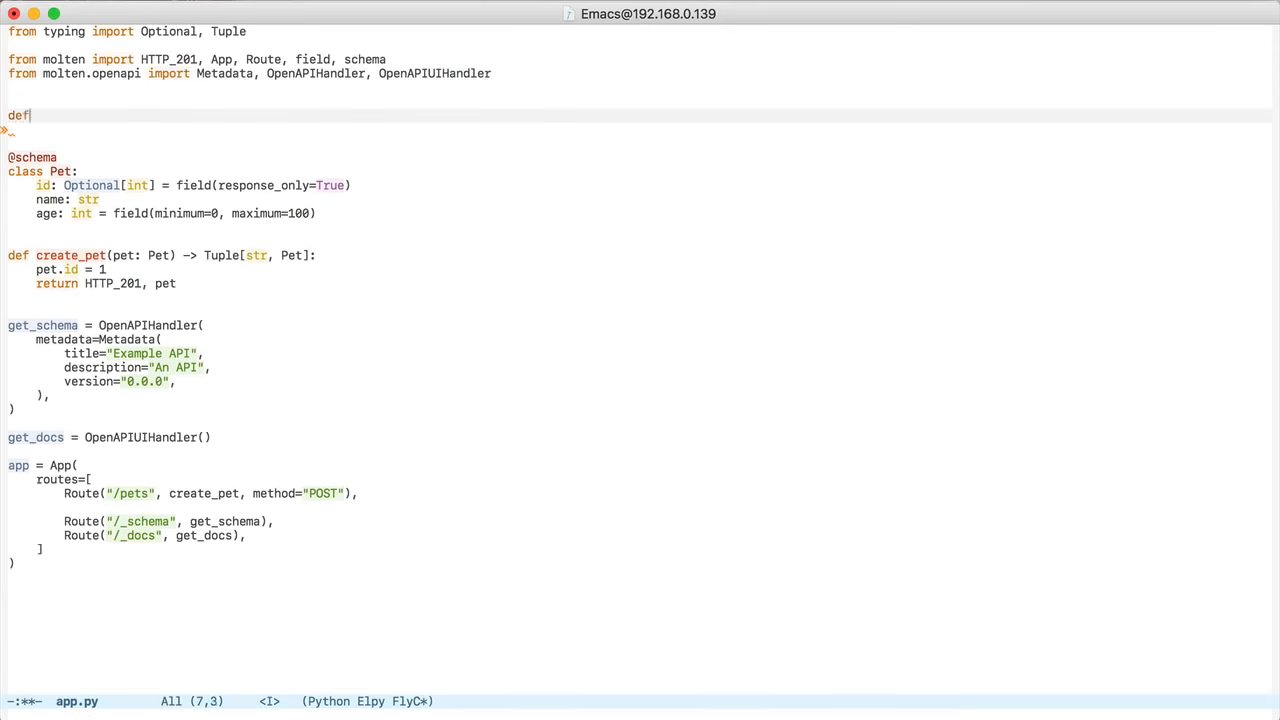
{"action": "type", "text": "auth_middleware(handler):"}
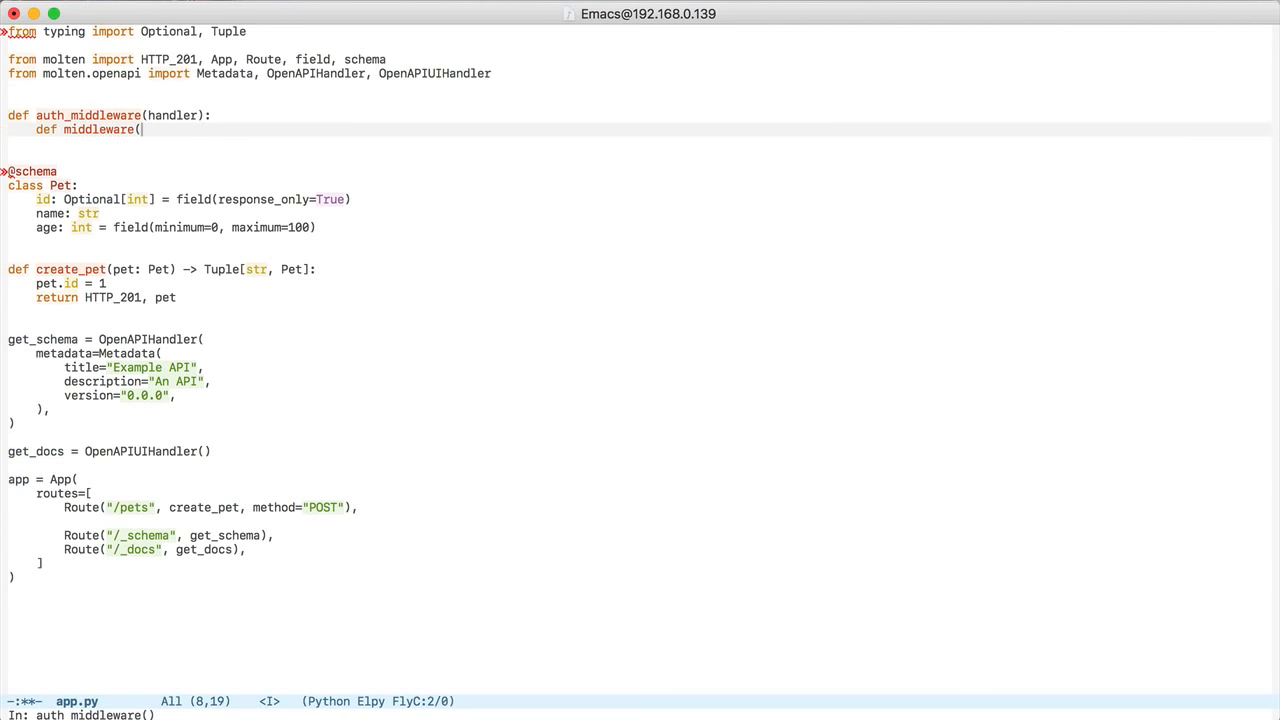
{"action": "type", "text": "a"}
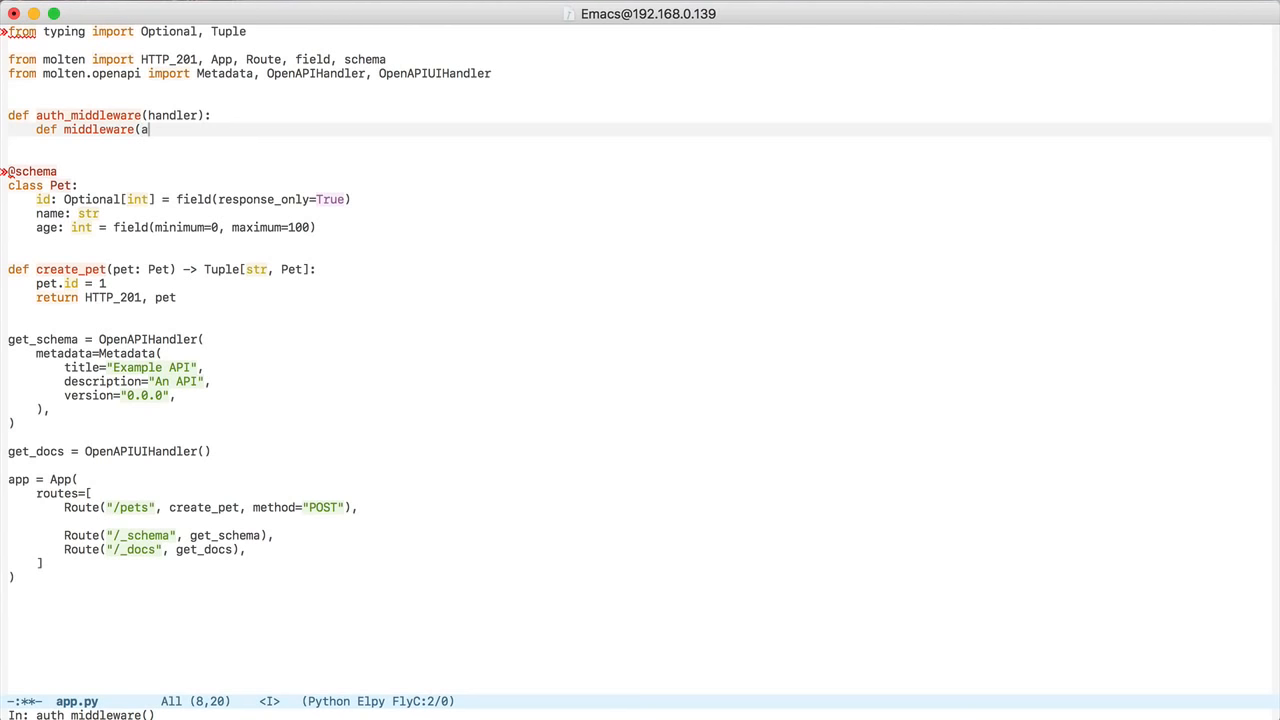
{"action": "type", "text": "uthorization:"}
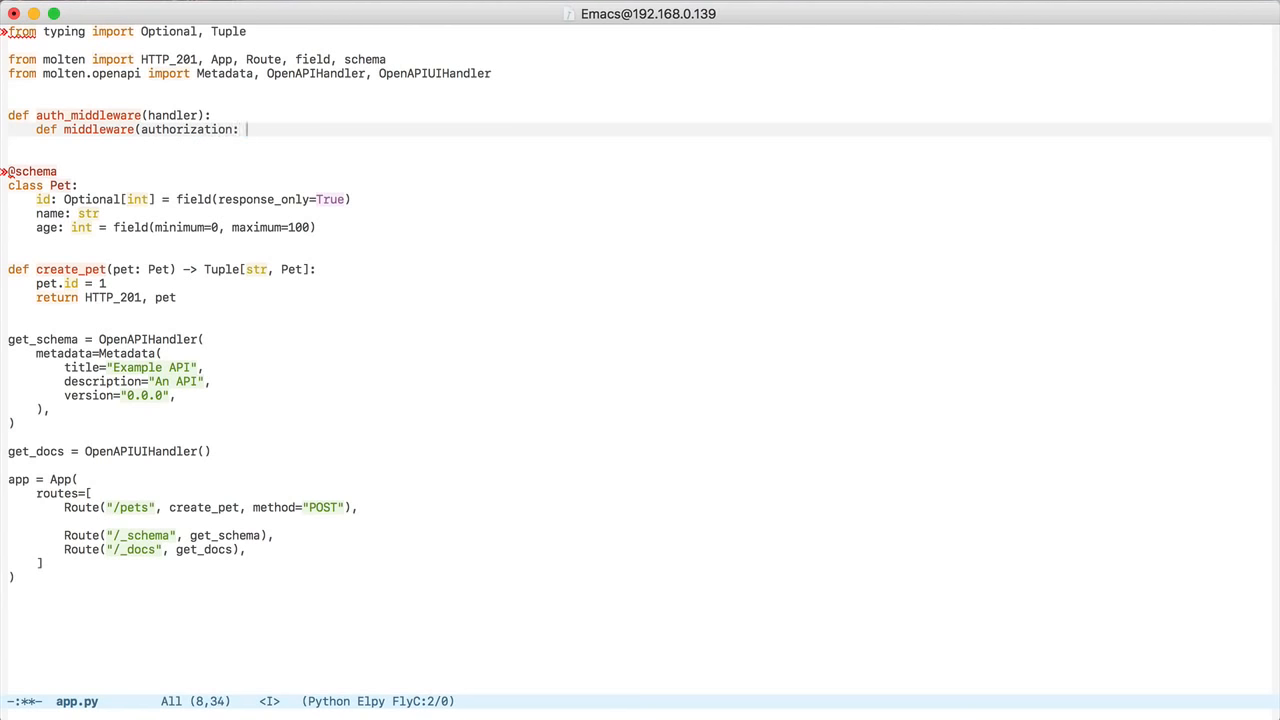
{"action": "type", "text": "Optional[Header]"}
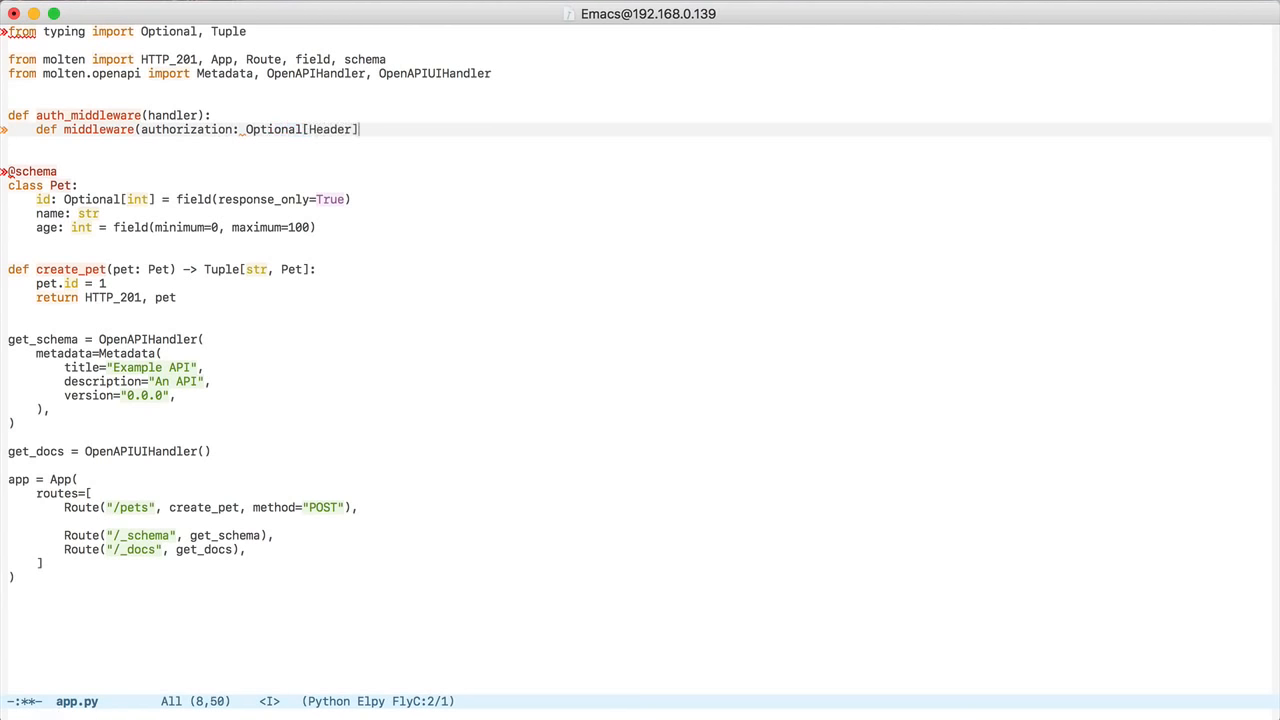
{"action": "key", "text": "Return"}
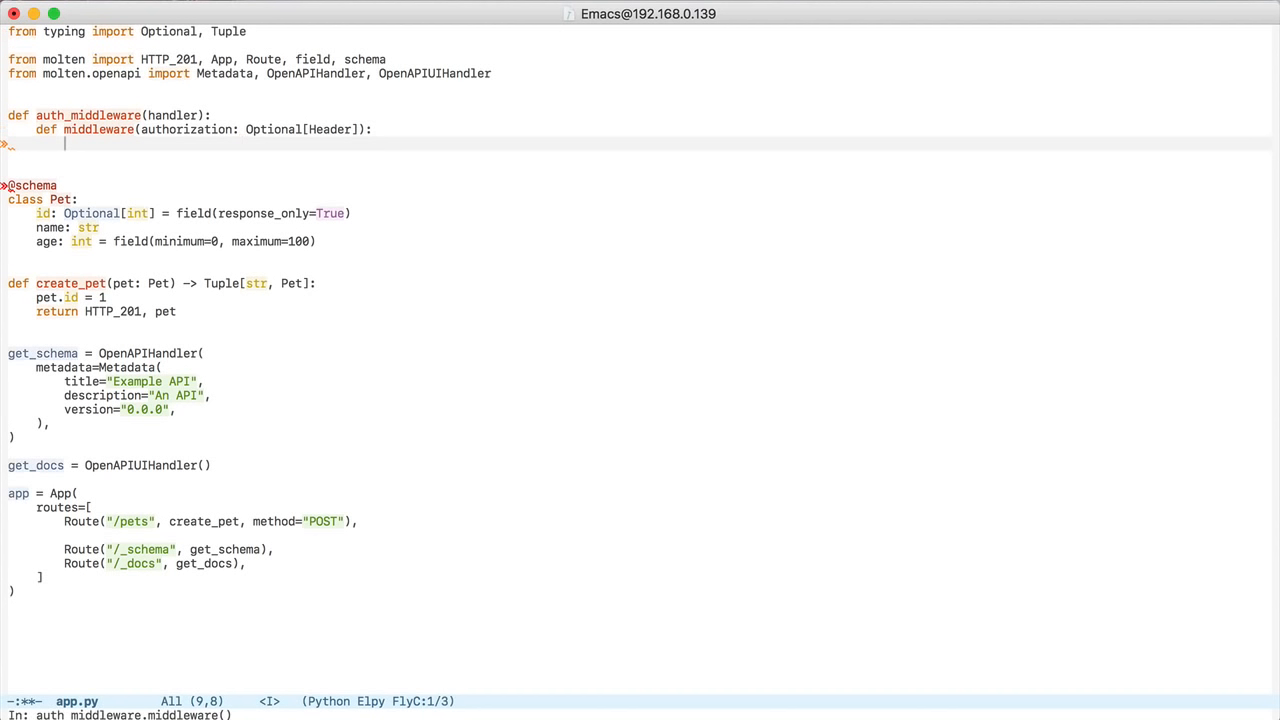
- Raise HTTPError(HTTP_401, {"error": "bad credentials"}) and import HTTP_401, Header, HTTPError
{"action": "type", "text": "raise H"}
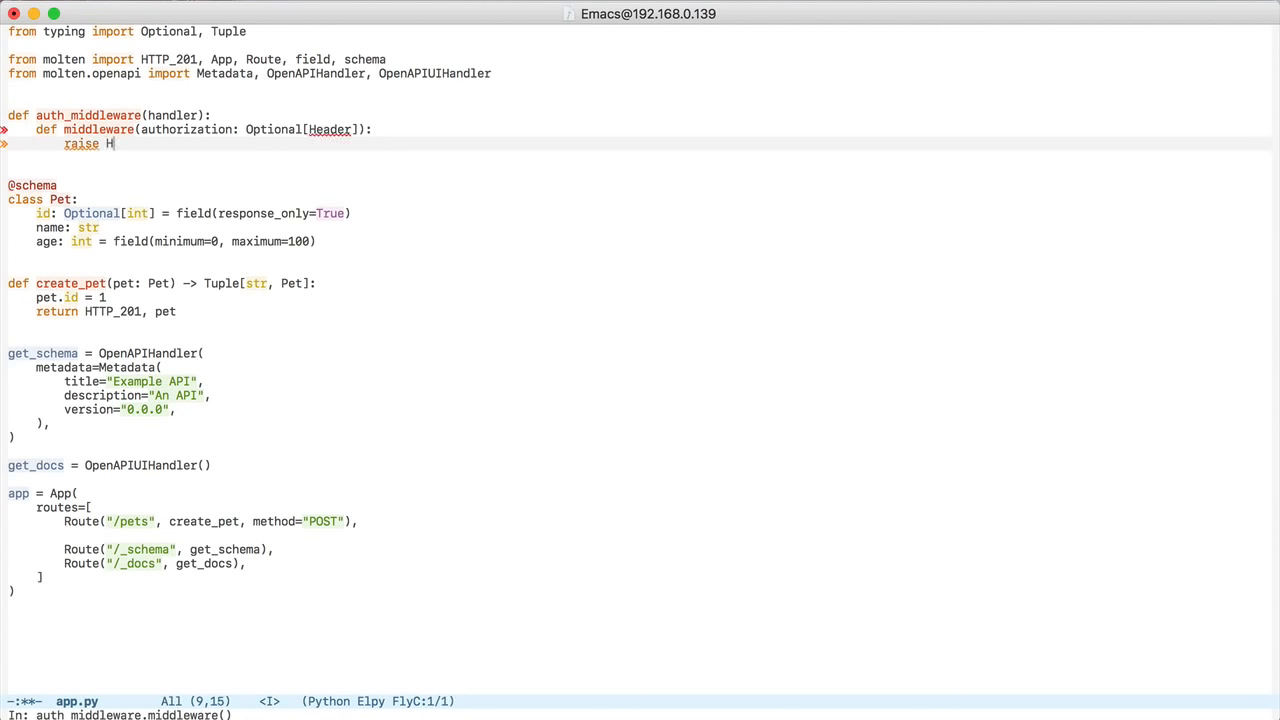
{"action": "type", "text": "TTPError(HTTP_201"}
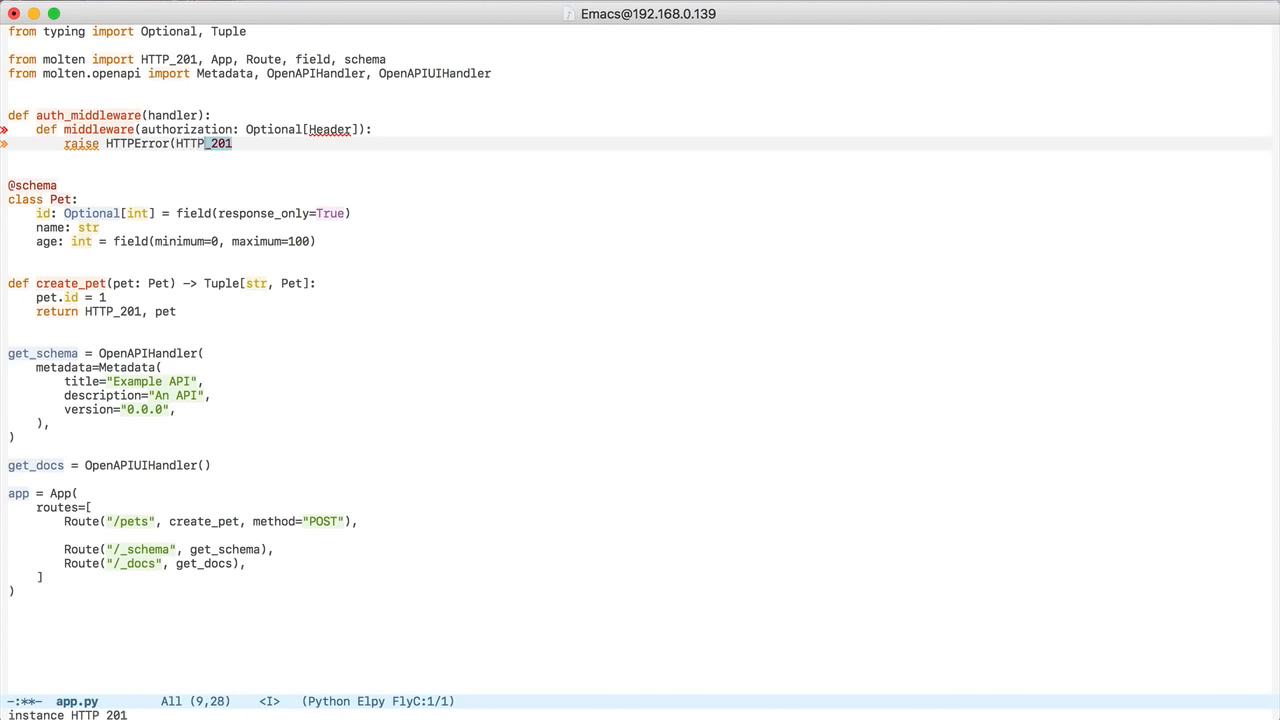
{"action": "type", "text": "401, {\"error\": \"bad credentials"}
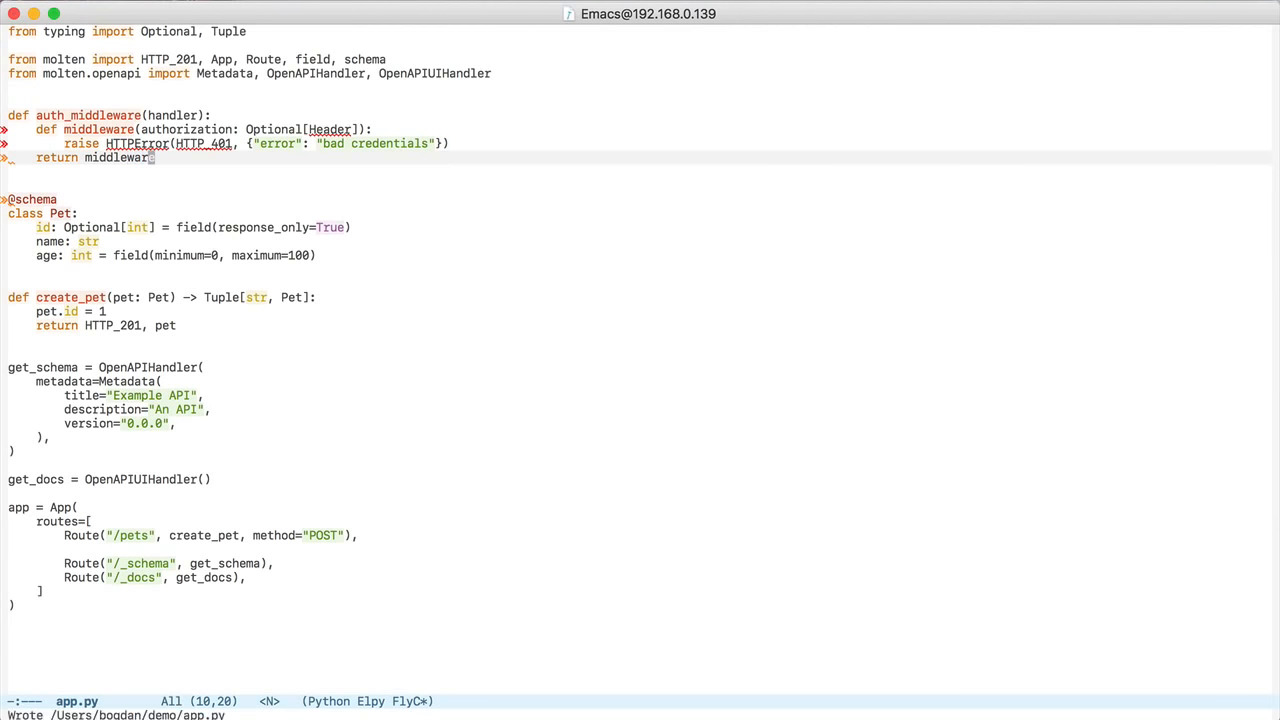
{"action": "type", "text": ", Header, HTTPError"}
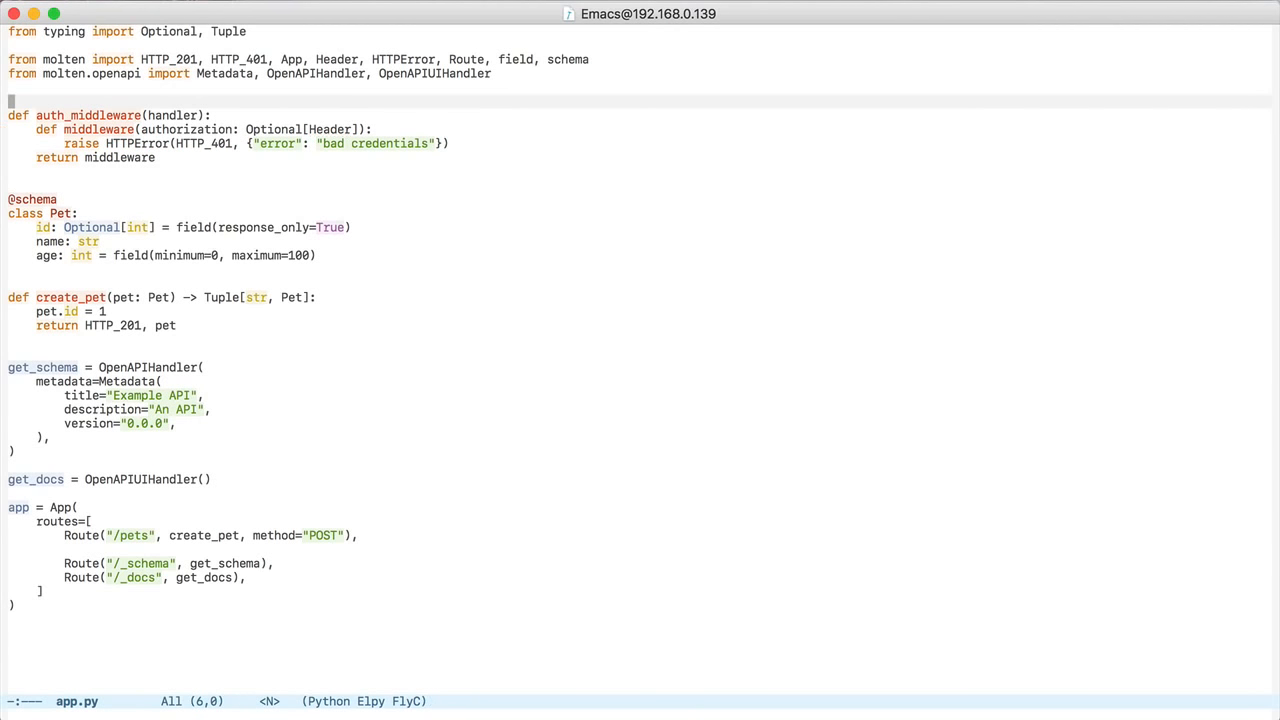
{"action": "type", "text": "if"}
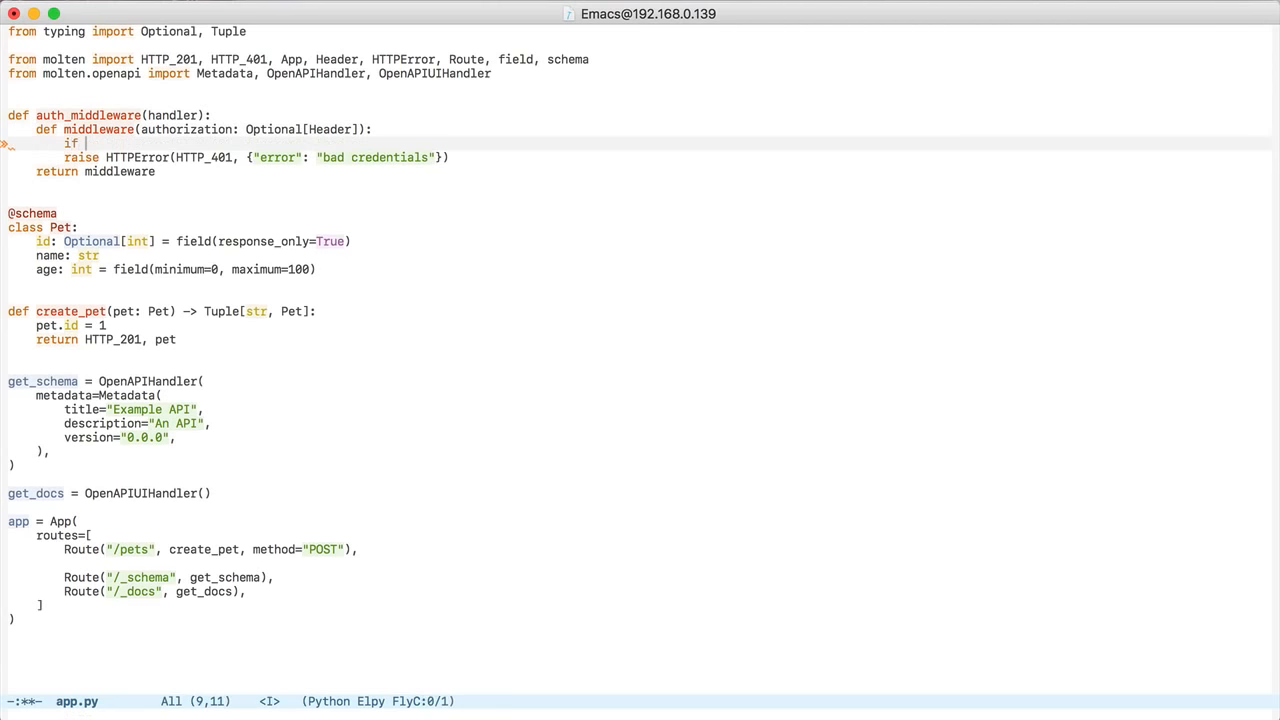
{"action": "type", "text": "authorization a"}
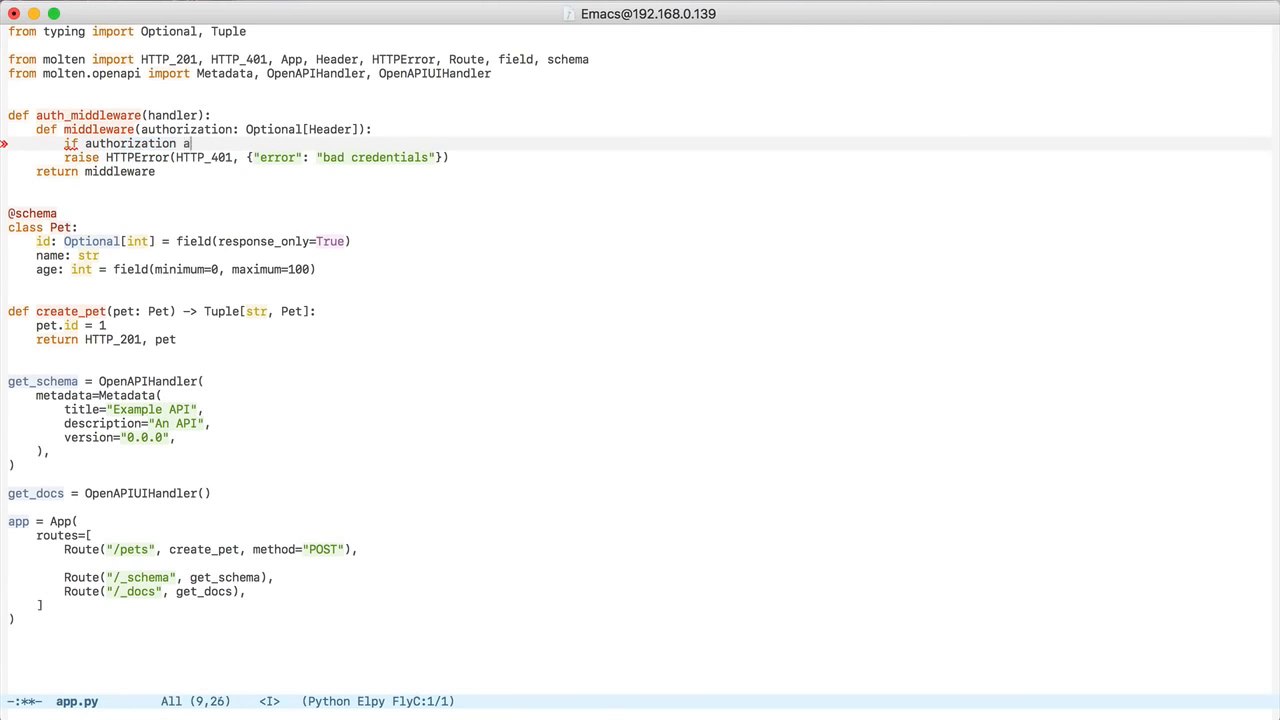
{"action": "type", "text": "and authorization[len("}
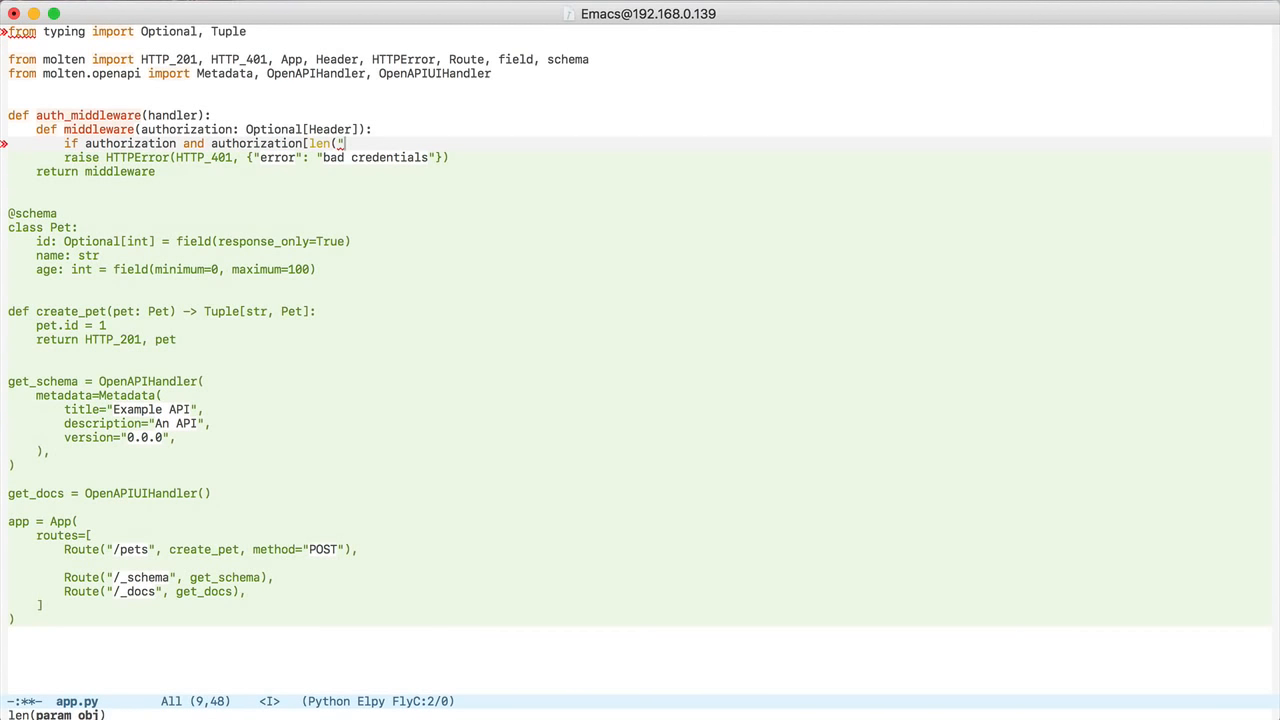
{"action": "type", "text": "Bearer \"):"}
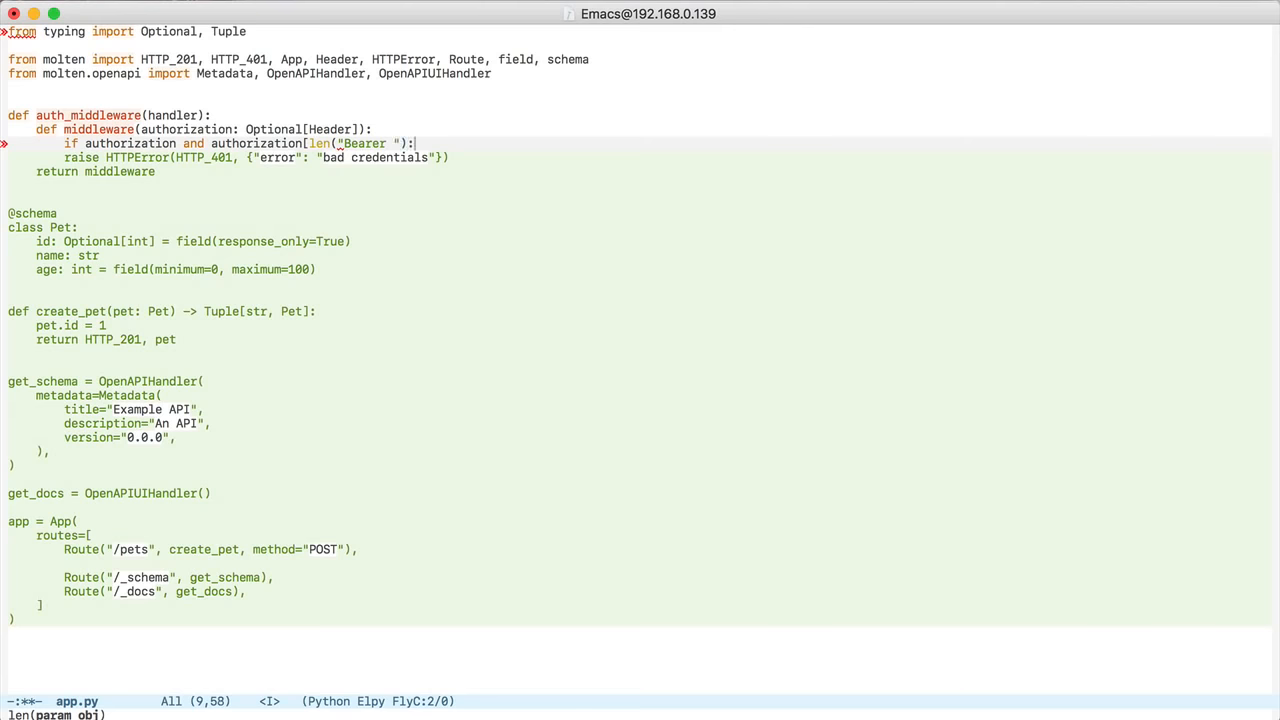
{"action": "type", "text": "== \""}
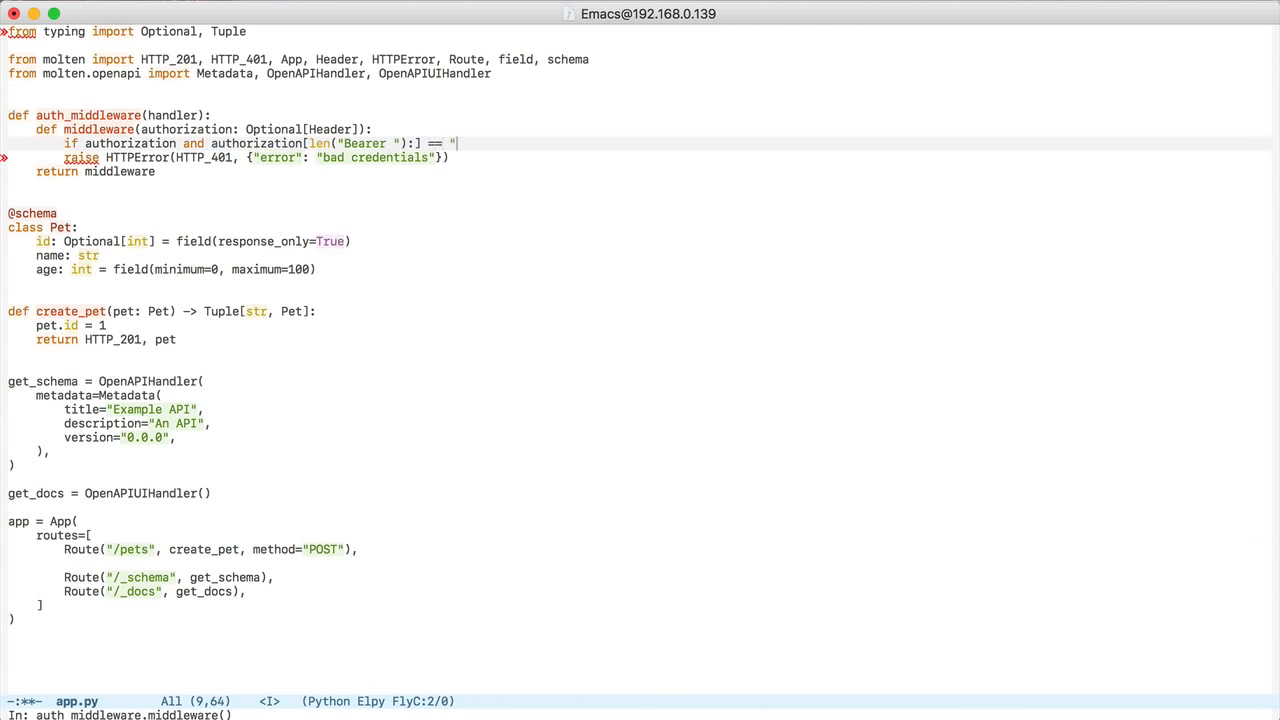
{"action": "type", "text": "opensa"}
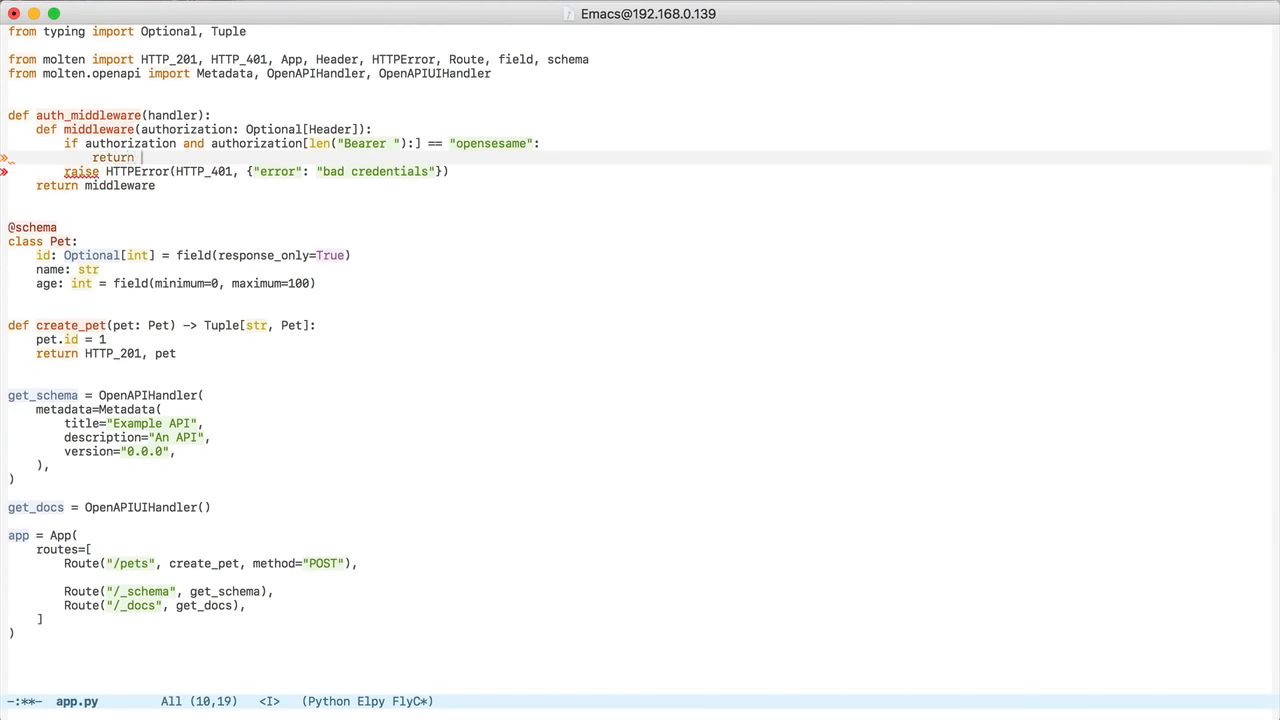
{"action": "type", "text": "handler()"}
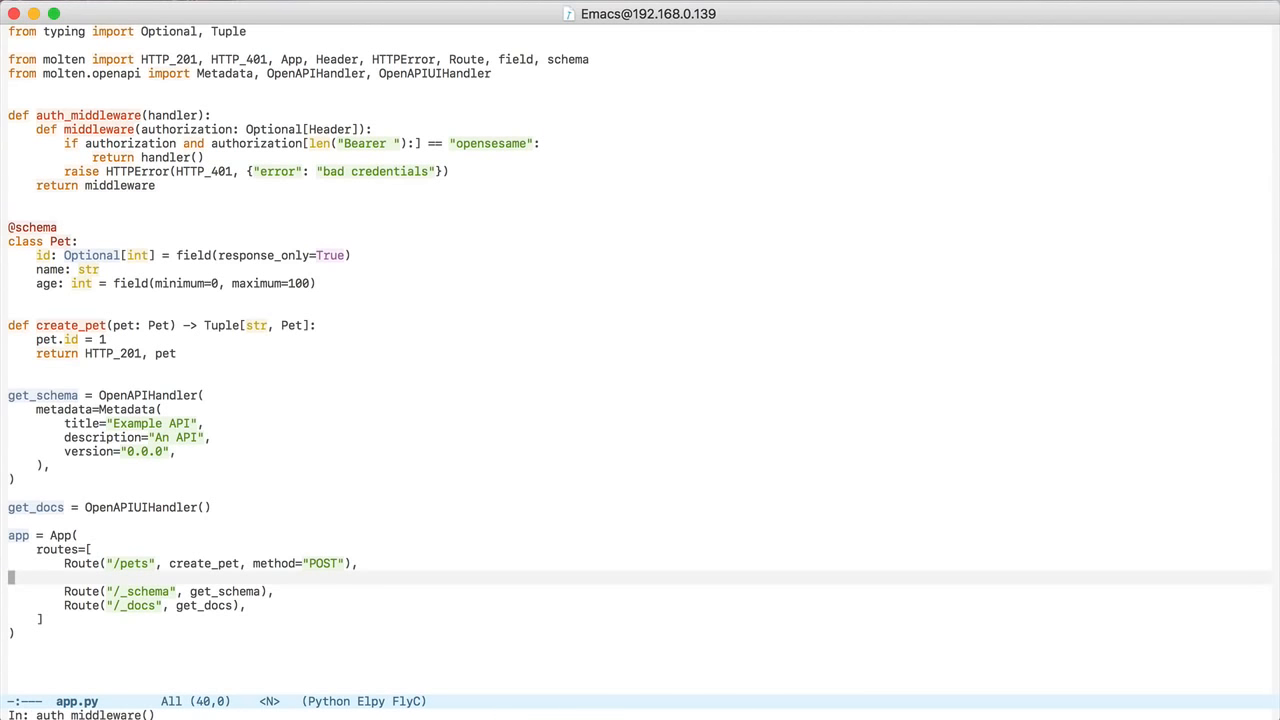
- Set App middleware=[ResponseRendererMiddleware([JSONRenderer()]), auth_middleware] with the molten imports
{"action": "type", "text": "middleware"}
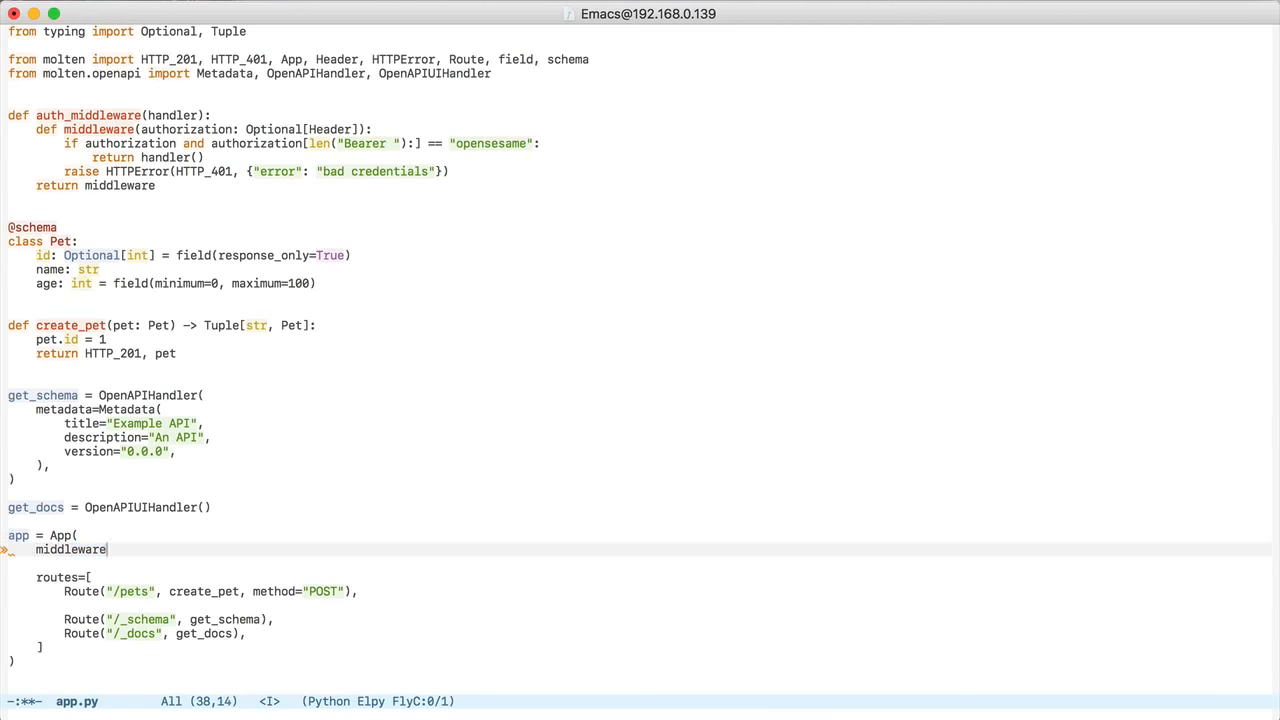
{"action": "type", "text": "=["}
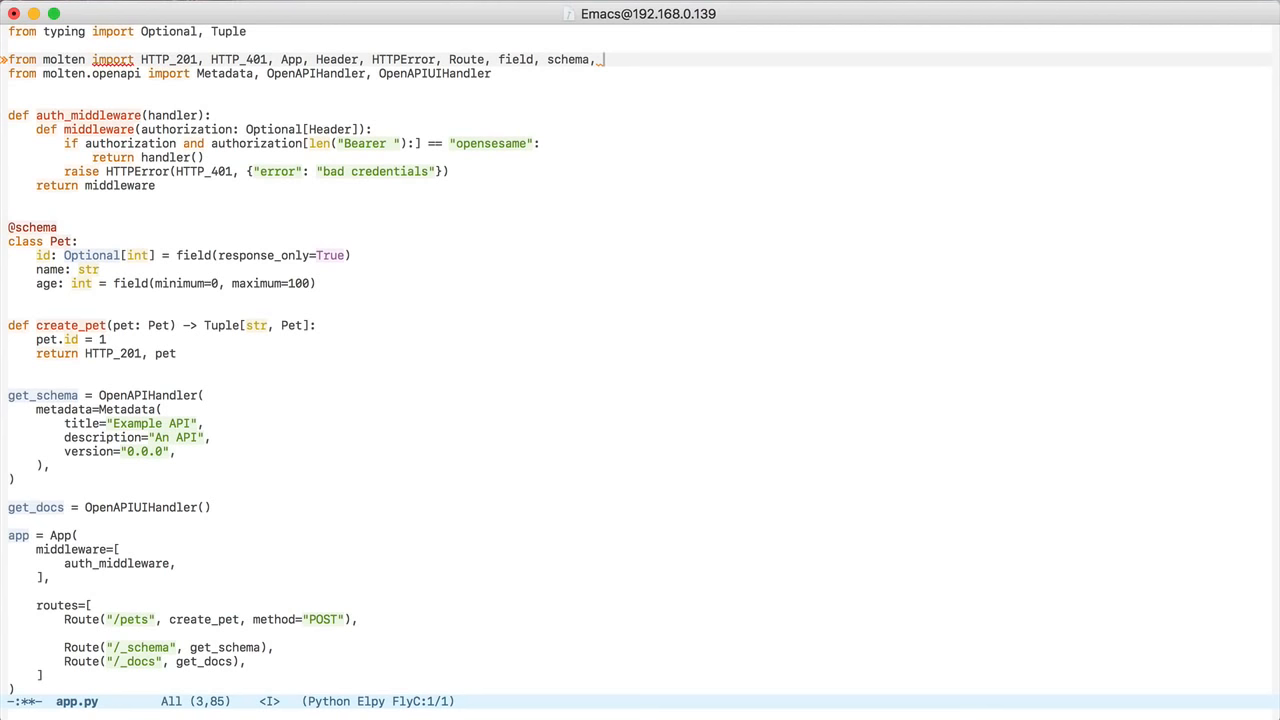
{"action": "type", "text": "JSONRenderer, ResponseDe"}
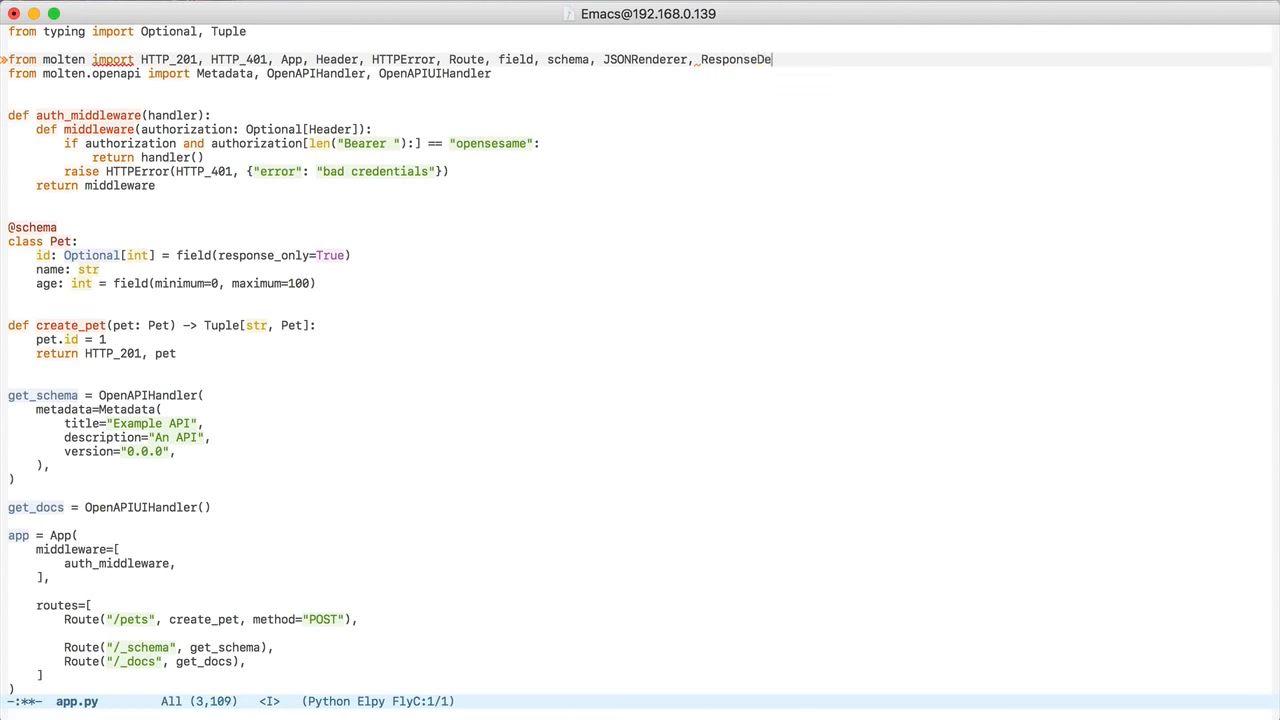
{"action": "type", "text": "rendererMiddleware"}
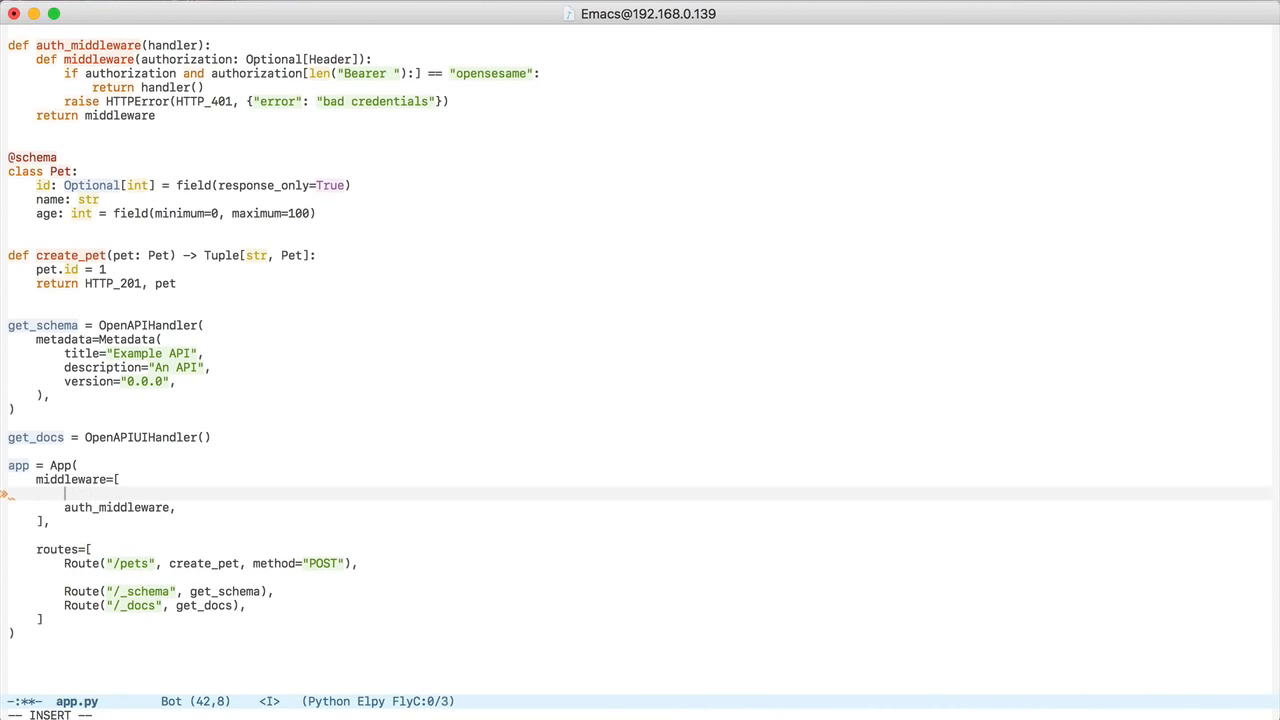
{"action": "type", "text": "ResponseRendererMiddleware([J"}
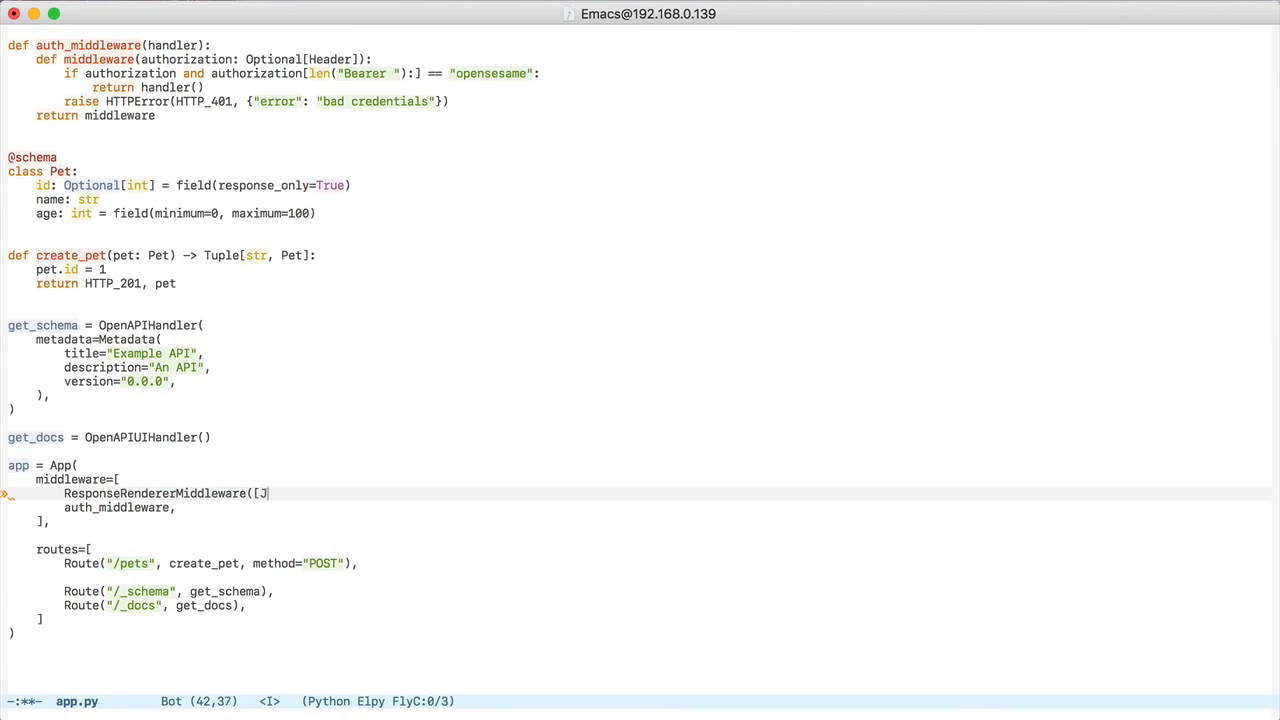
{"action": "type", "text": "SONRenderer()])"}
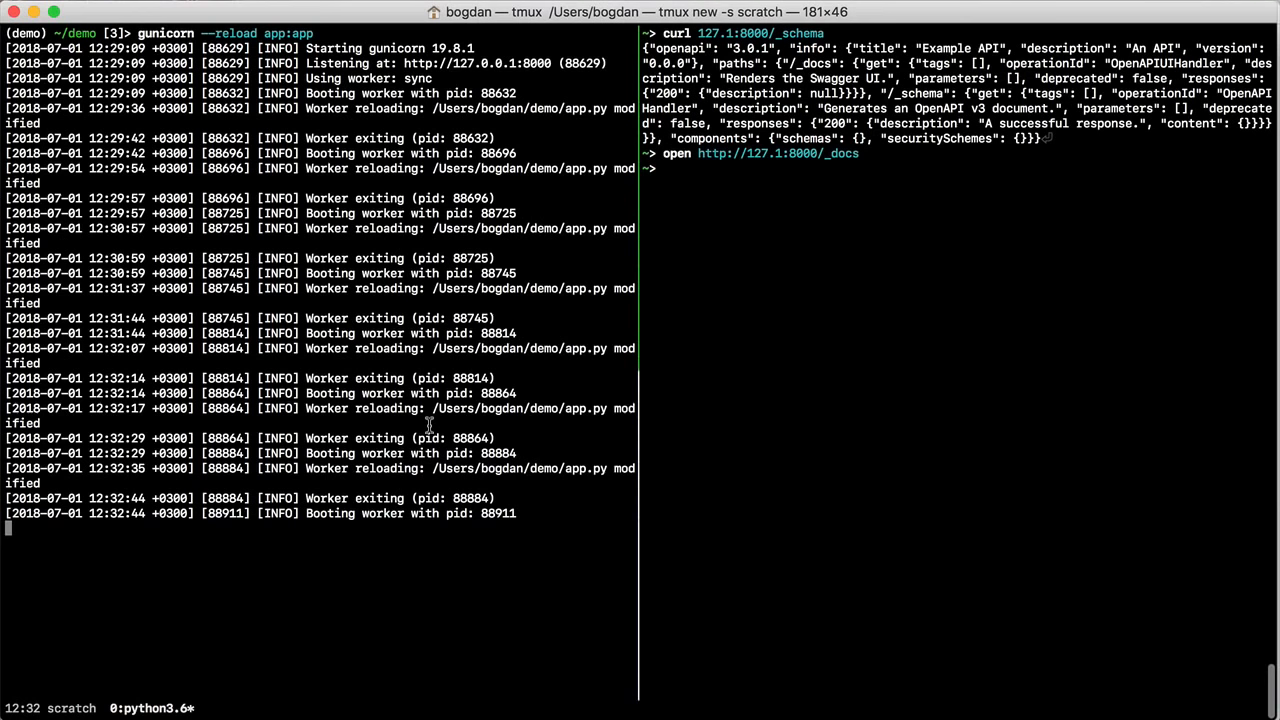
- Restart gunicorn and curl /_schema, which now returns a bad credentials error
{"action": "key", "text": "ctrl+c"}
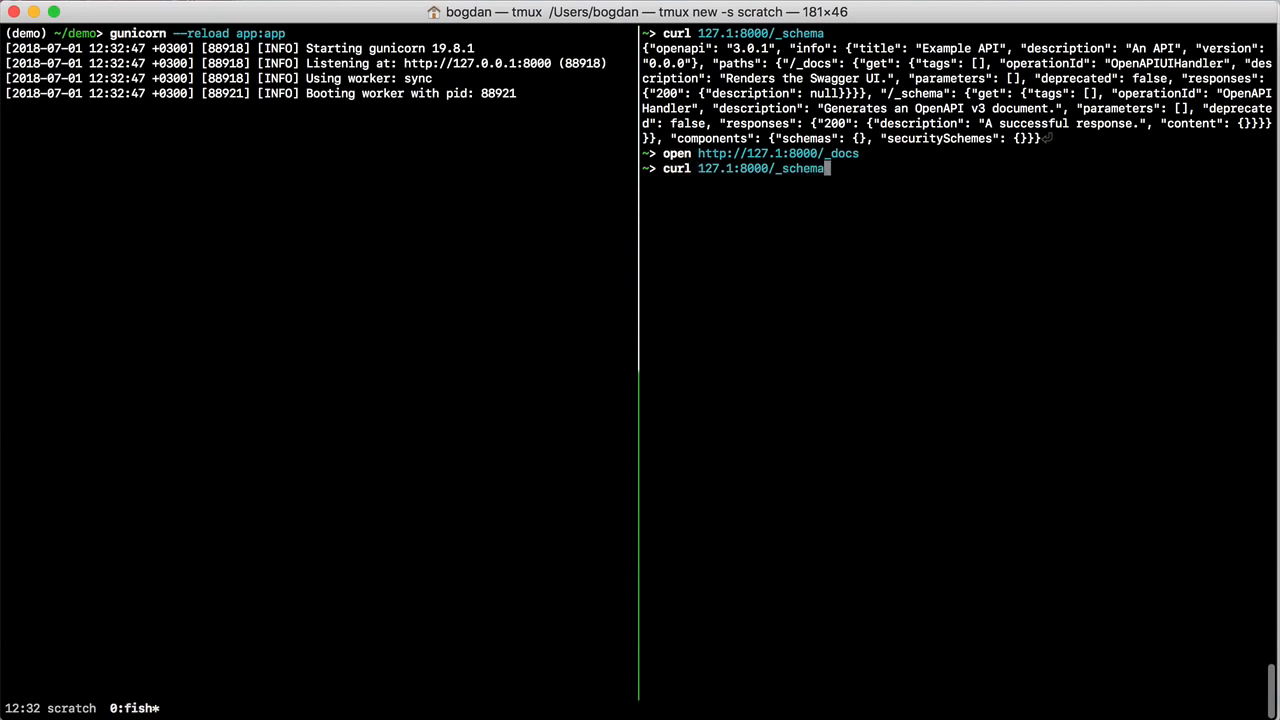
{"action": "key", "text": "Return"}
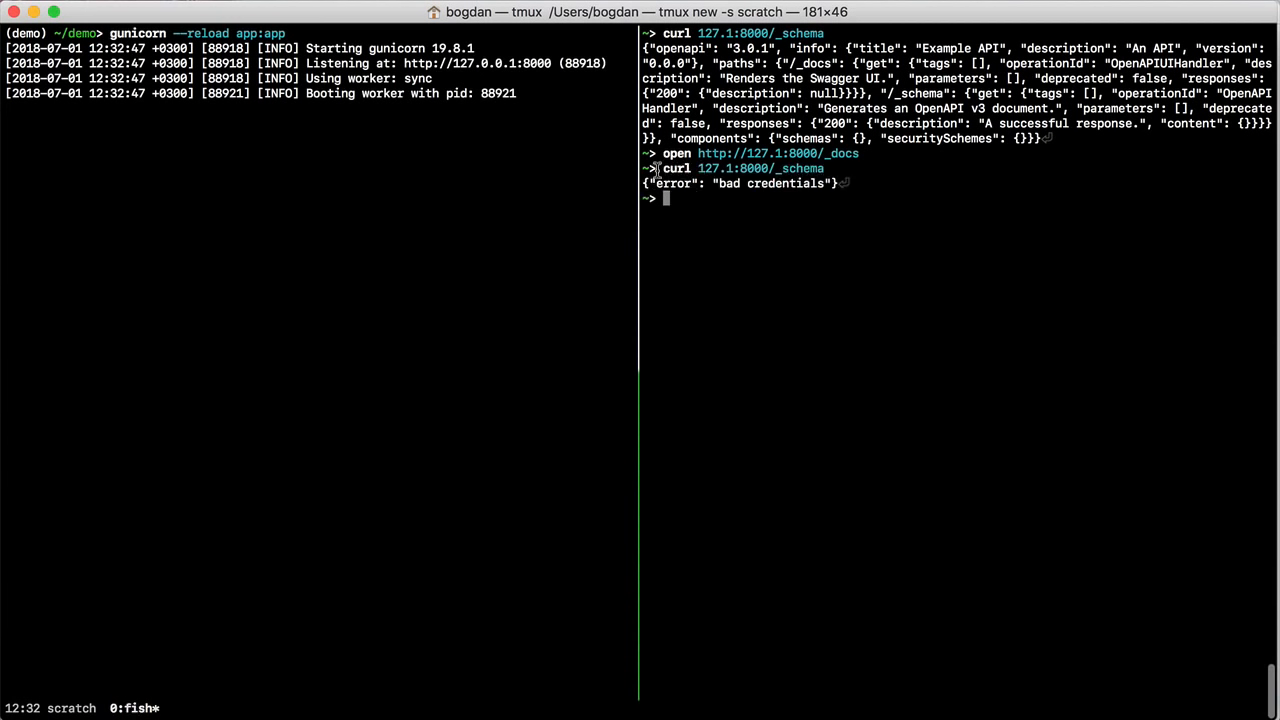
{"action": "mouse_move", "coordinate": [912, 225]}
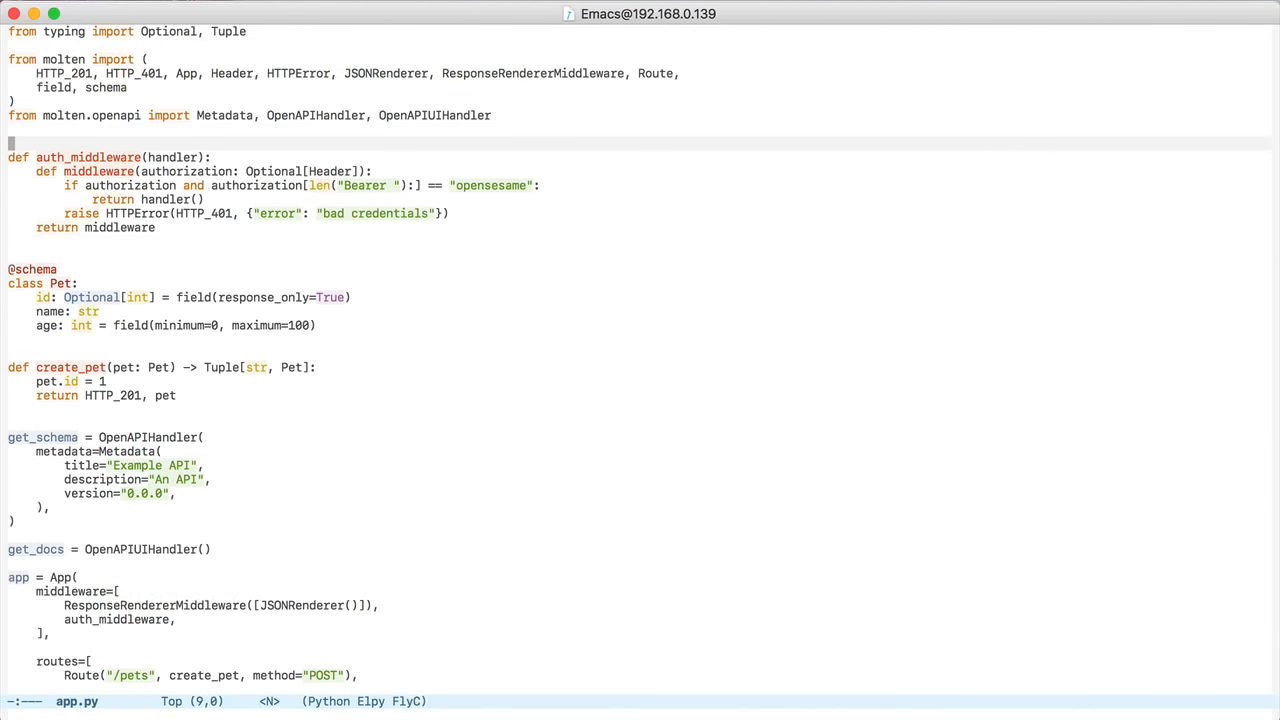
- Import annotate and wrap get_schema and get_docs with annotate(no_auth=True)
{"action": "type", "text": ", annotate"}
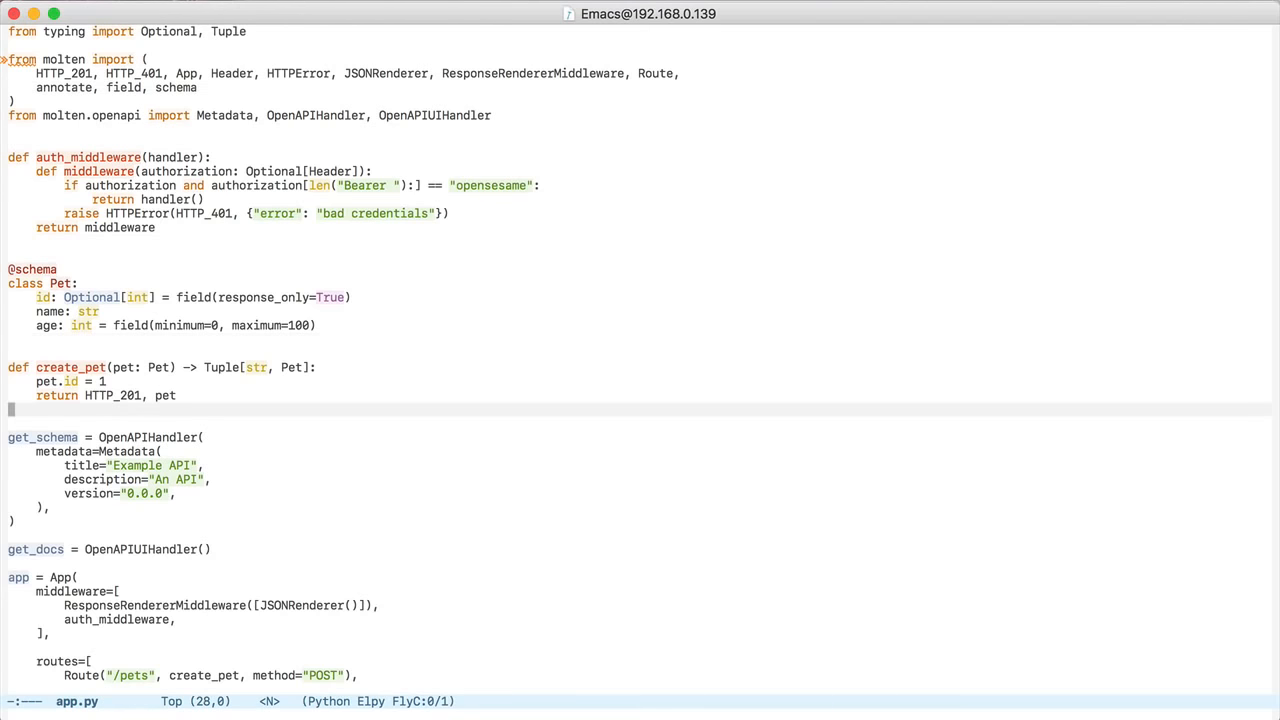
{"action": "scroll", "scroll_direction": "down", "scroll_amount": 3}
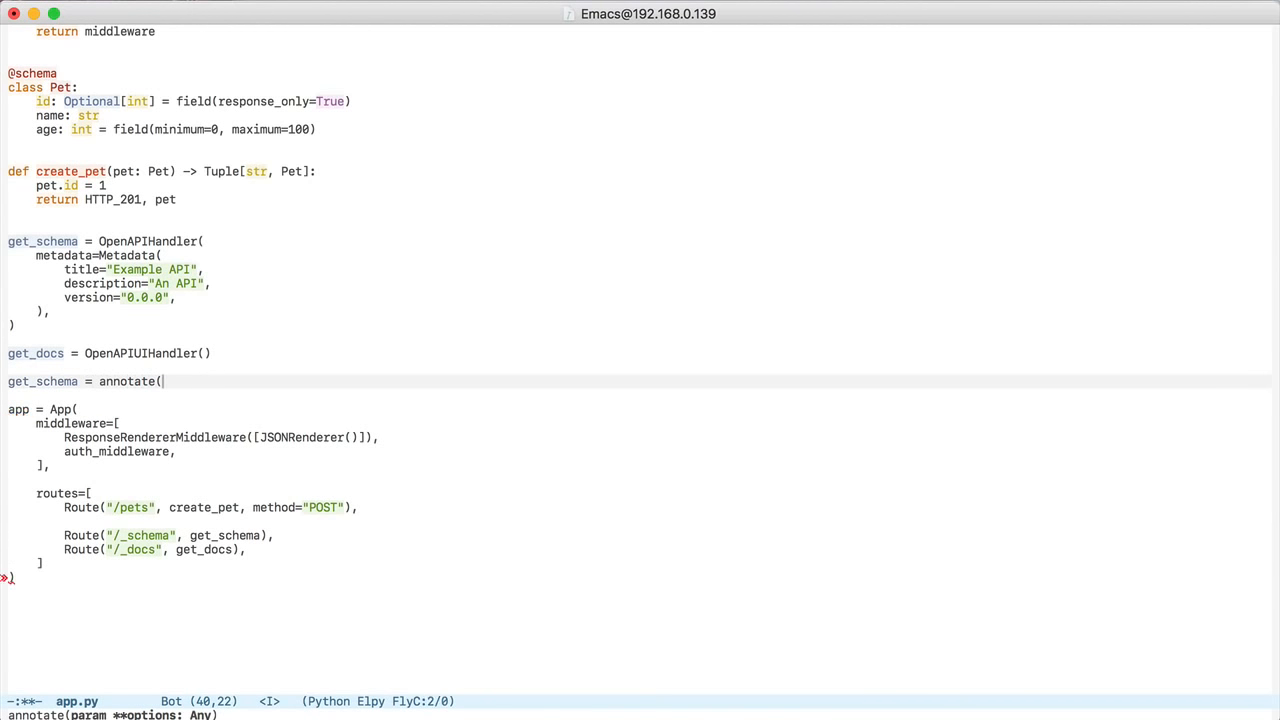
{"action": "type", "text": "no_auth=True"}
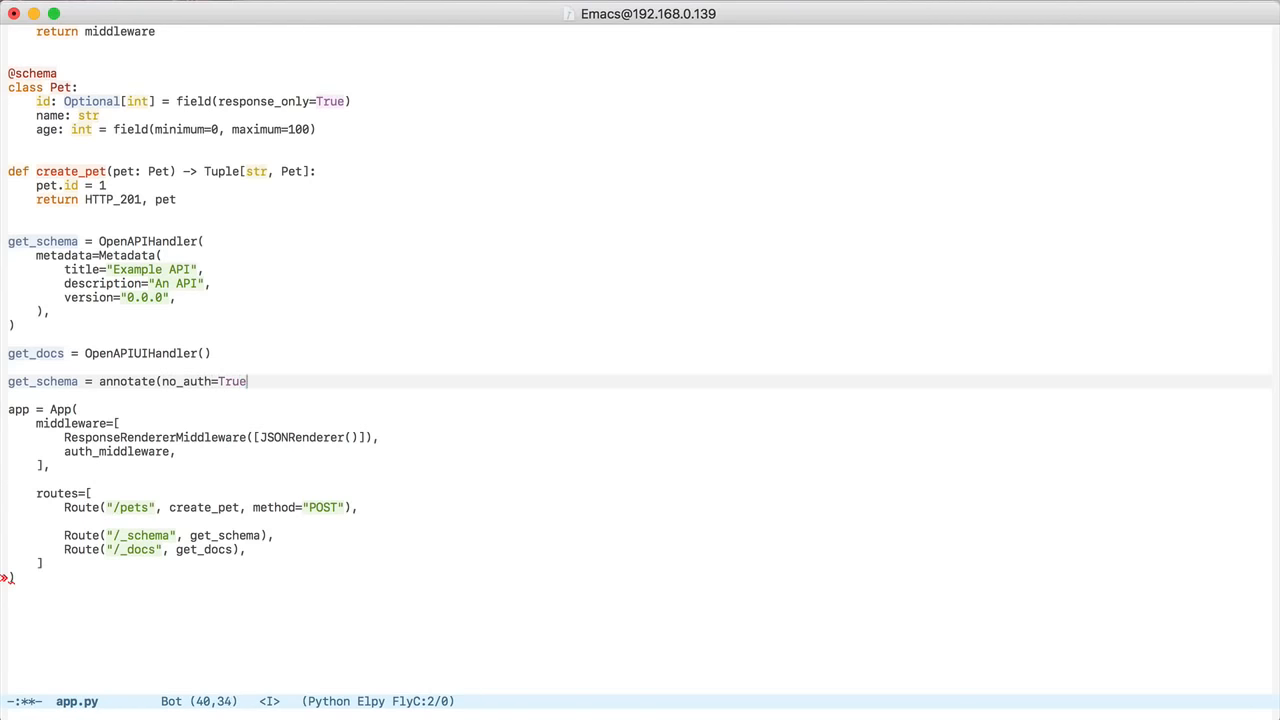
{"action": "type", "text": "(get_schema"}
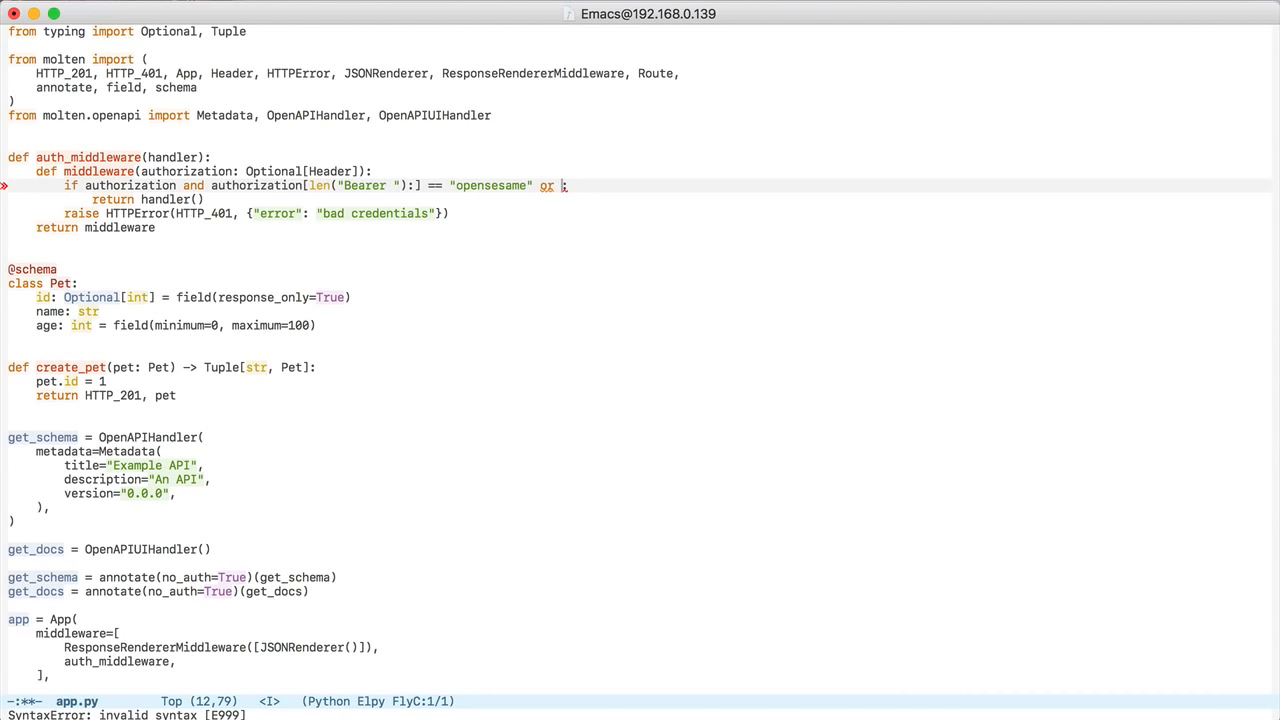
- Add or getattr(handler, "no_auth", False) so the middleware skips the check for such handlers
{"action": "type", "text": "getattr("}
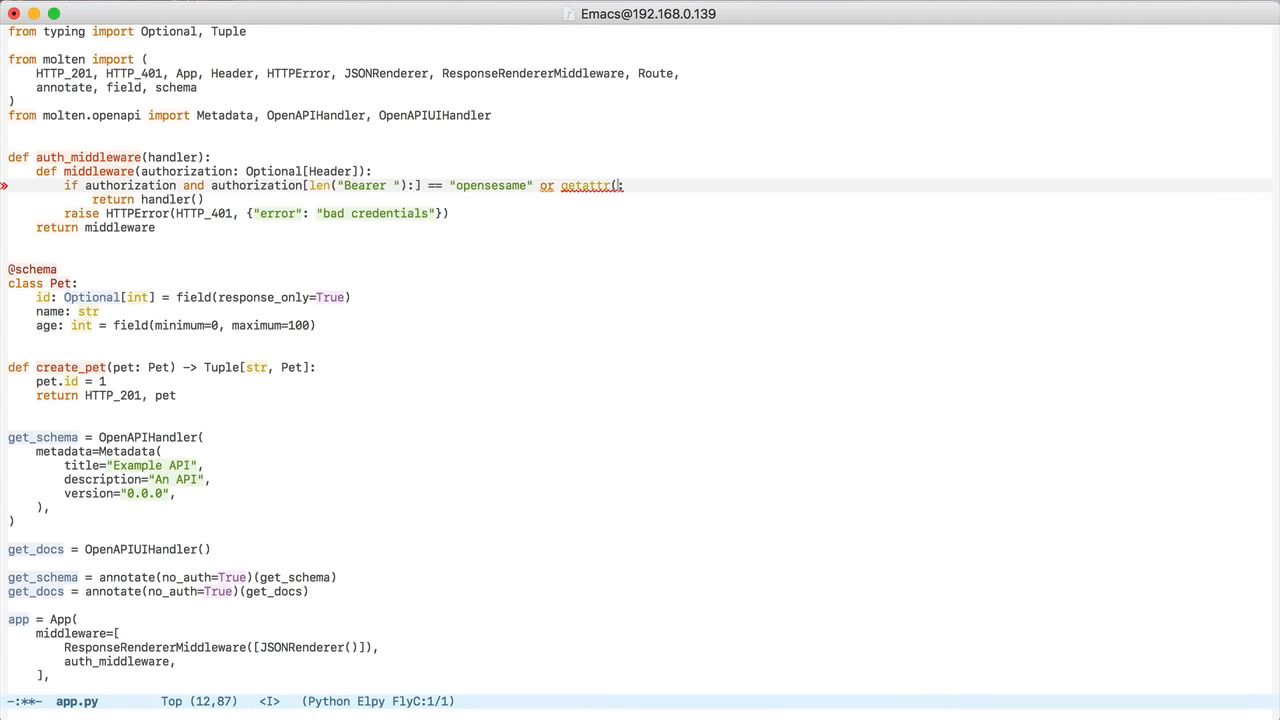
{"action": "type", "text": "handler, \"no_auth"}
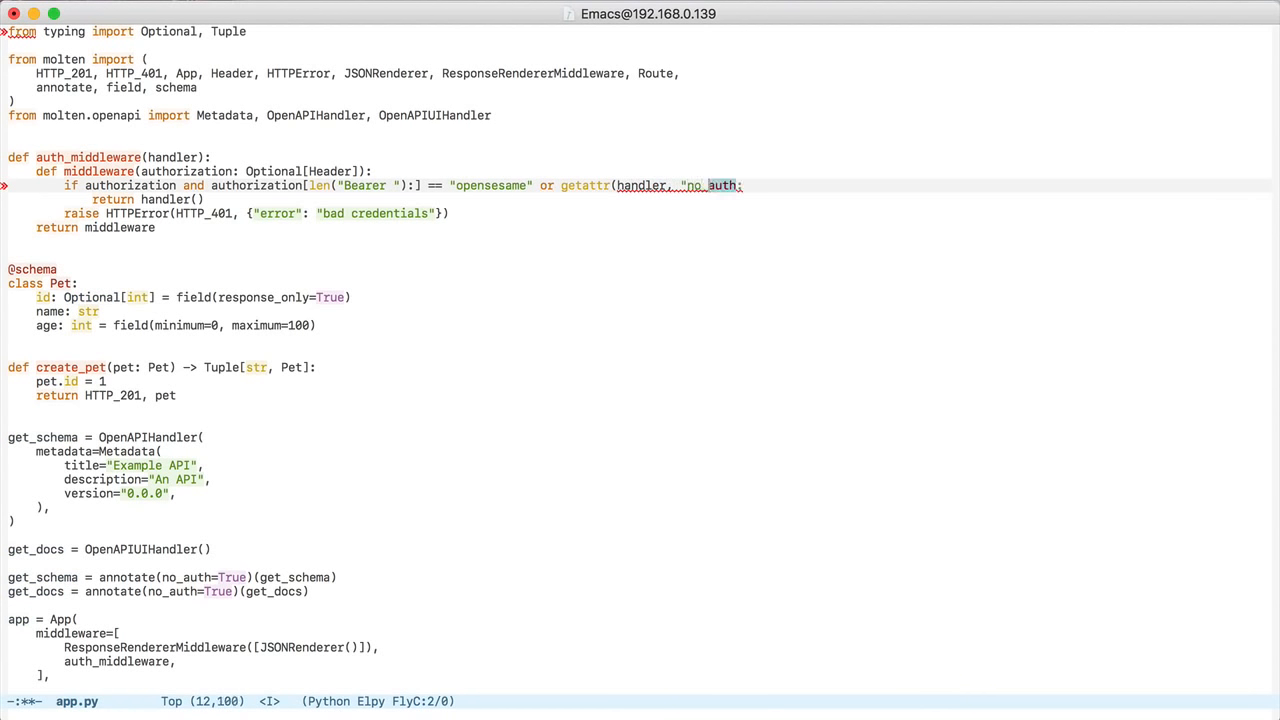
{"action": "type", "text": ", False"}
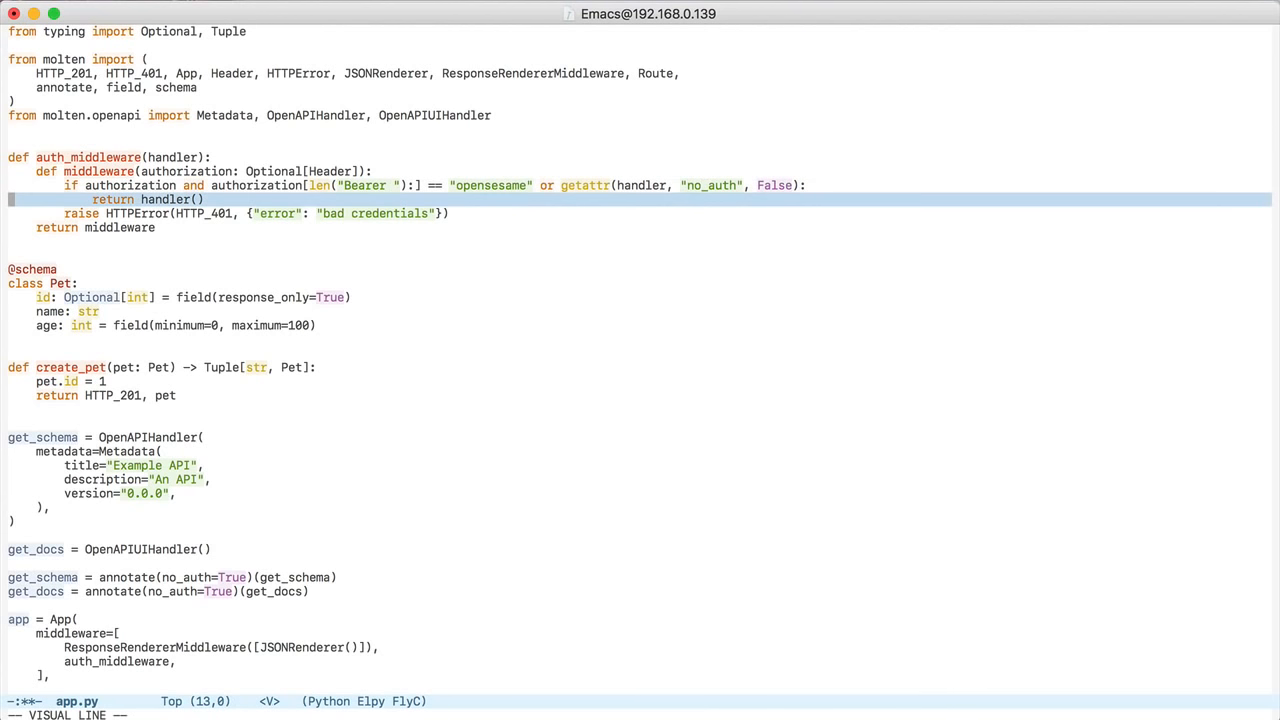
{"action": "key", "text": "Escape"}
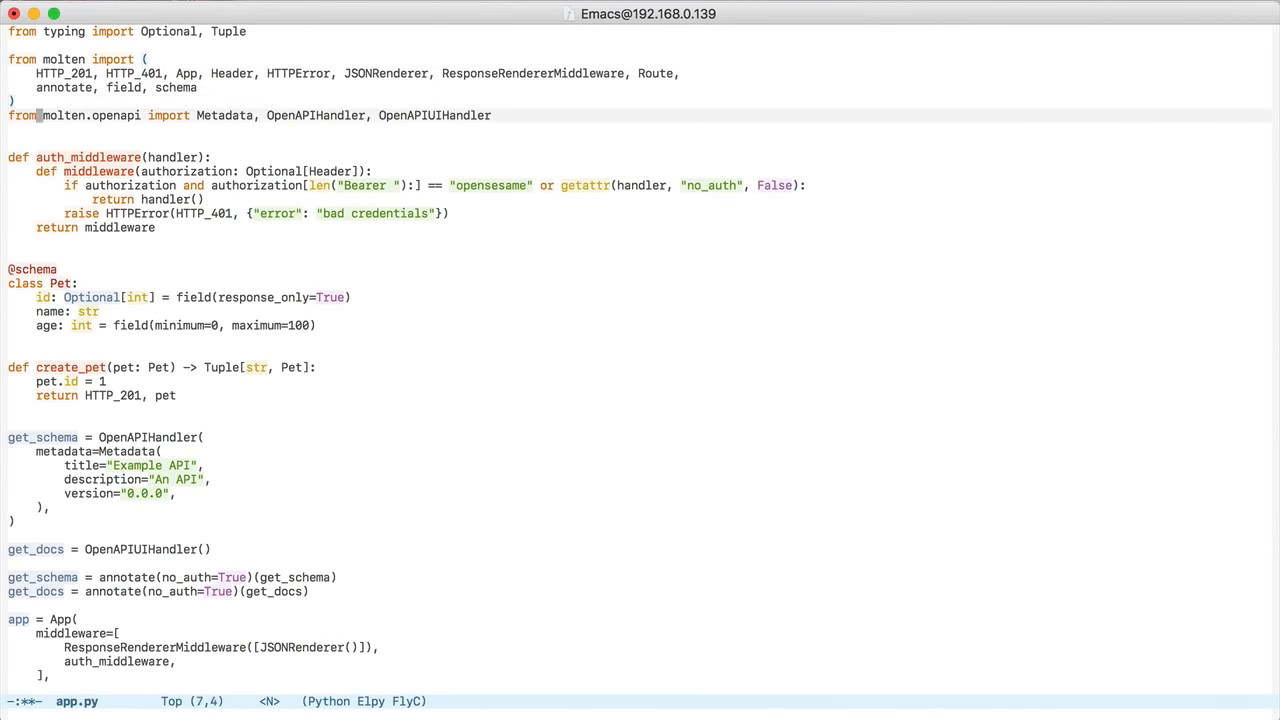
{"action": "scroll", "scroll_direction": "down", "scroll_amount": 3}
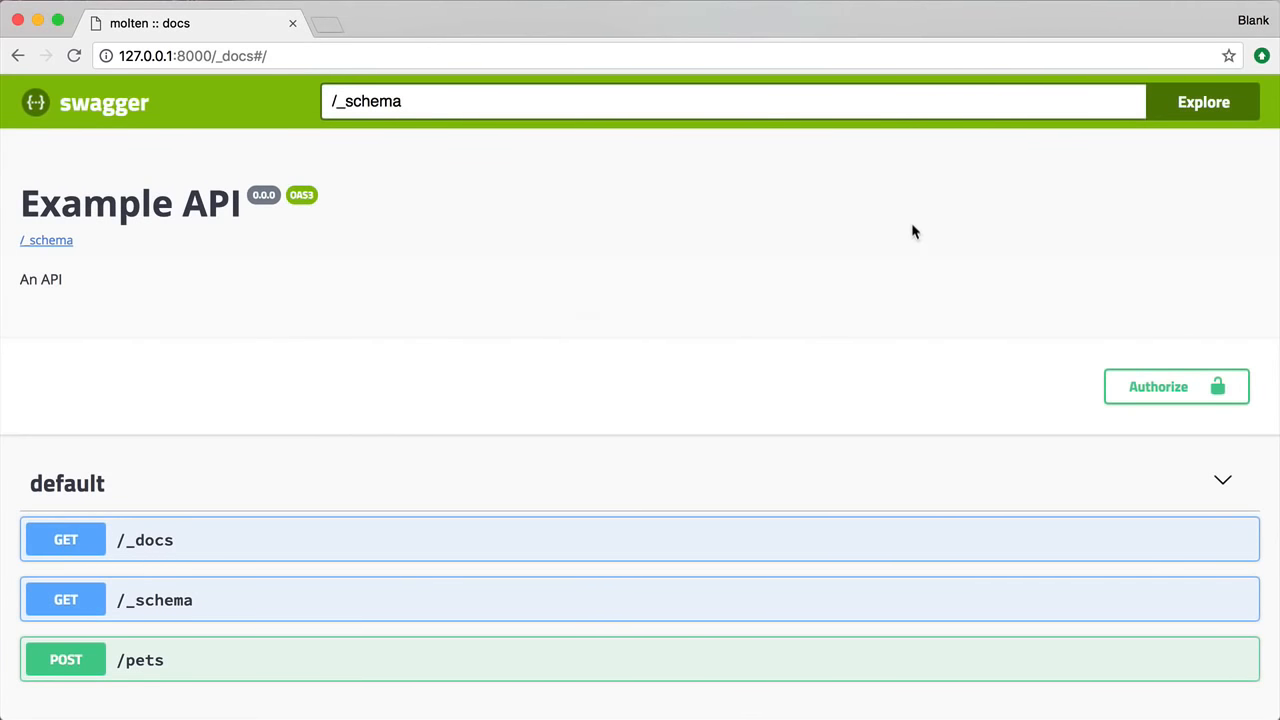
{"action": "mouse_move", "coordinate": [597, 390]}
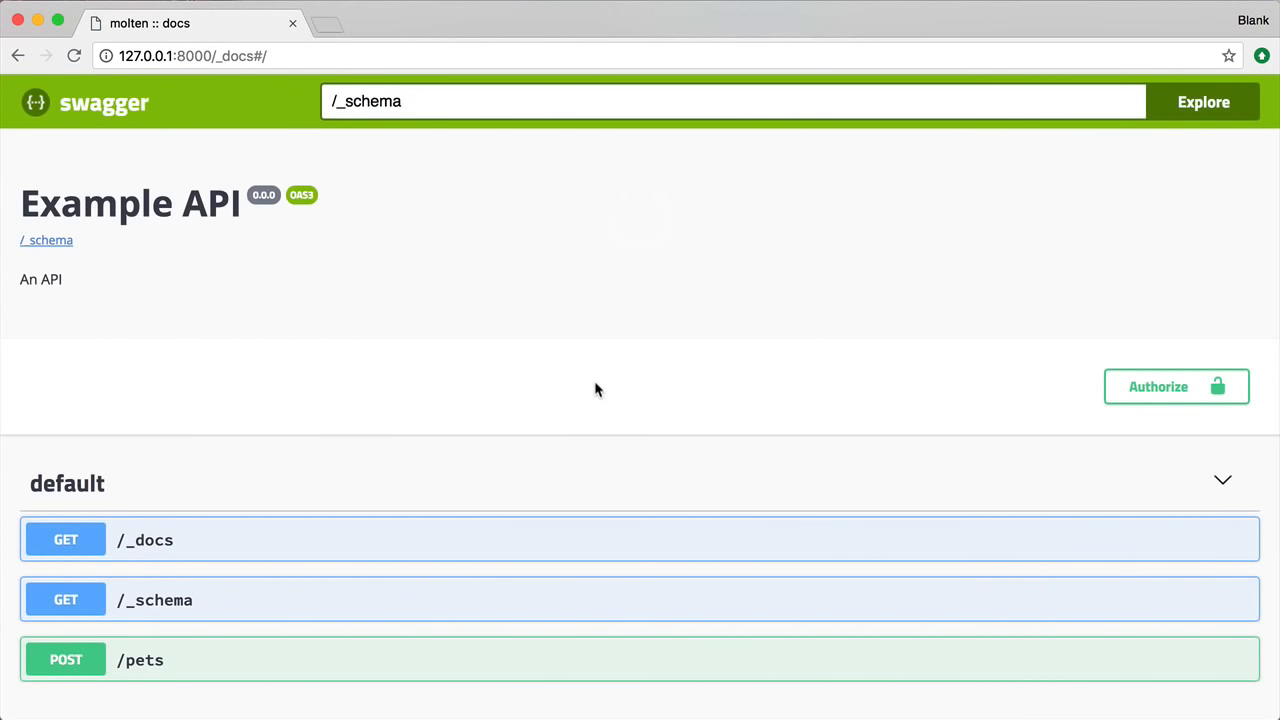
- View the Available authorizations dialog on the reloaded docs page, which lists no schemes
{"action": "scroll", "scroll_direction": "down", "scroll_amount": 3}
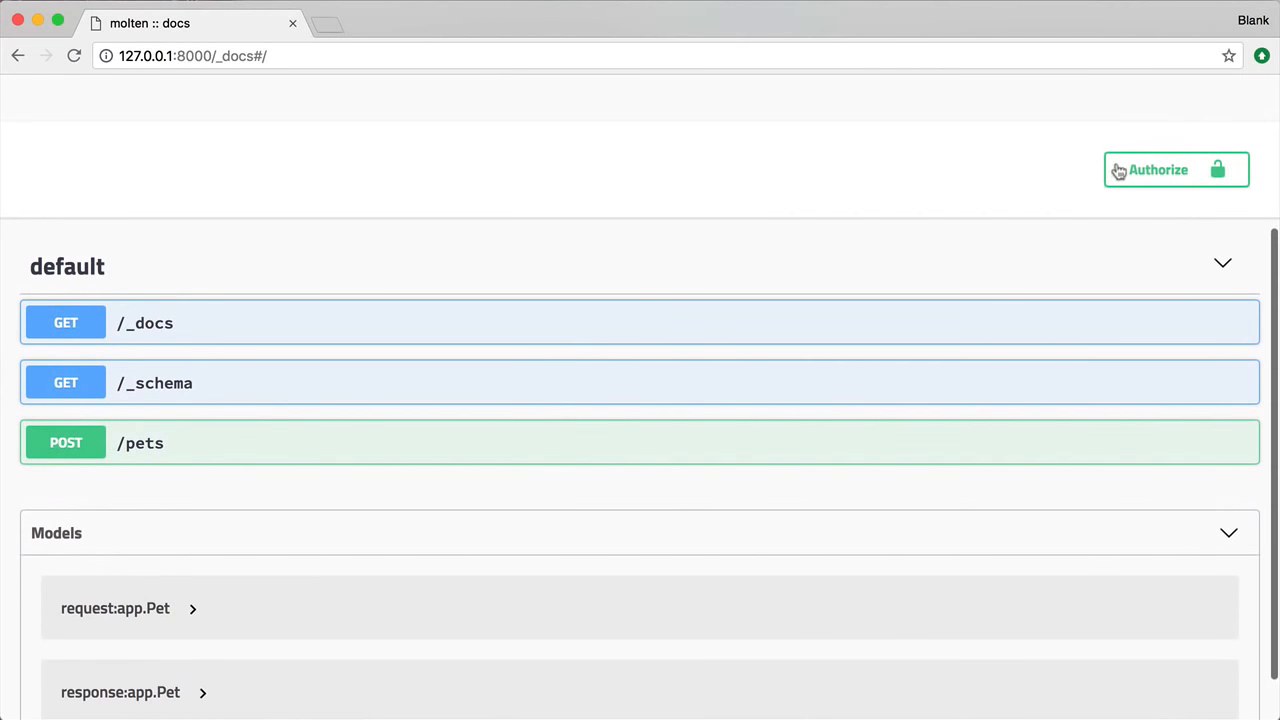
{"action": "left_click", "coordinate": [1176, 169]}
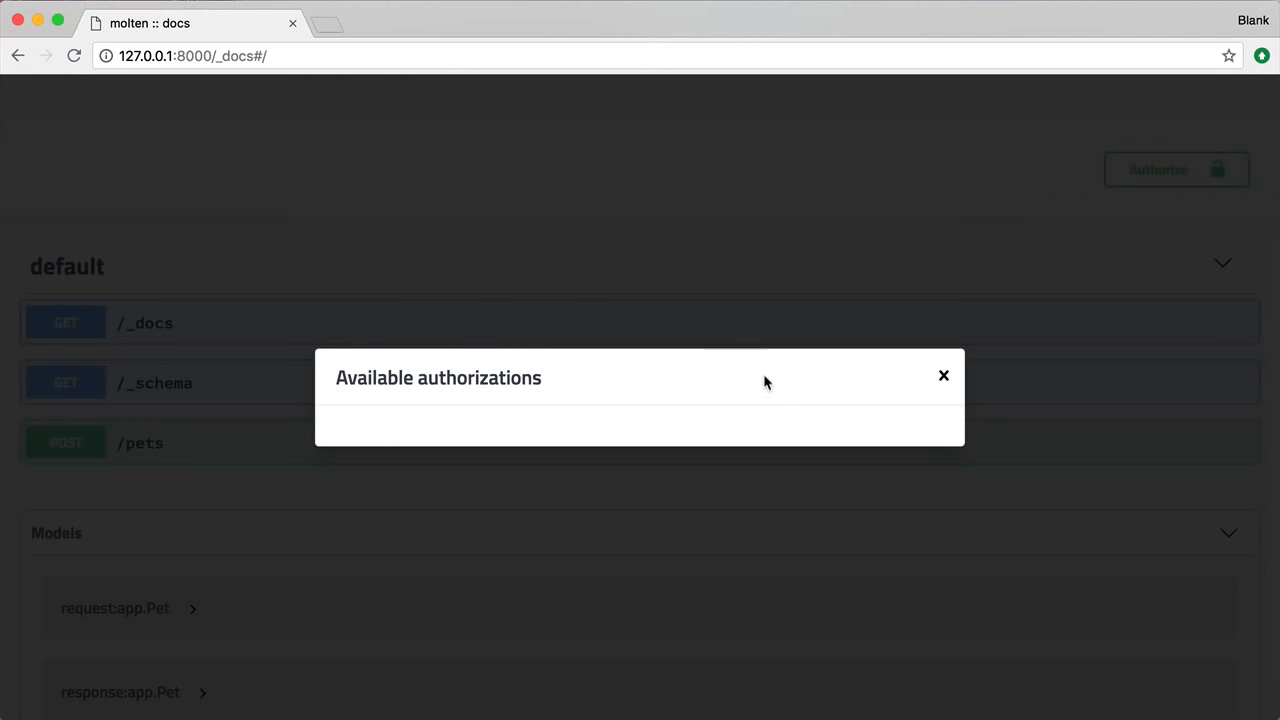
{"action": "mouse_move", "coordinate": [988, 515]}
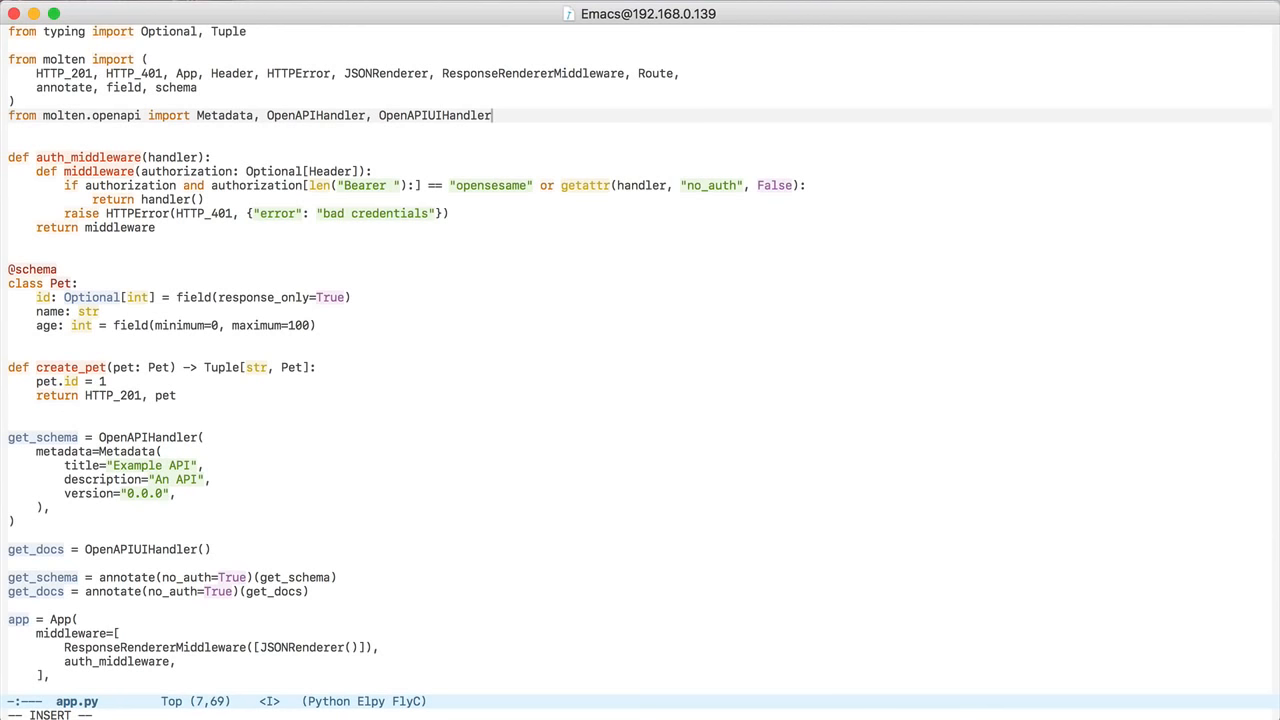
- Import HTTPSecurityScheme and add security_schemes=[HTTPSecurityScheme("Bearer Auth", "bearer")] to OpenAPIHandler
{"action": "type", "text": ", HTTPSecurityScheme"}
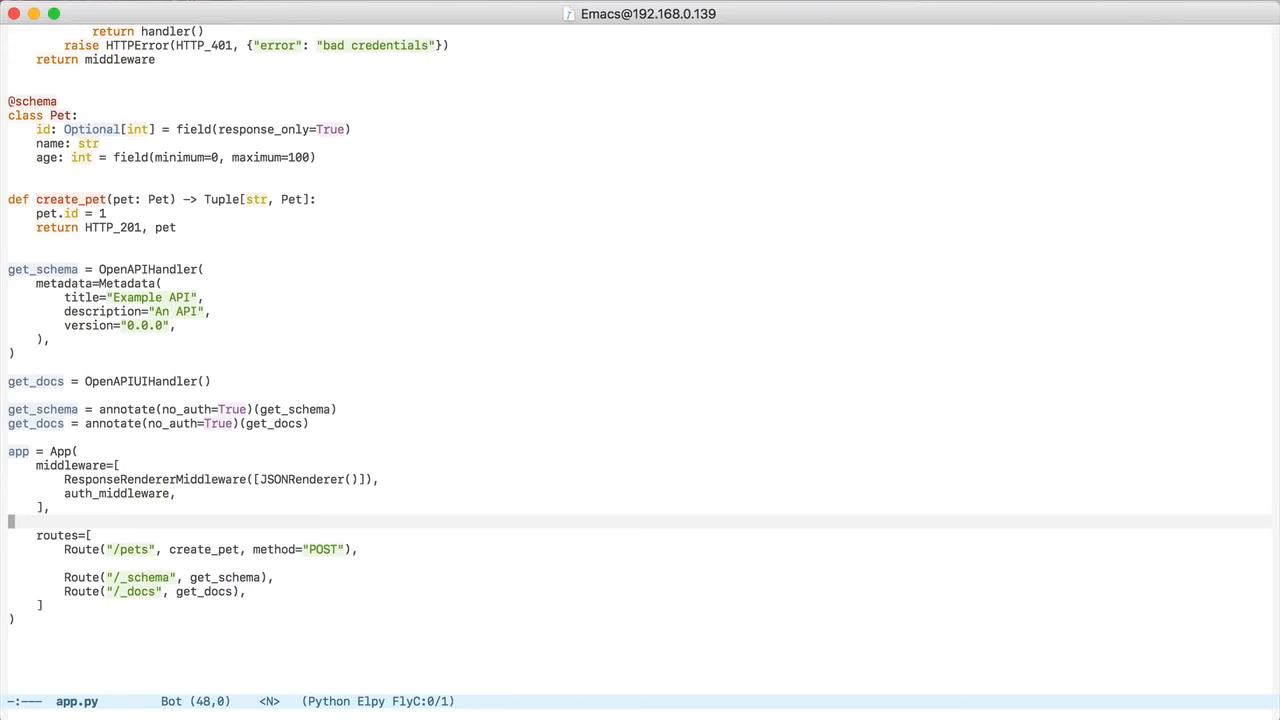
{"action": "type", "text": "s"}
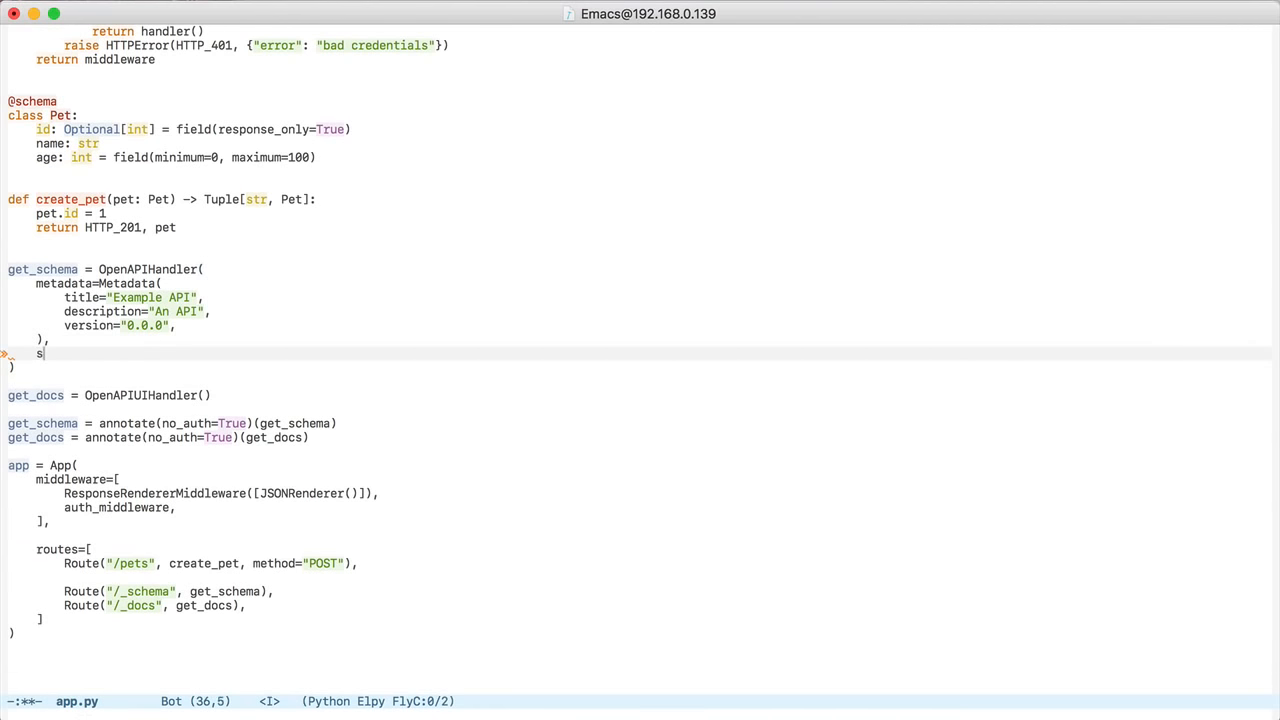
{"action": "type", "text": "ecurity_schemes=["}
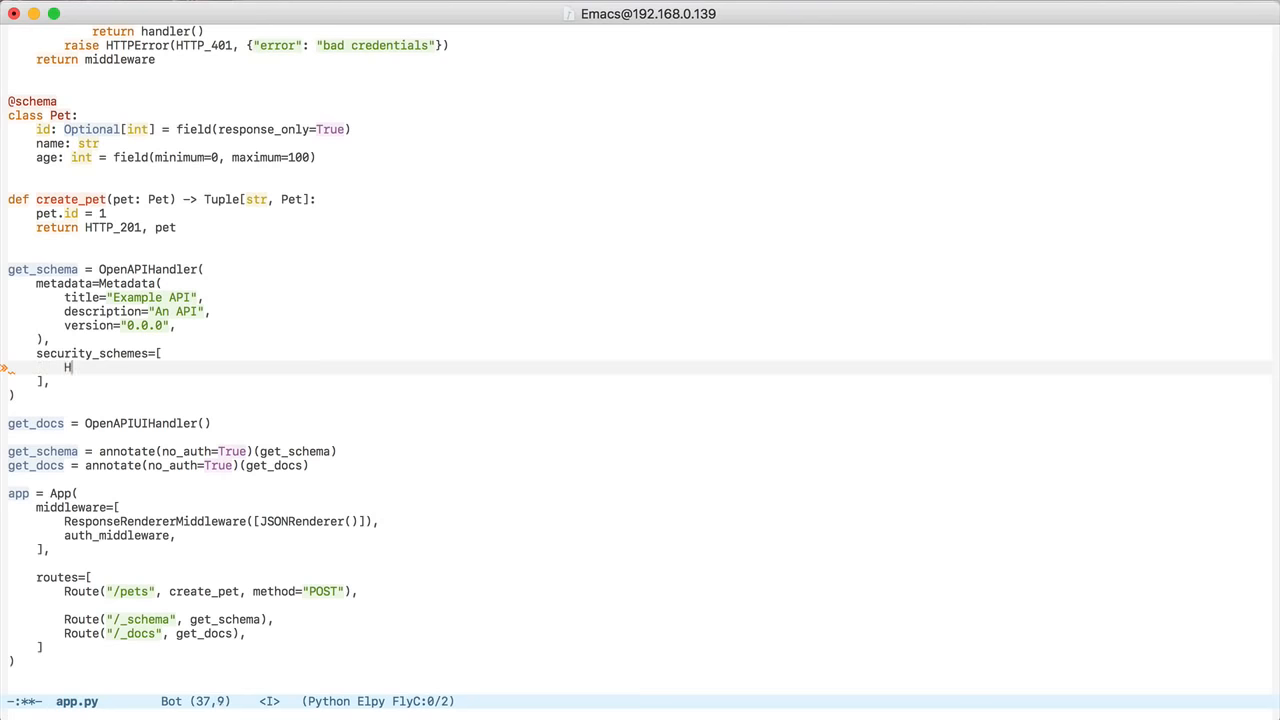
{"action": "type", "text": "TTPSecurityScheme("}
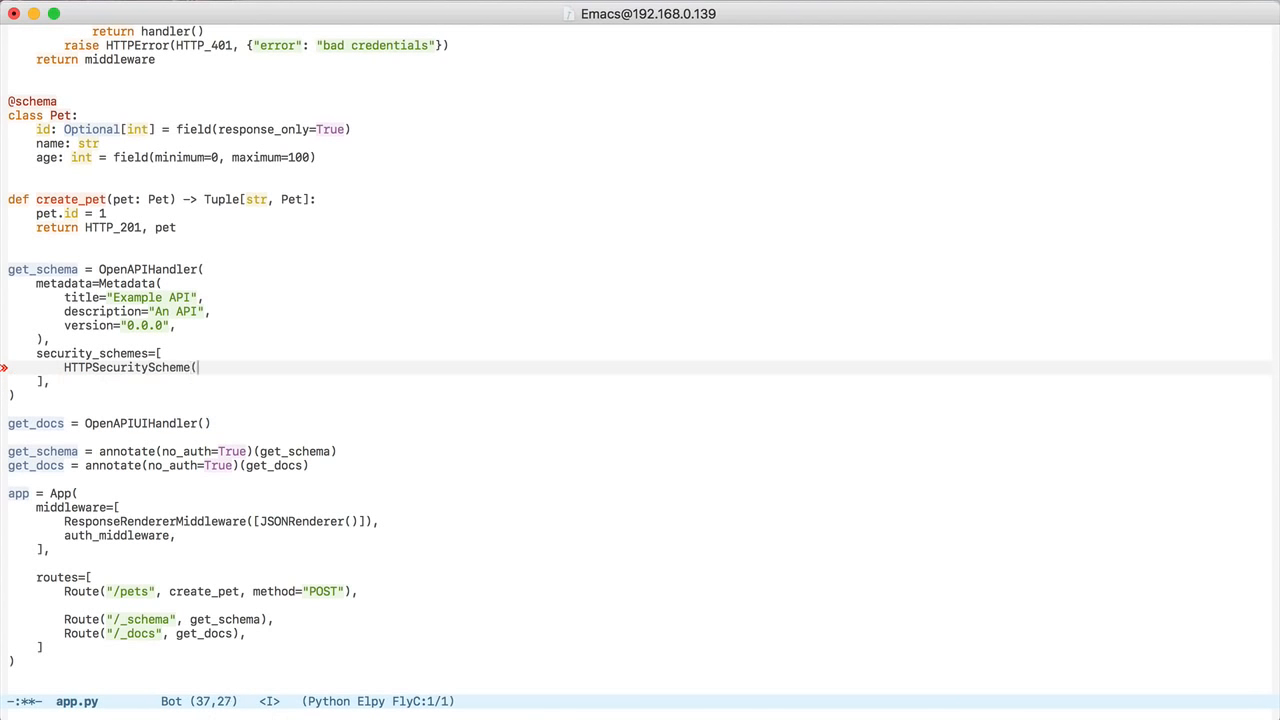
{"action": "type", "text": "\"Bearer Auth\", \""}
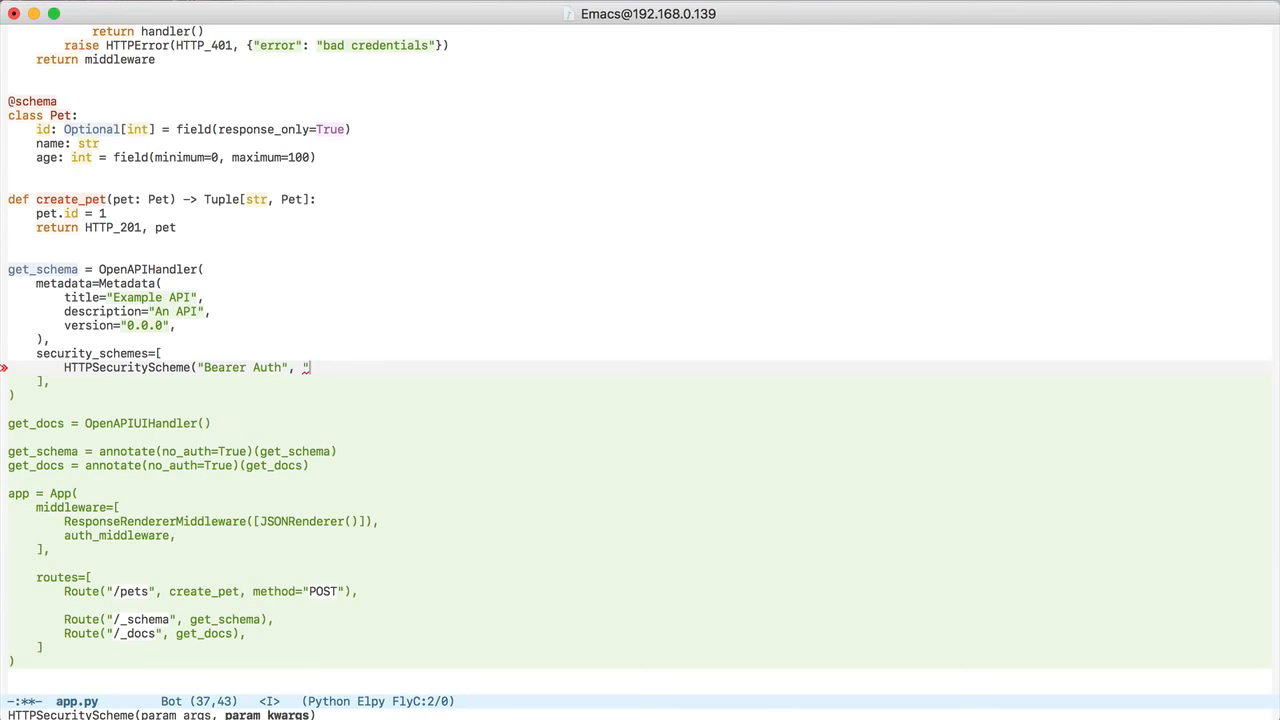
{"action": "type", "text": "bearer\"),"}
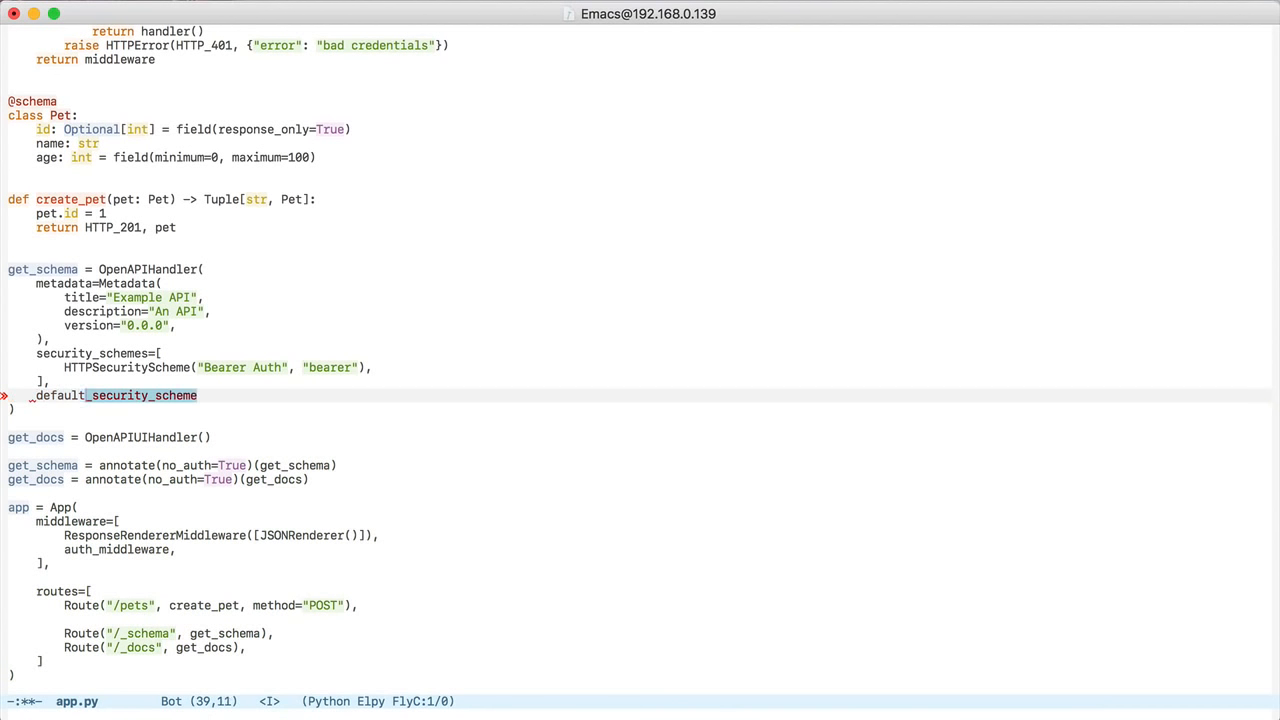
- Set default_security_scheme="Bearer Auth" on the OpenAPIHandler
{"action": "type", "text": "=\"Bearer"}
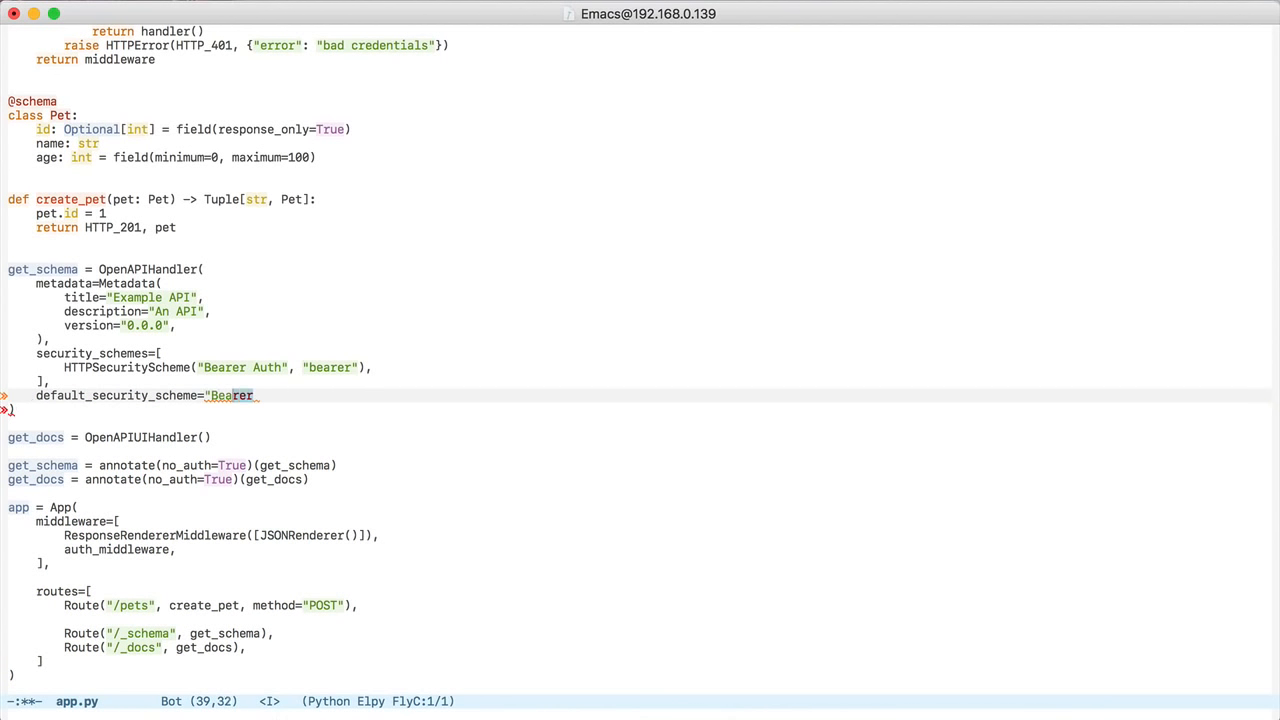
{"action": "type", "text": "Auth"}
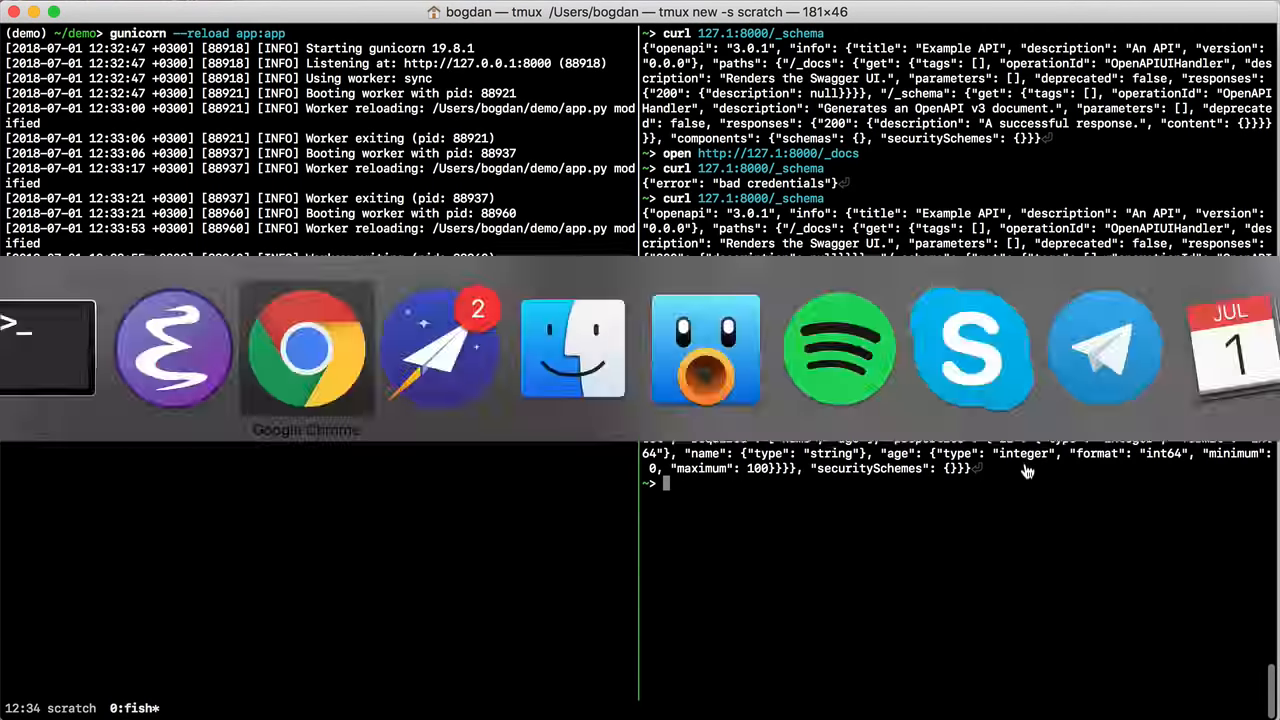
- Check that the authorizations dialog now lists Bearer Auth and expand POST /pets
{"action": "left_click", "coordinate": [306, 347]}
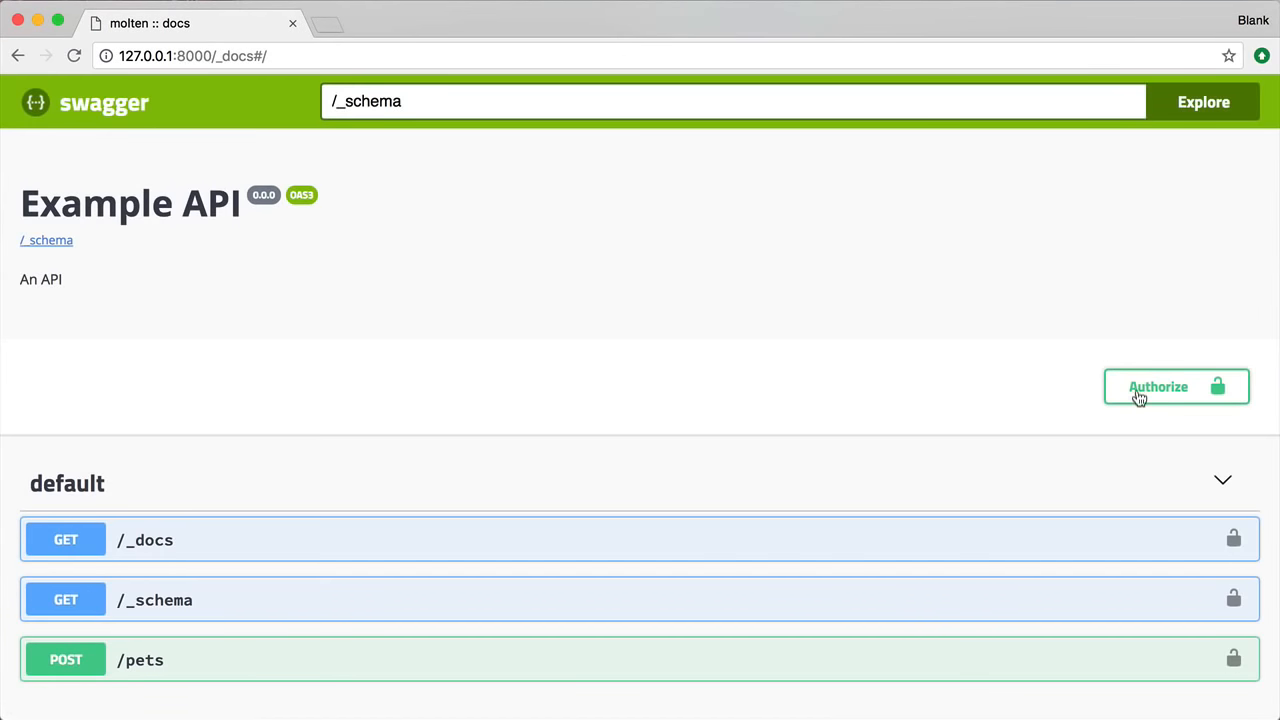
{"action": "left_click", "coordinate": [1176, 386]}
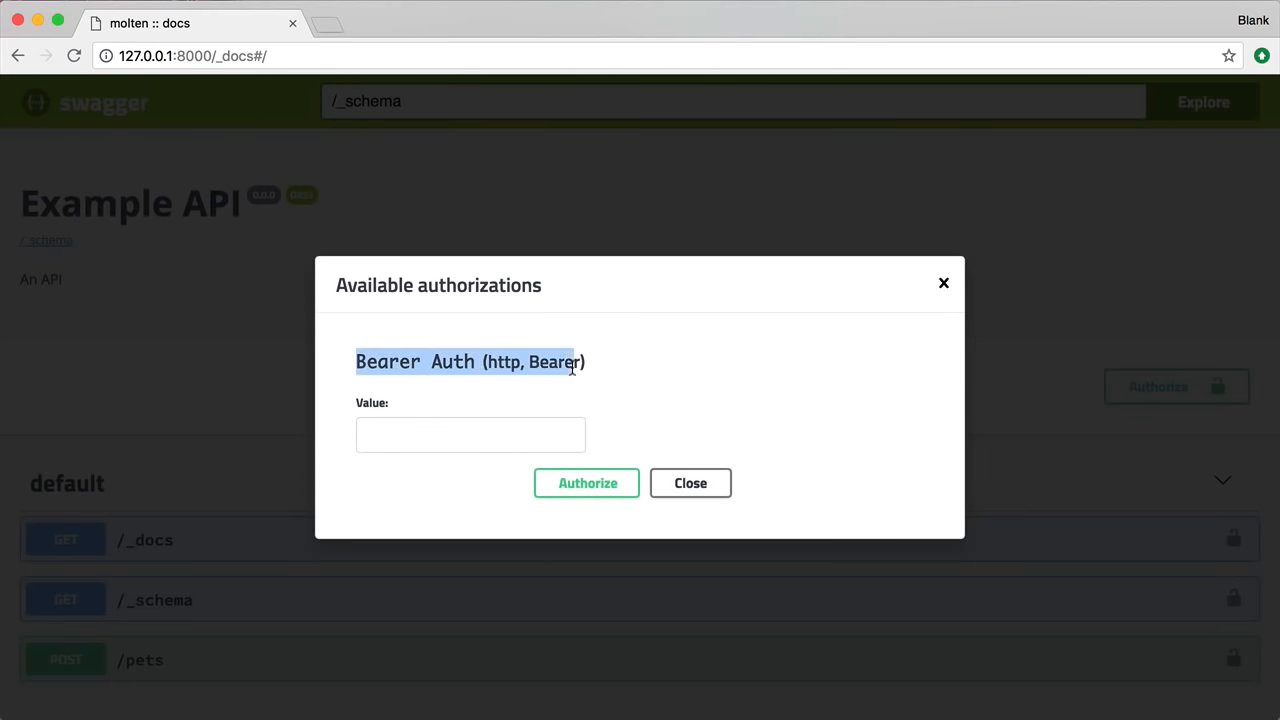
{"action": "mouse_move", "coordinate": [390, 467]}
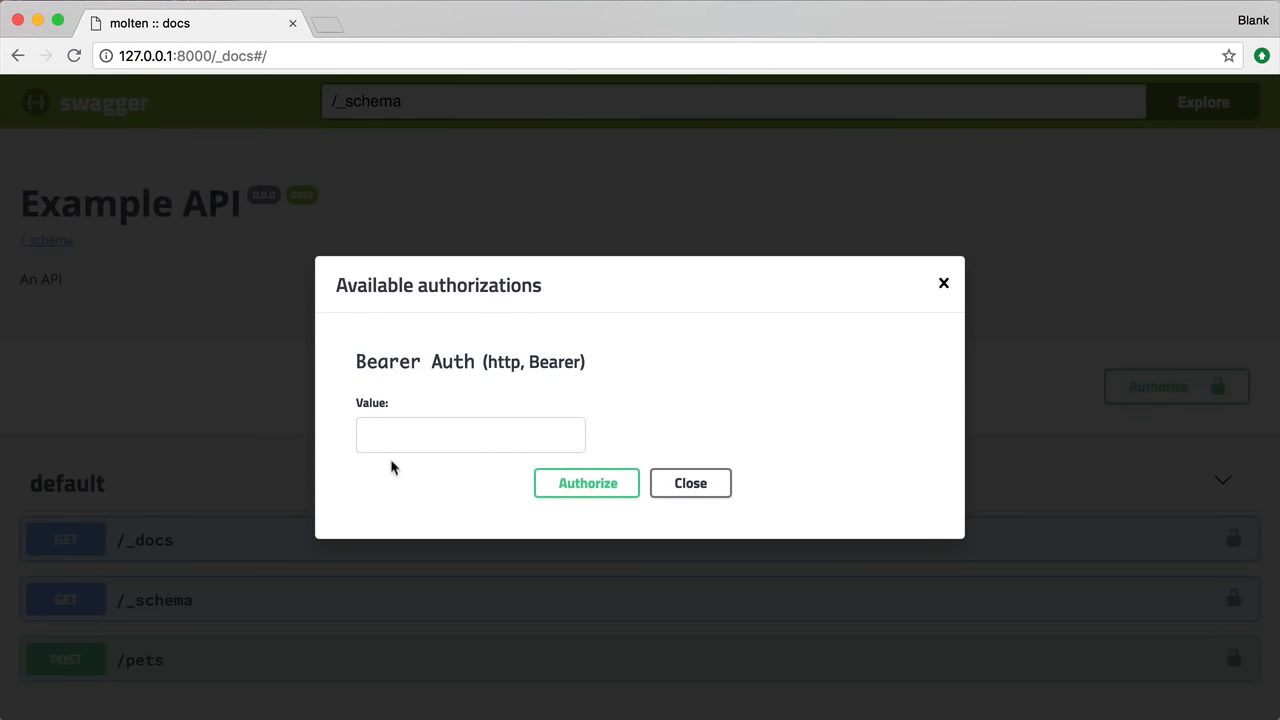
{"action": "mouse_move", "coordinate": [690, 467]}
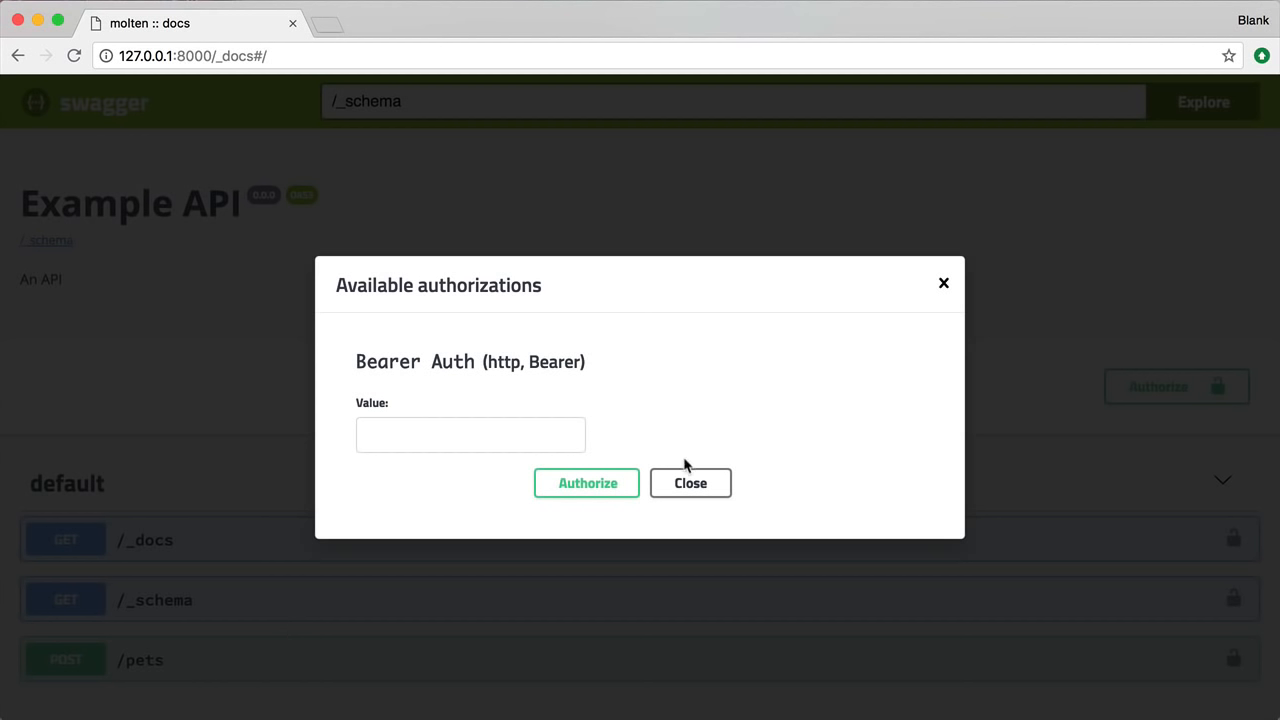
{"action": "left_click", "coordinate": [690, 483]}
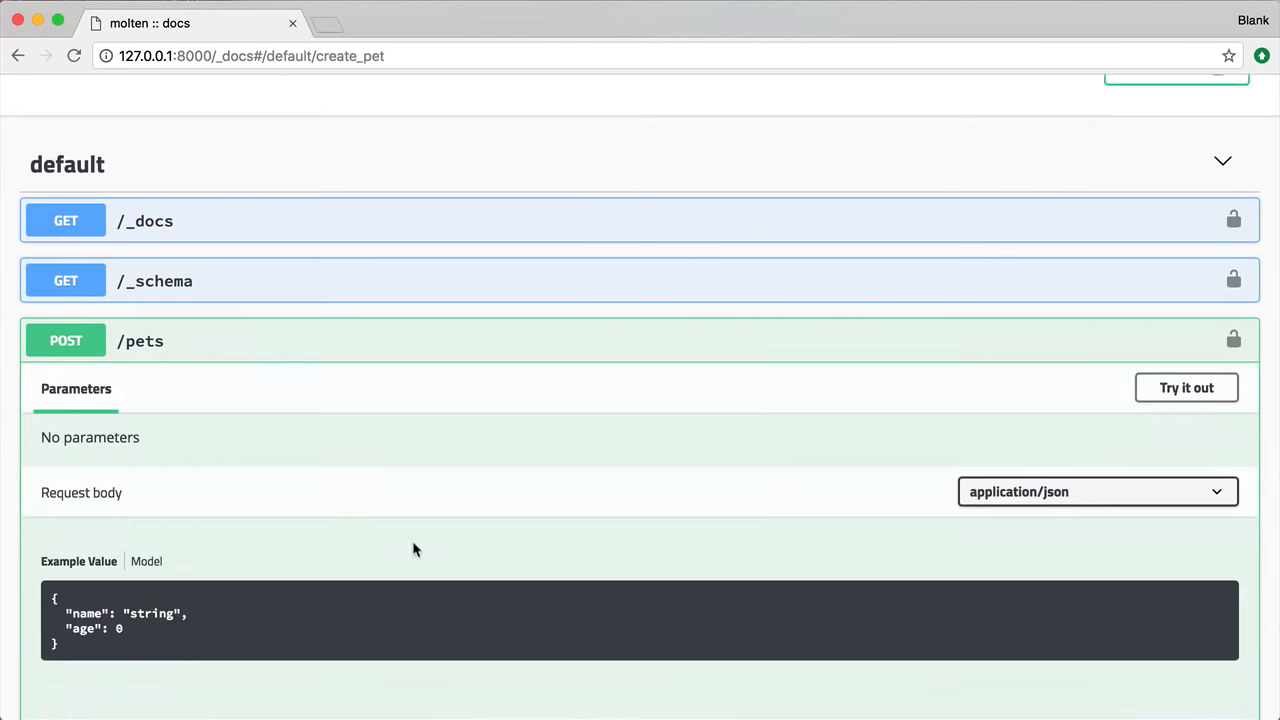
- Execute the sample POST /pets without a token and get a 401 bad credentials response
{"action": "left_click", "coordinate": [1186, 387]}
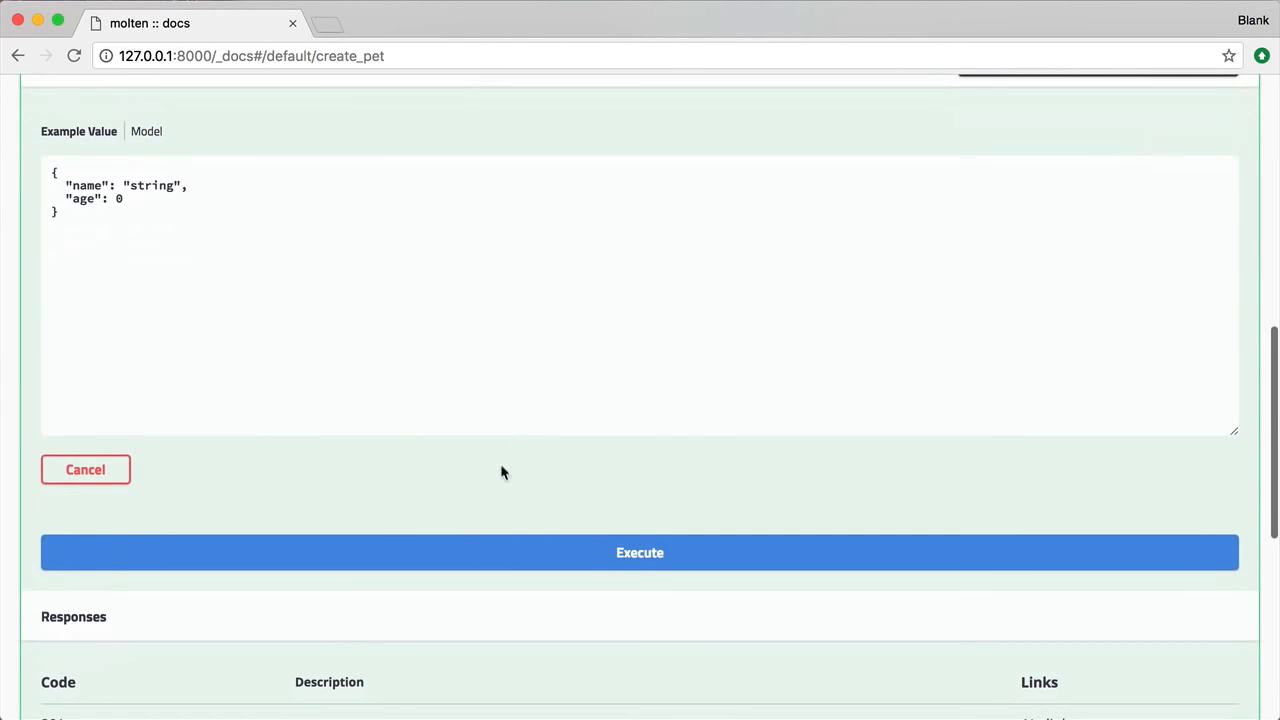
{"action": "left_click", "coordinate": [639, 552]}
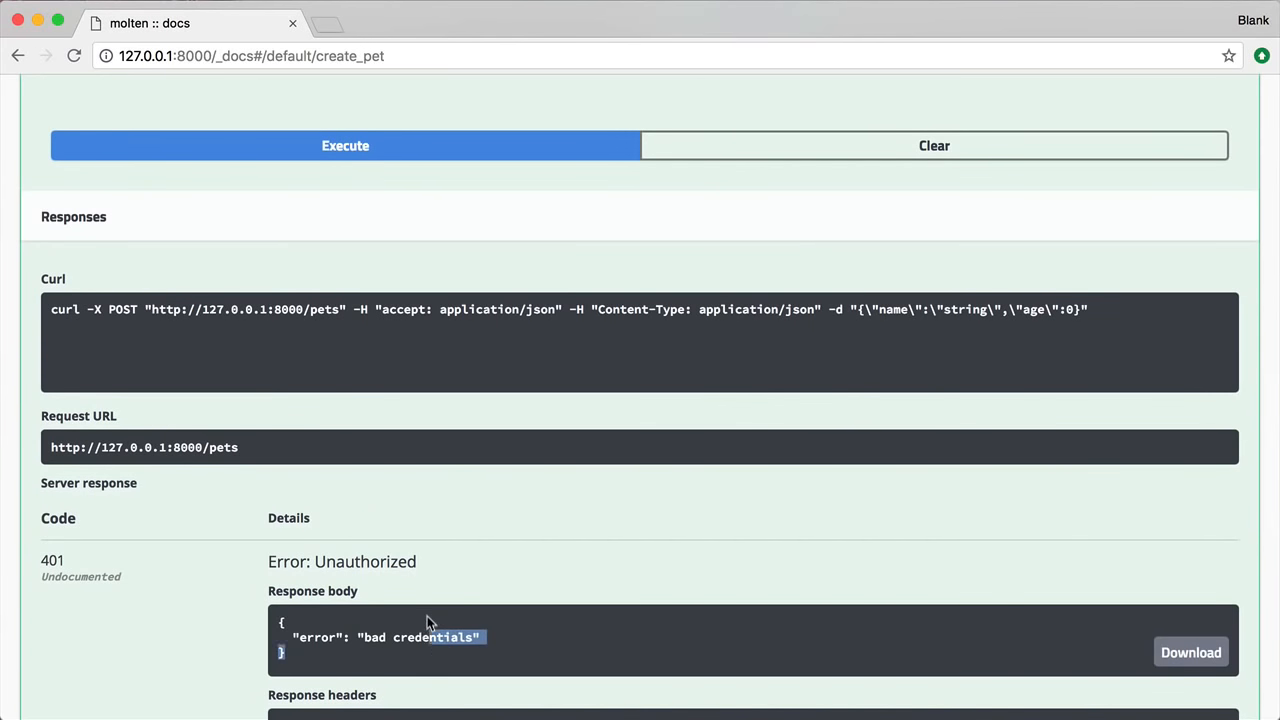
{"action": "mouse_move", "coordinate": [640, 628]}
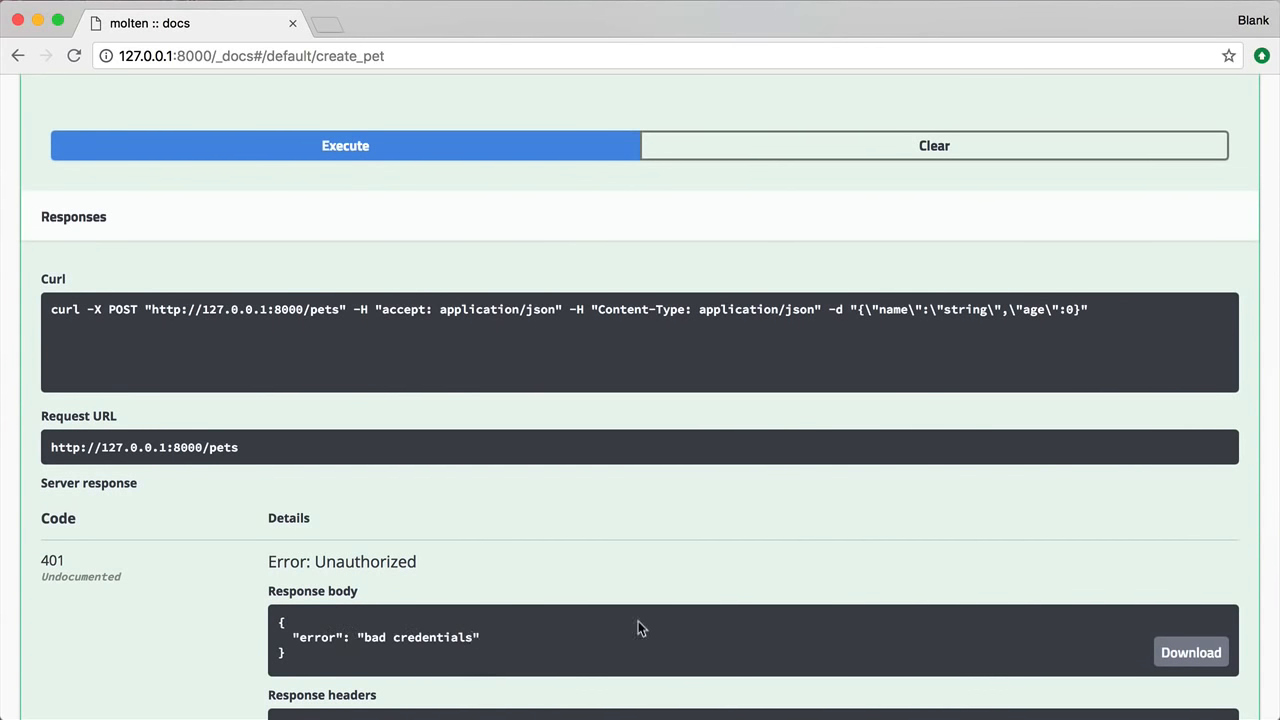
{"action": "scroll", "scroll_direction": "up", "scroll_amount": 3}
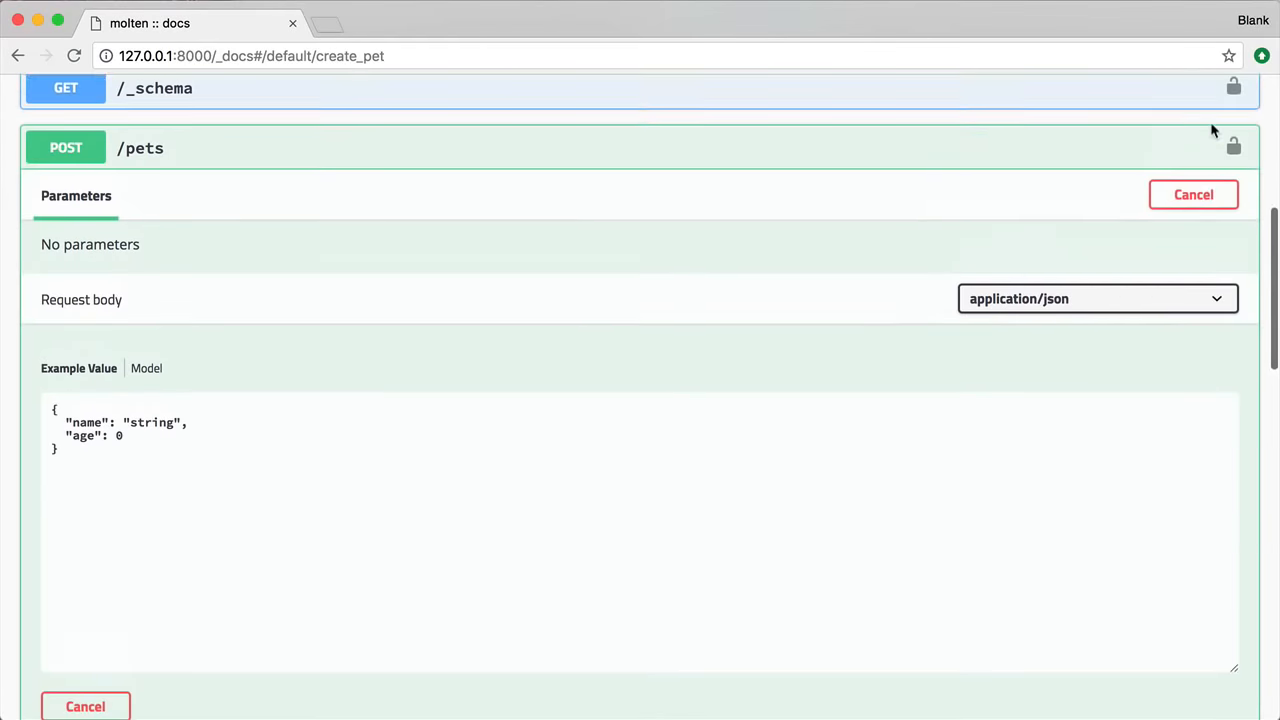
{"action": "left_click", "coordinate": [1233, 146]}
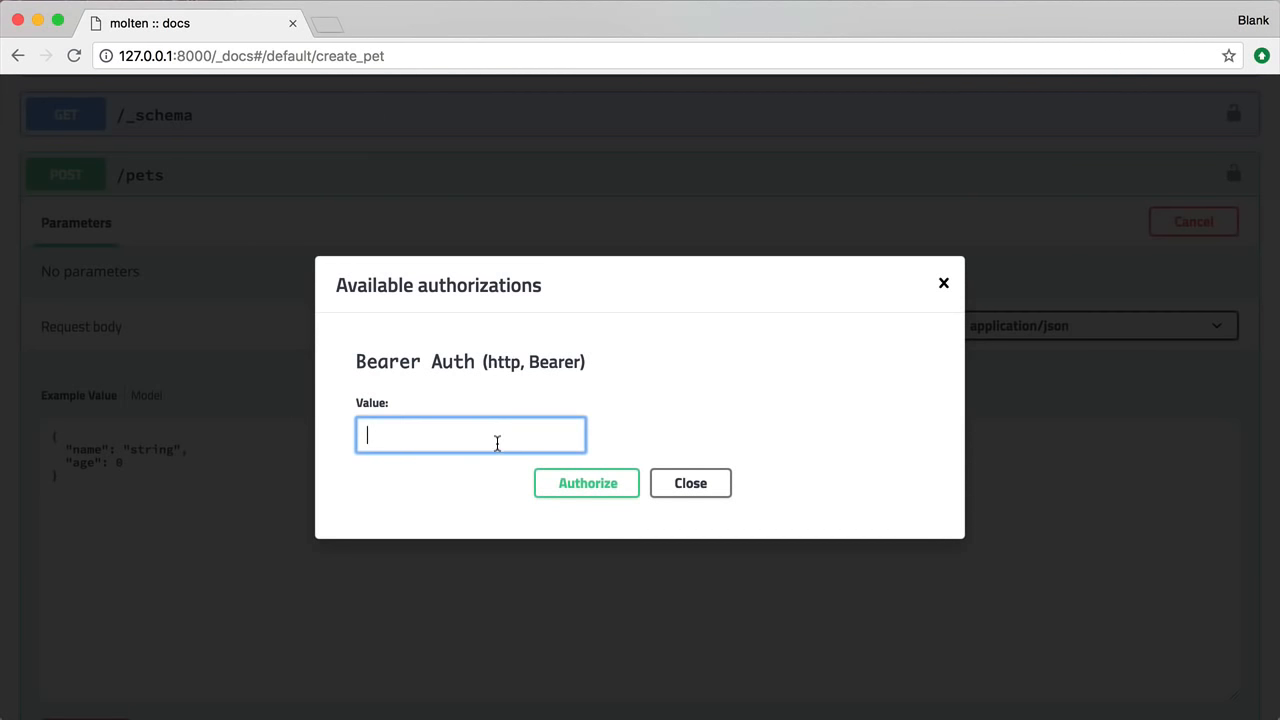
{"action": "type", "text": "opensesam"}
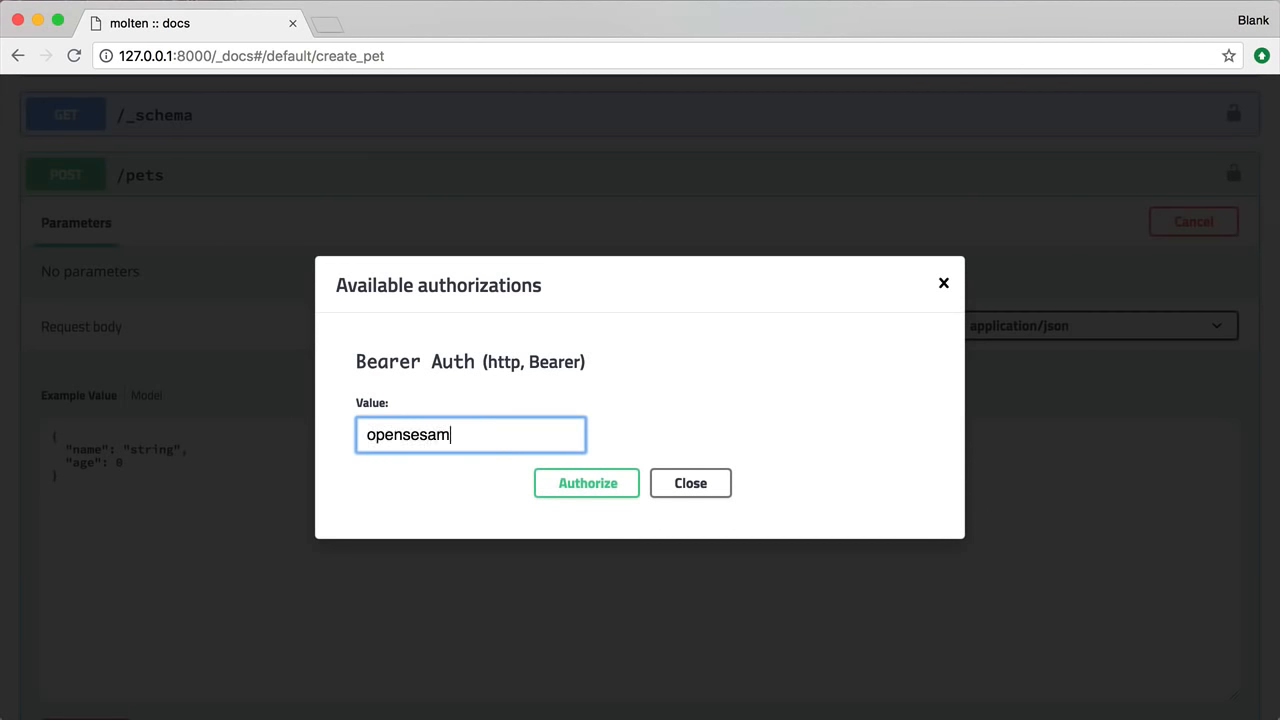
{"action": "left_click", "coordinate": [587, 483]}
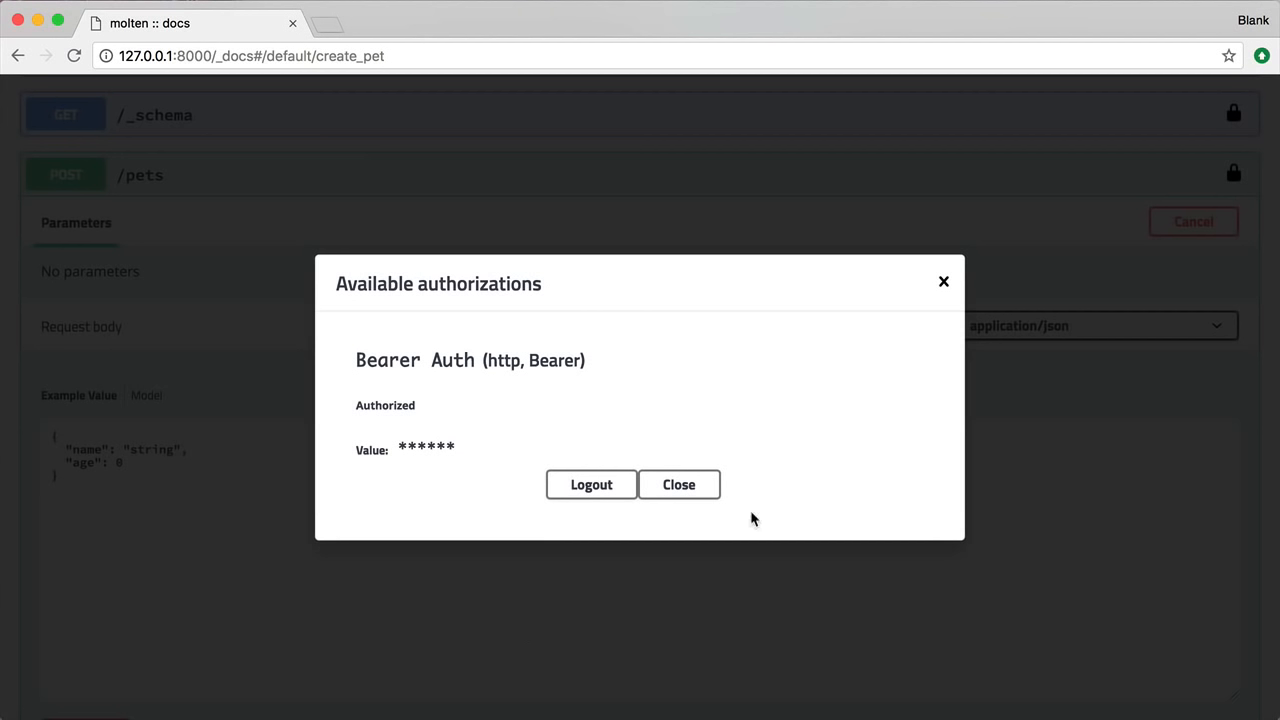
{"action": "left_click", "coordinate": [679, 484]}
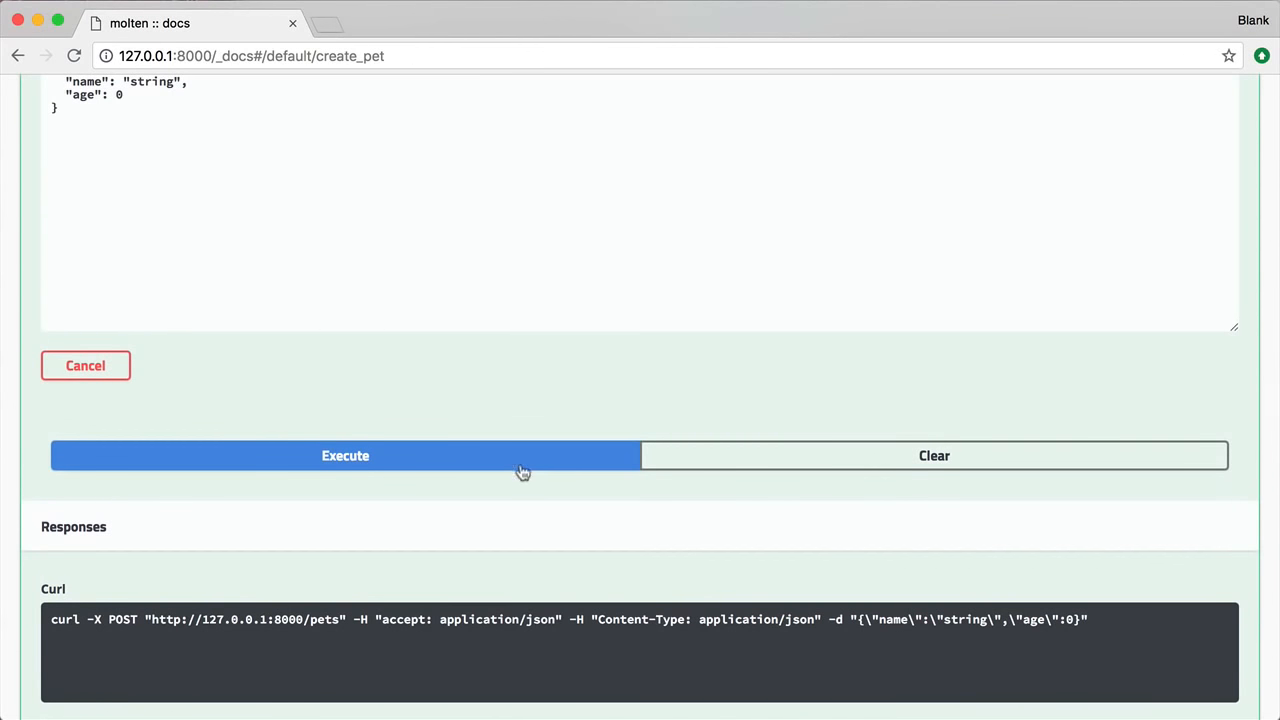
- Resend POST /pets and review the 201 response with id 1, name and age
{"action": "left_click", "coordinate": [345, 455]}
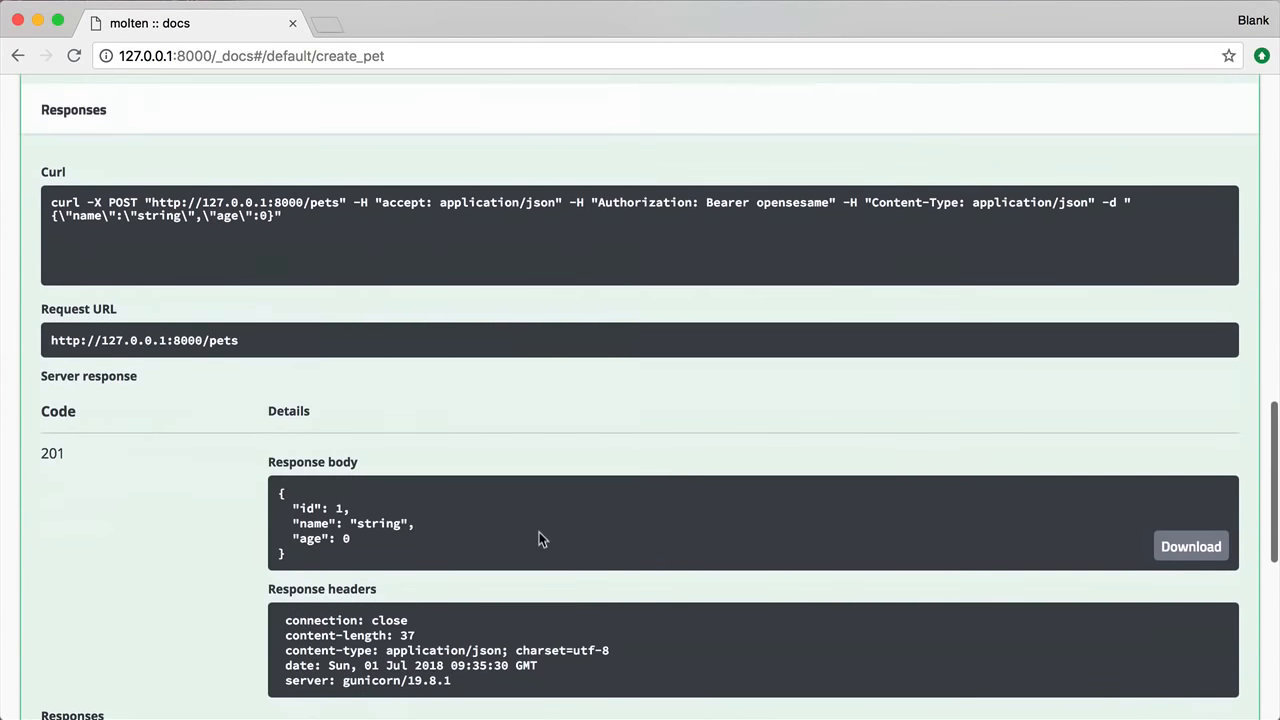
{"action": "scroll", "scroll_direction": "down", "scroll_amount": 3}
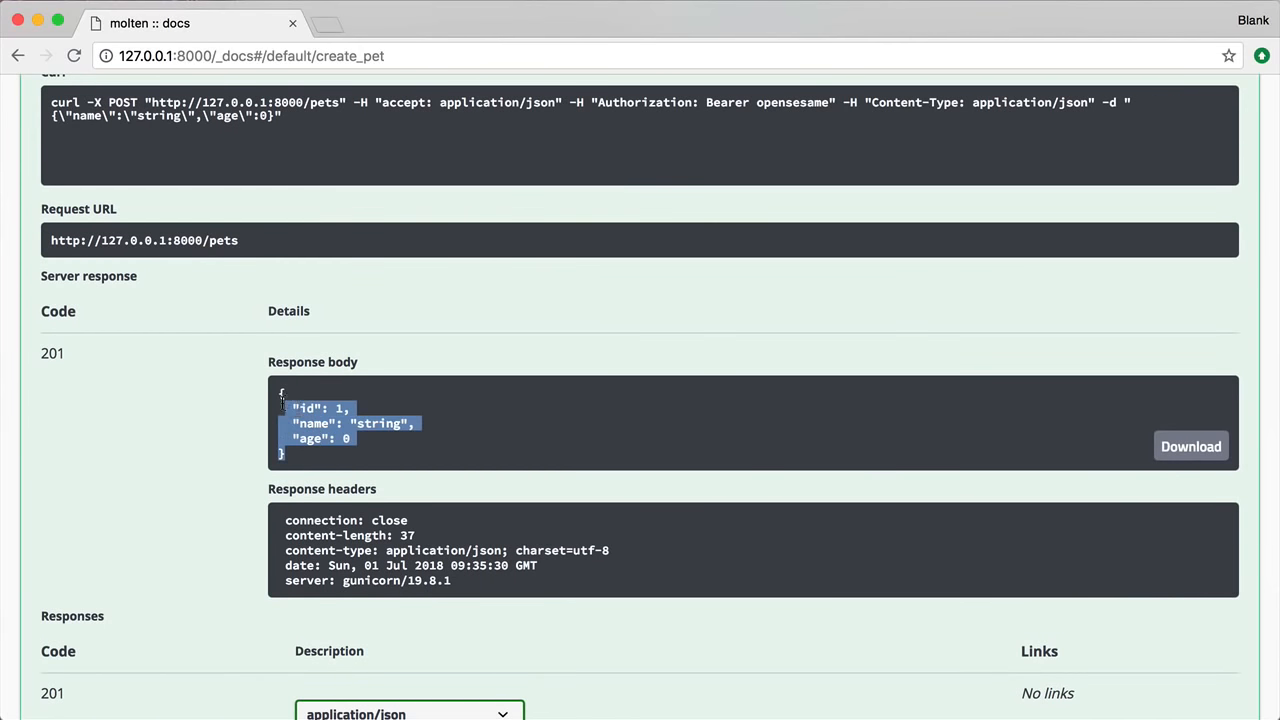
{"action": "scroll", "scroll_direction": "down", "scroll_amount": 3}
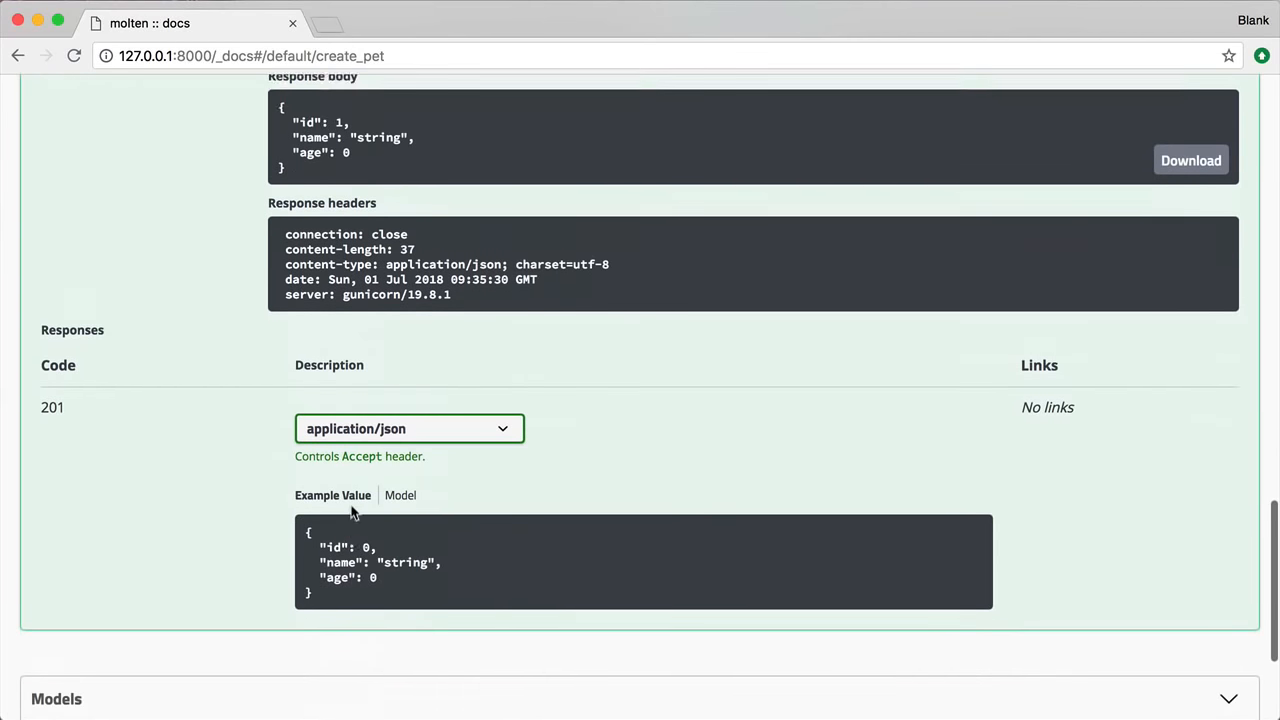
{"action": "scroll", "scroll_direction": "up", "scroll_amount": 3}
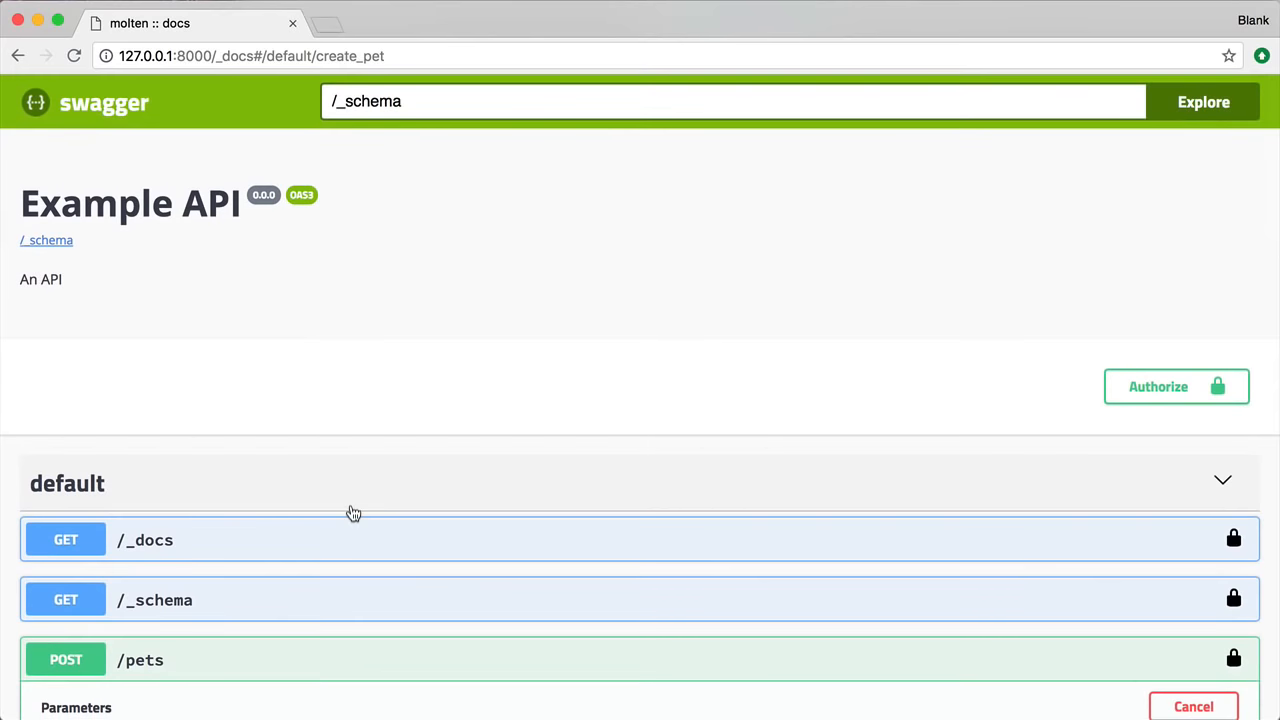
{"action": "mouse_move", "coordinate": [349, 367]}
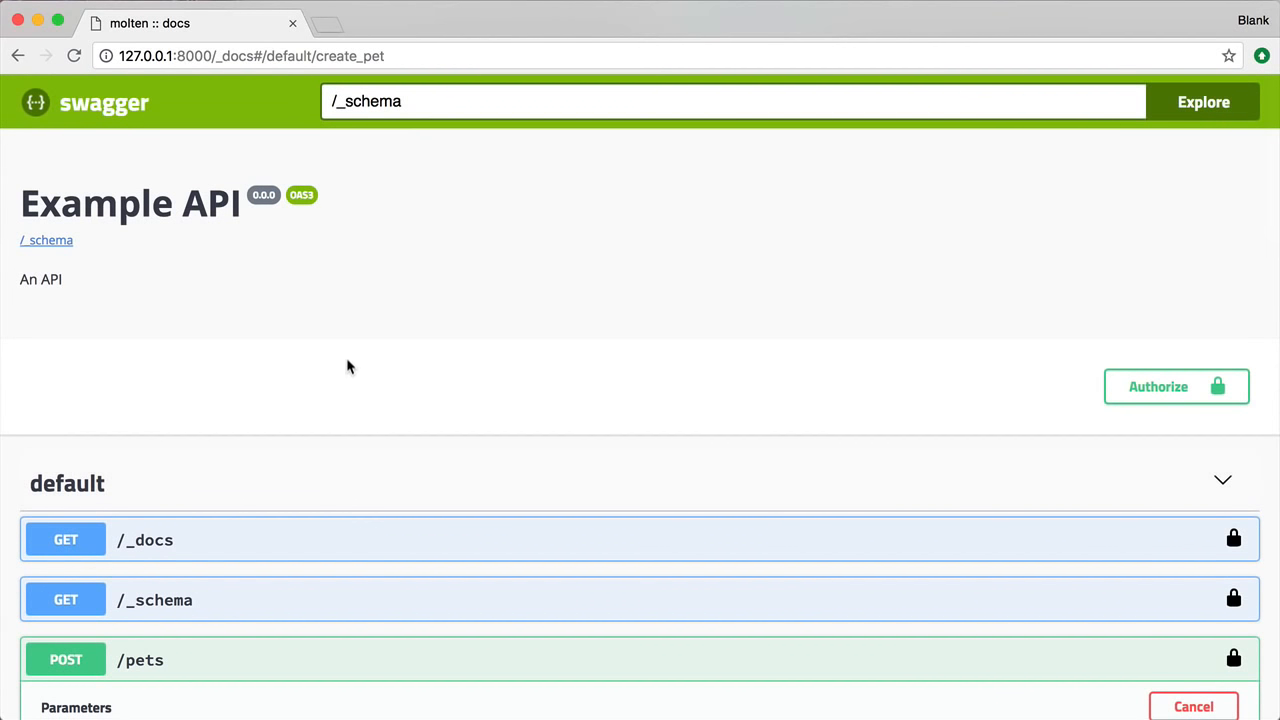
{"action": "mouse_move", "coordinate": [342, 483]}
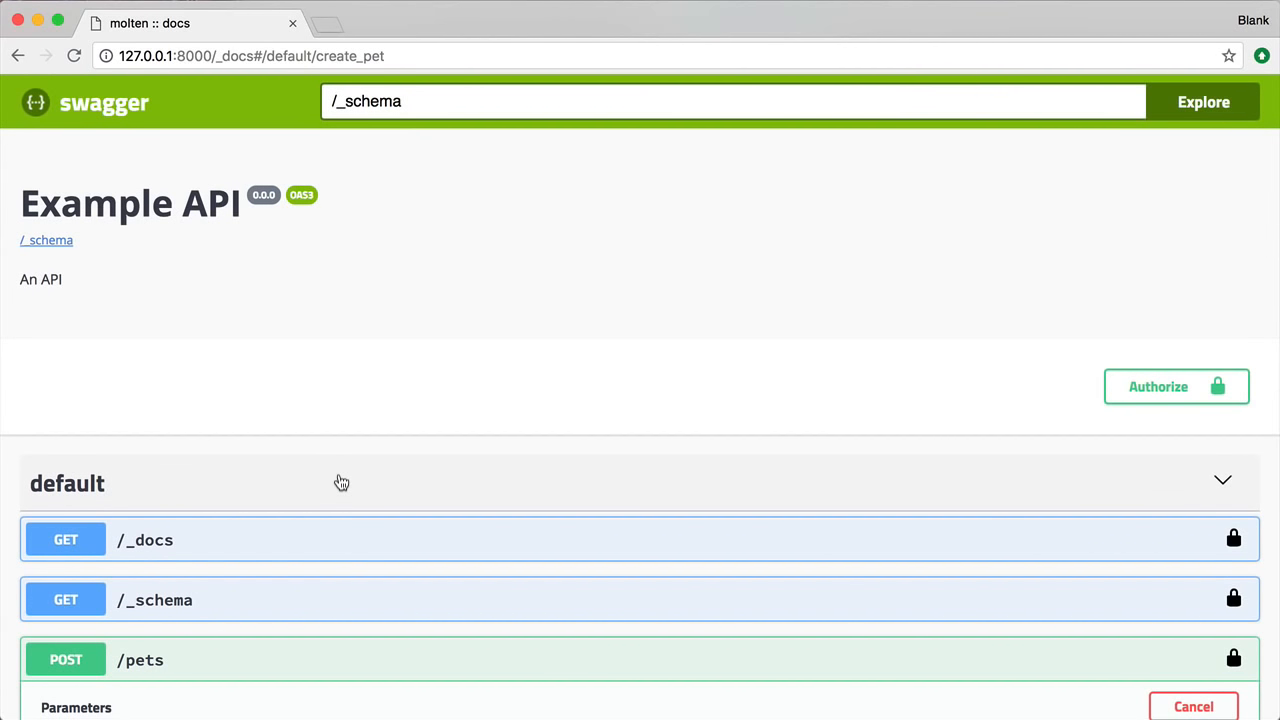
{"action": "mouse_move", "coordinate": [282, 275]}
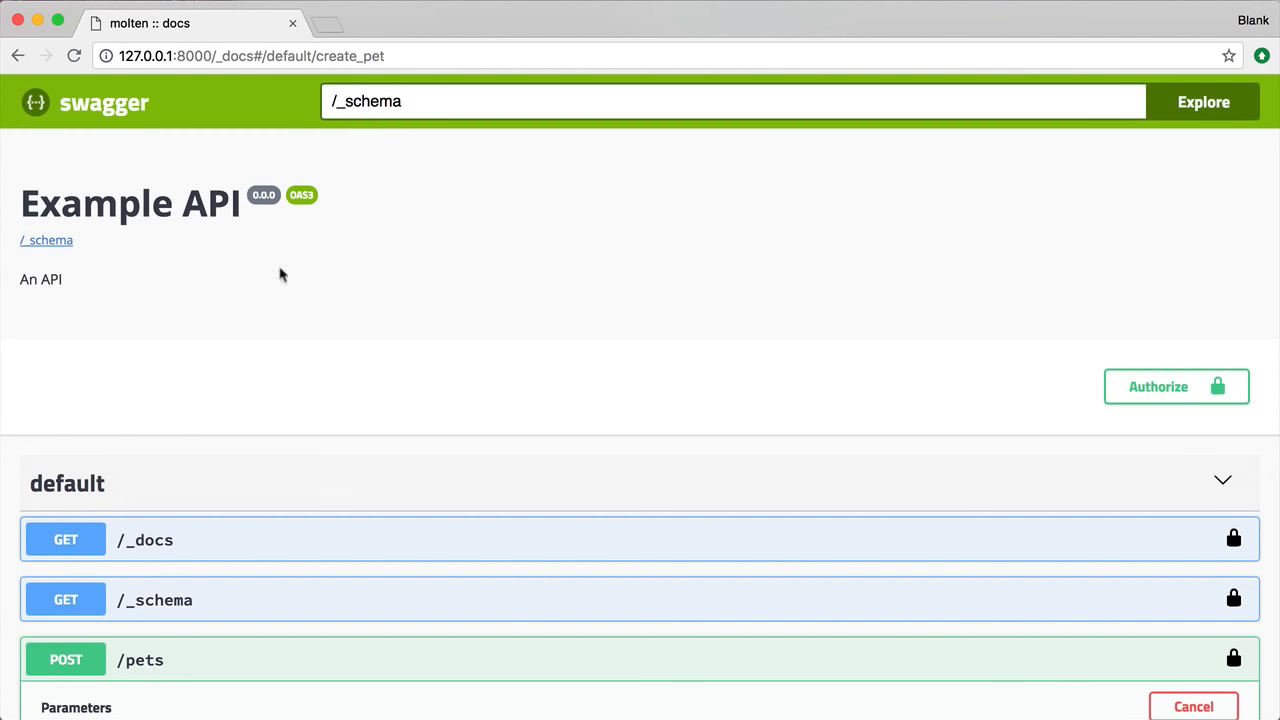